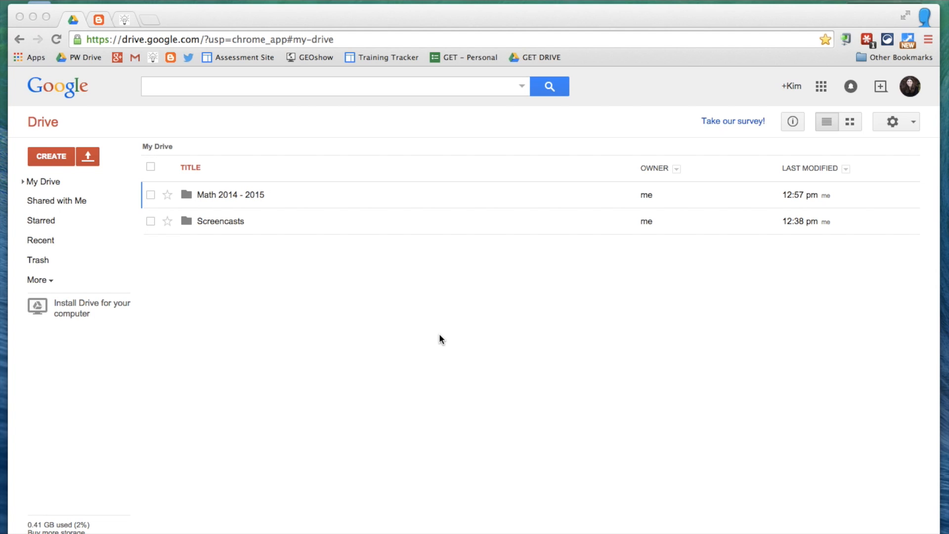
mouse_move(297, 326)
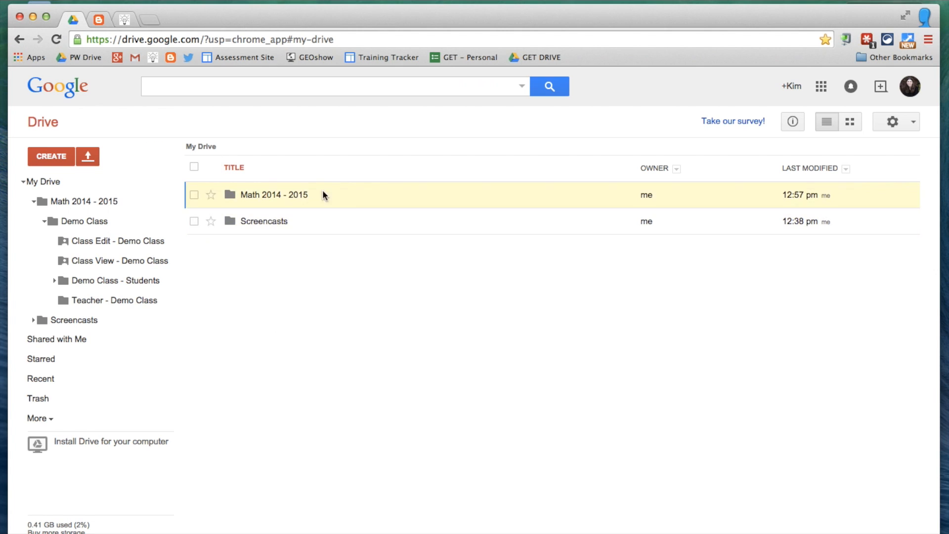
Step: Navigate through Math 2014 - 2015 and Demo Class into the Teacher - Demo Class folder
double_click(273, 194)
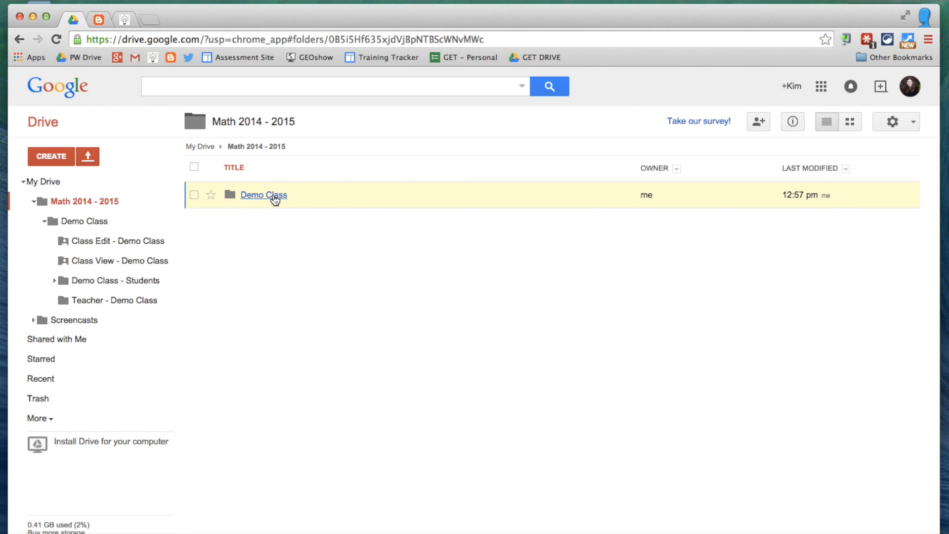
click(263, 195)
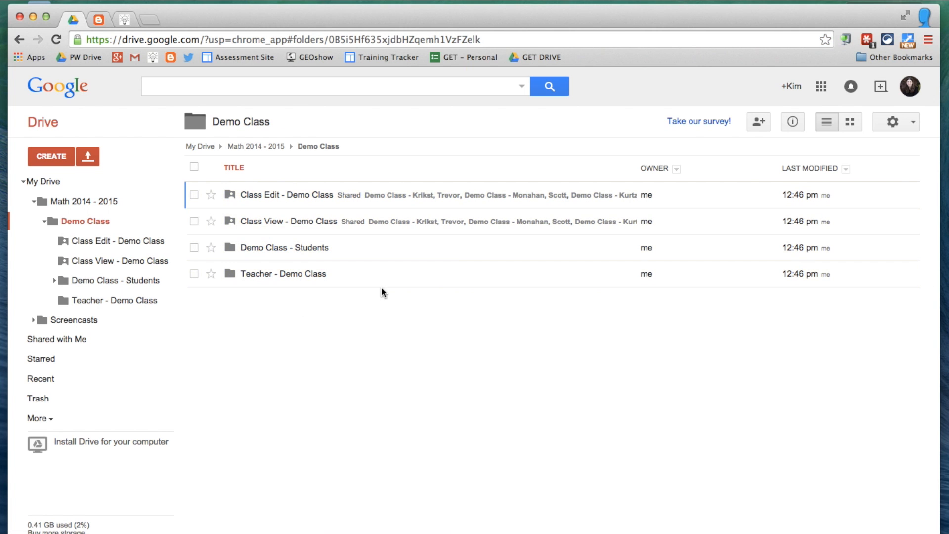
double_click(283, 274)
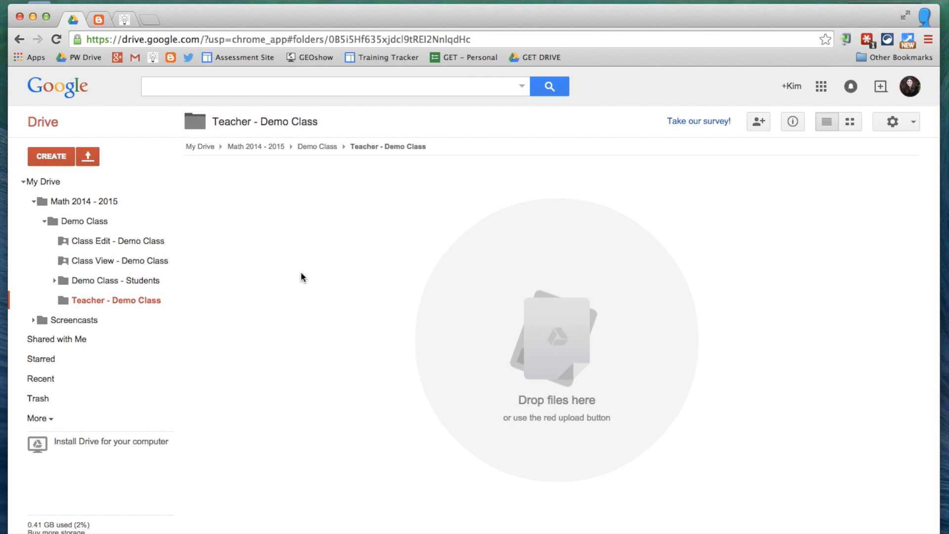
Step: Create a blank Google Doc here titled 'Ongoing Math Feedback'
click(51, 156)
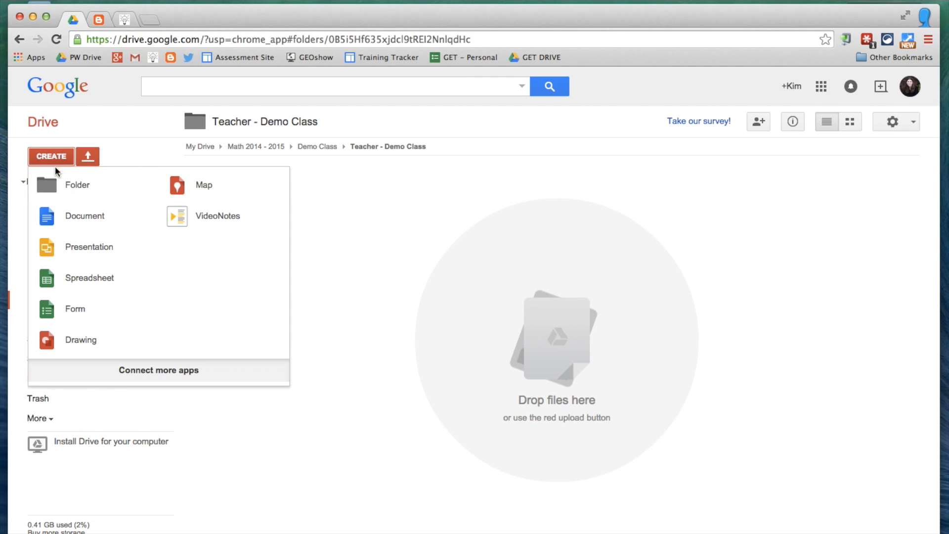
click(84, 216)
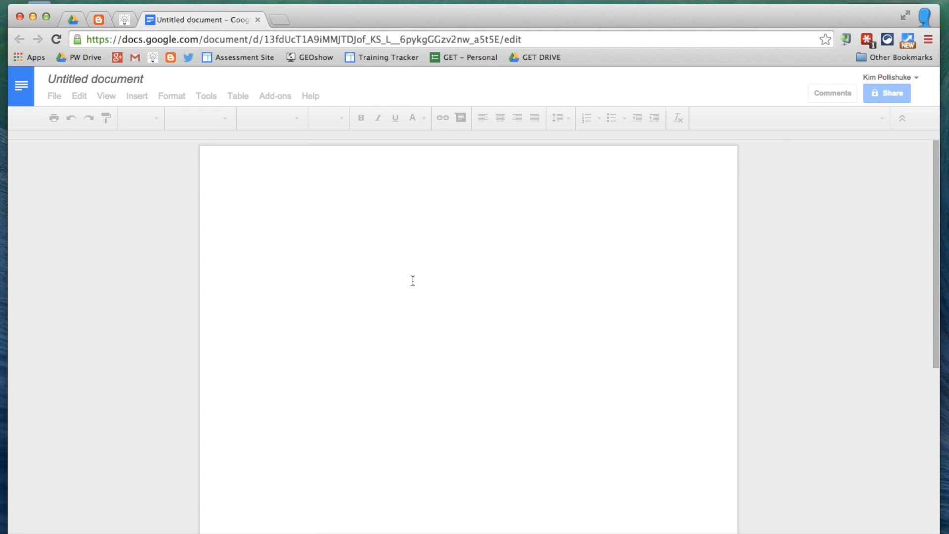
click(95, 79)
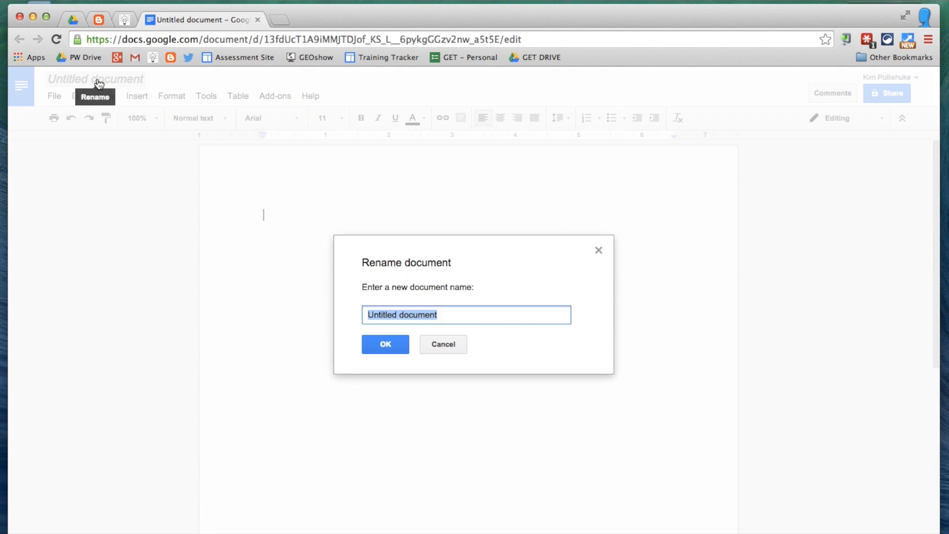
text(Ongoing Mat)
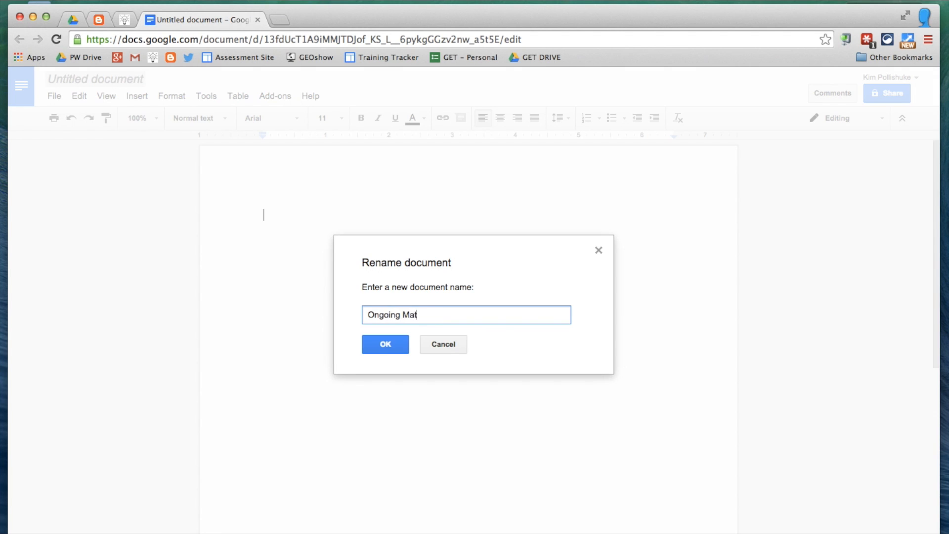
text(h Feedback)
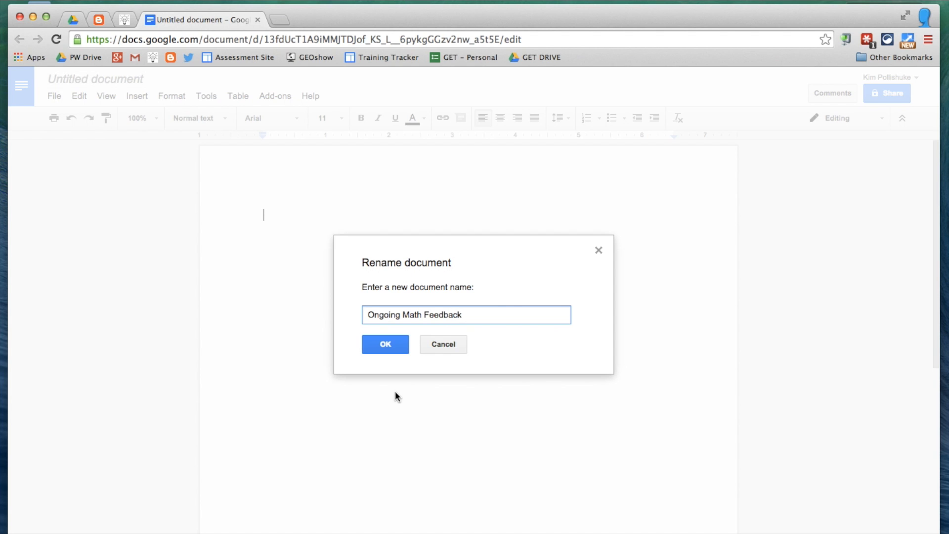
click(385, 344)
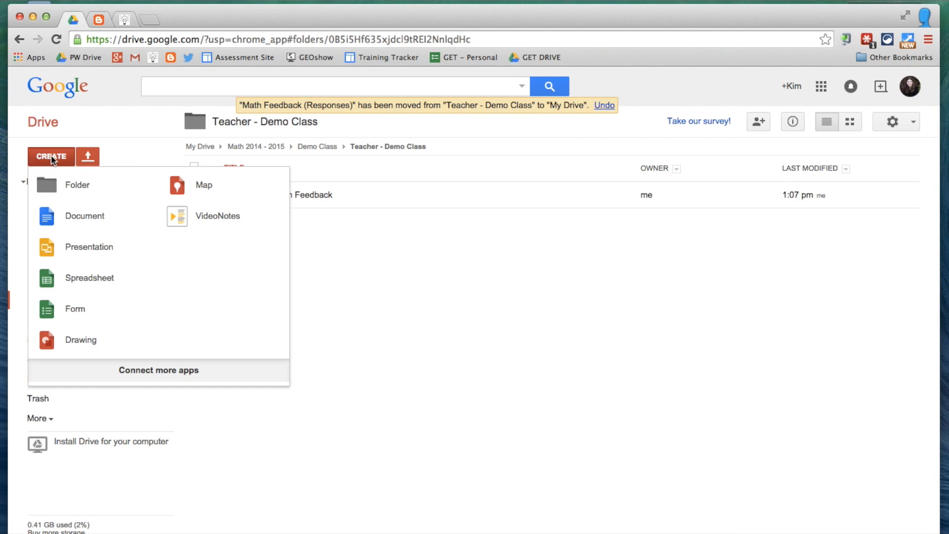
Step: Create a blank spreadsheet here titled 'Ongoing Math Feedback'
click(90, 277)
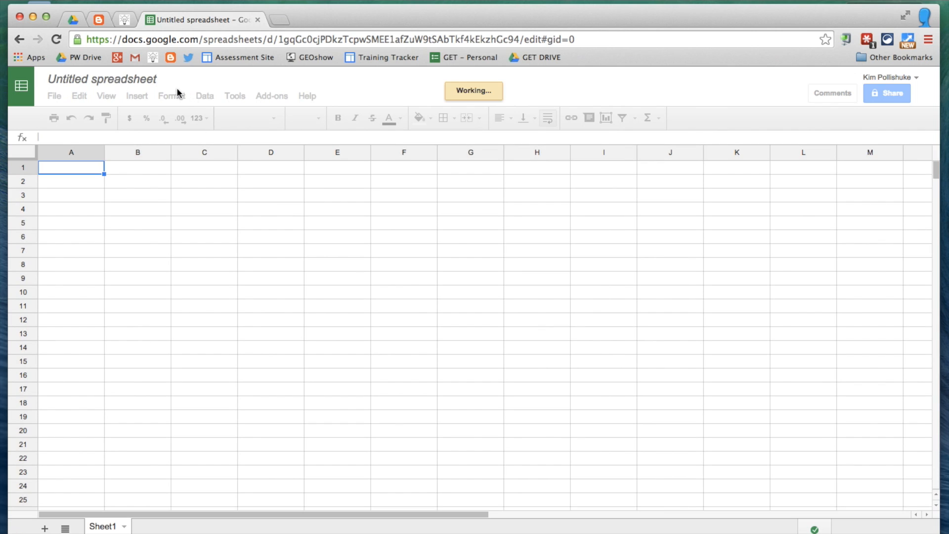
mouse_move(102, 78)
text(Mat)
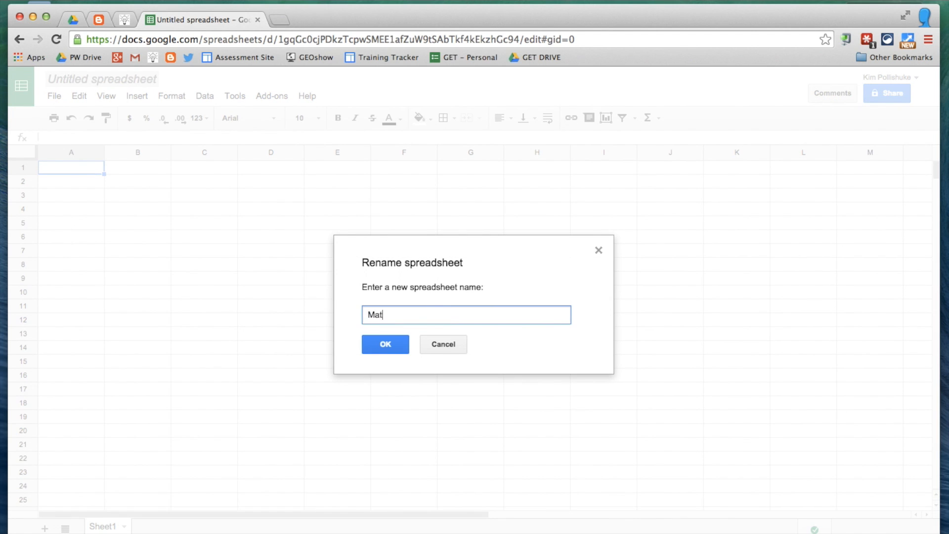
text(Ongoing)
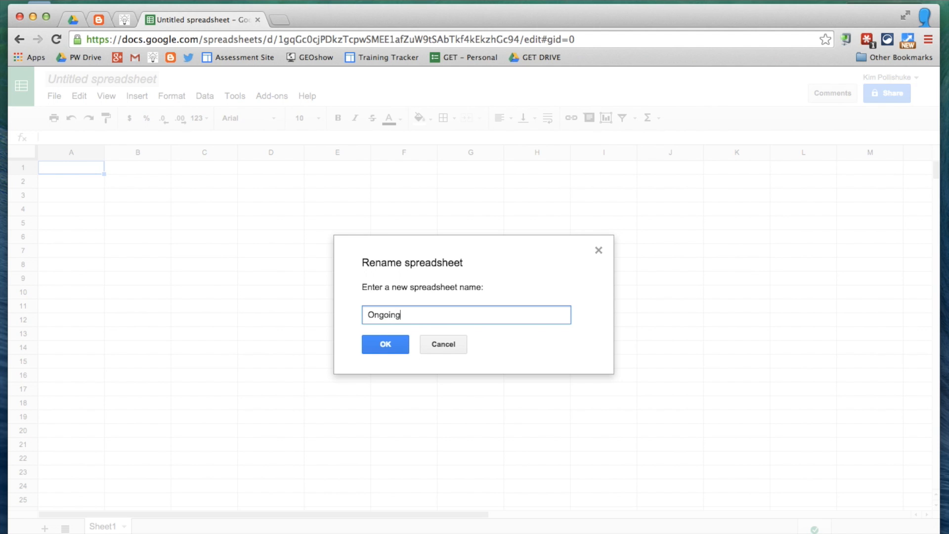
text(Math Feedback)
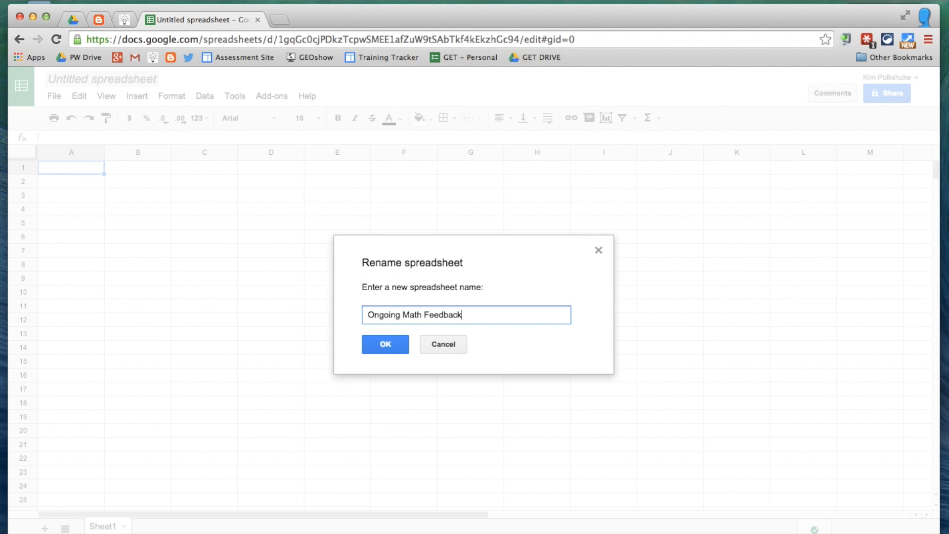
click(386, 345)
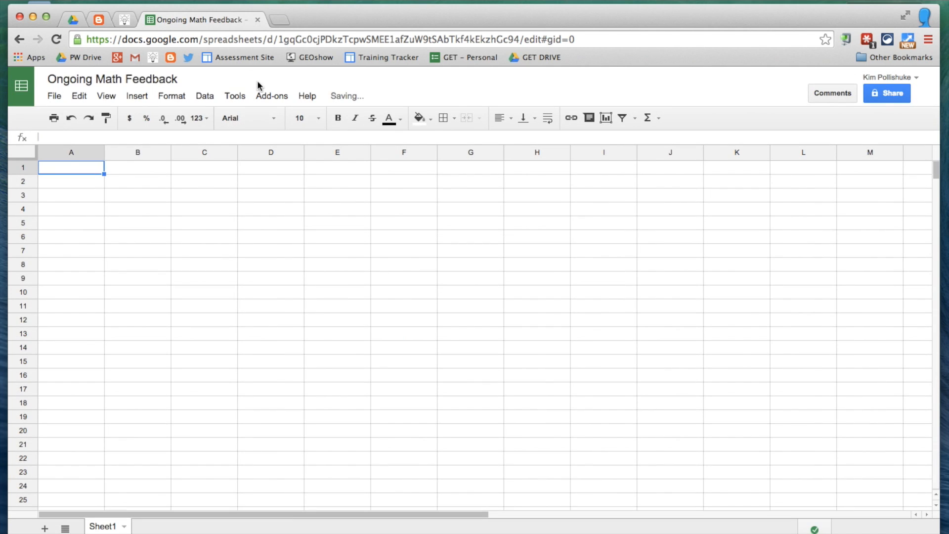
Step: Launch the Doctopus add-on and import the Demo Class roster
click(272, 95)
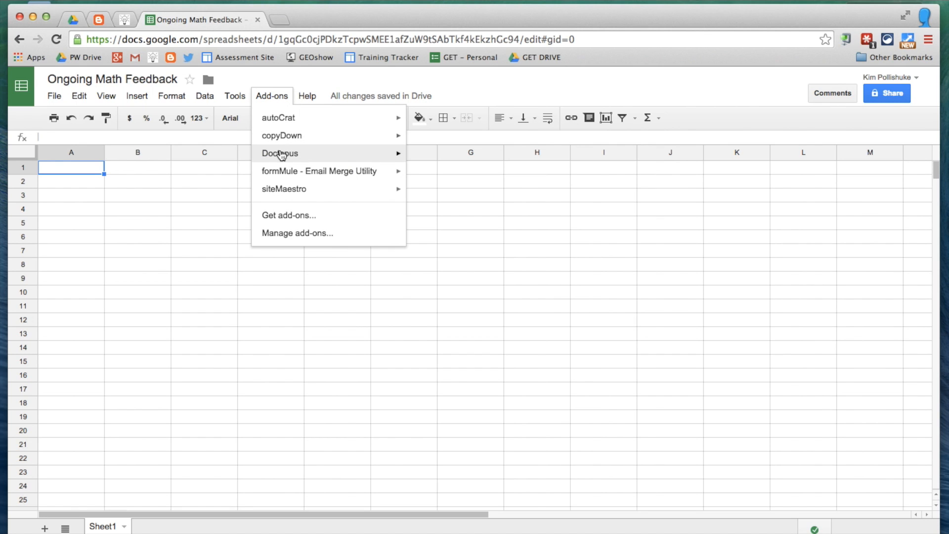
click(280, 153)
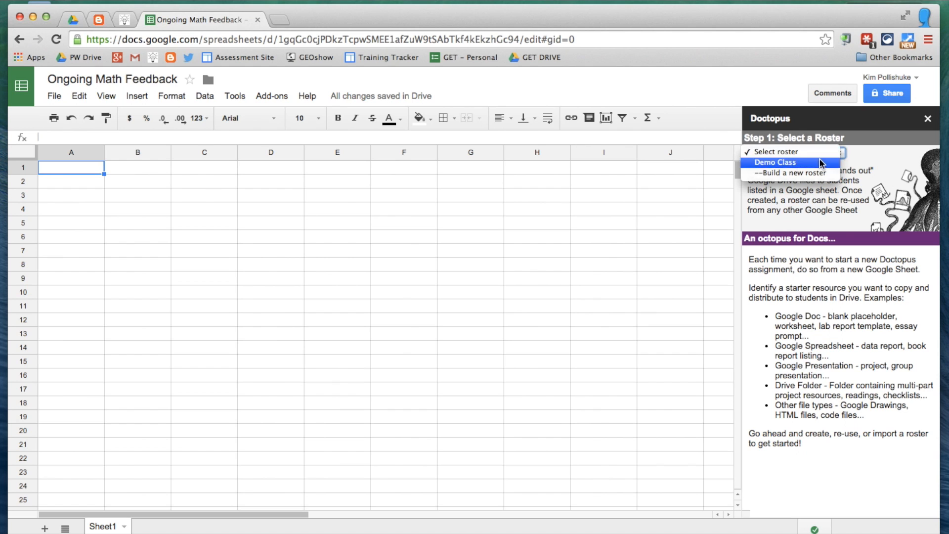
click(775, 163)
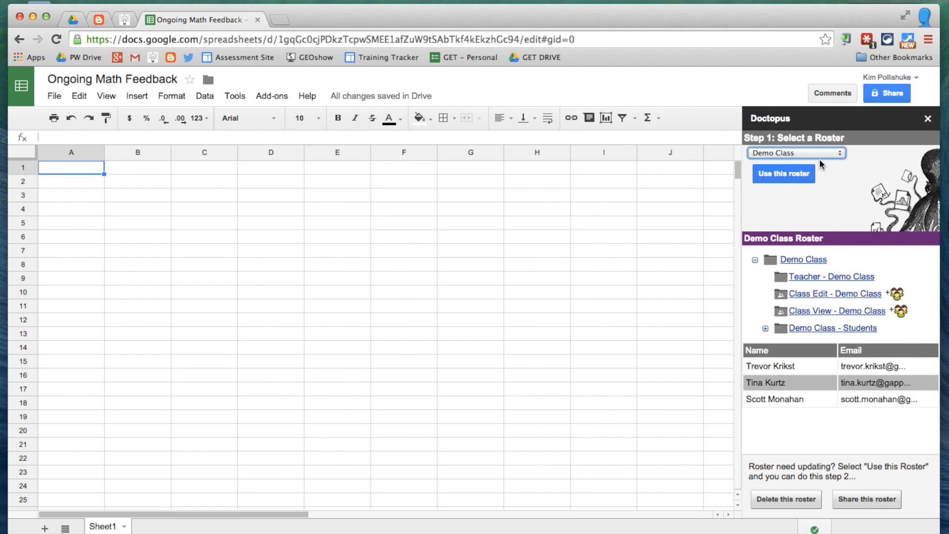
click(783, 174)
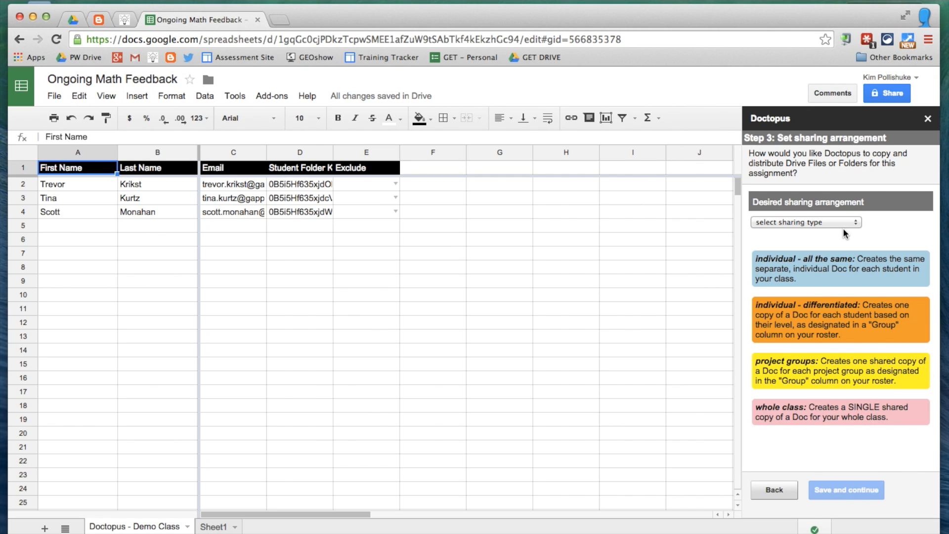
Step: Set Doctopus sharing so every student gets their own individual copy
click(805, 222)
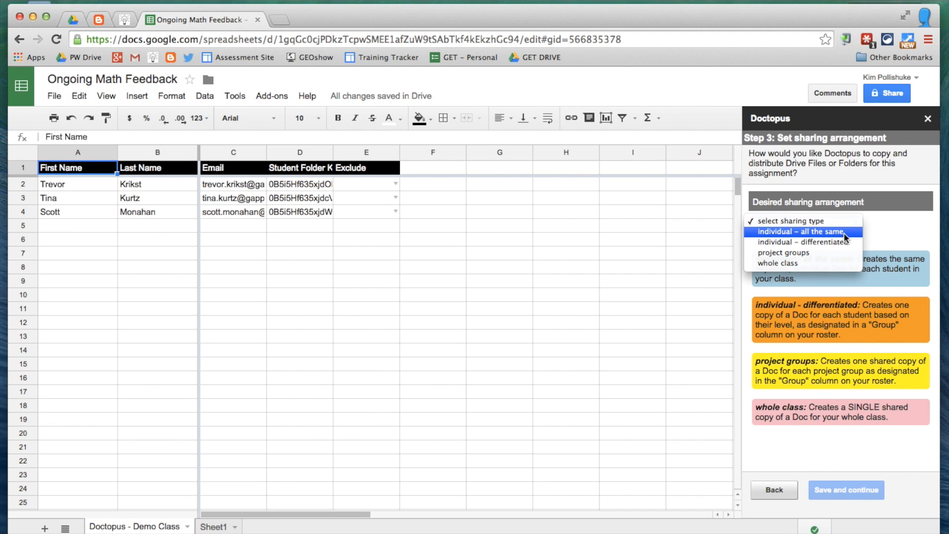
mouse_move(846, 236)
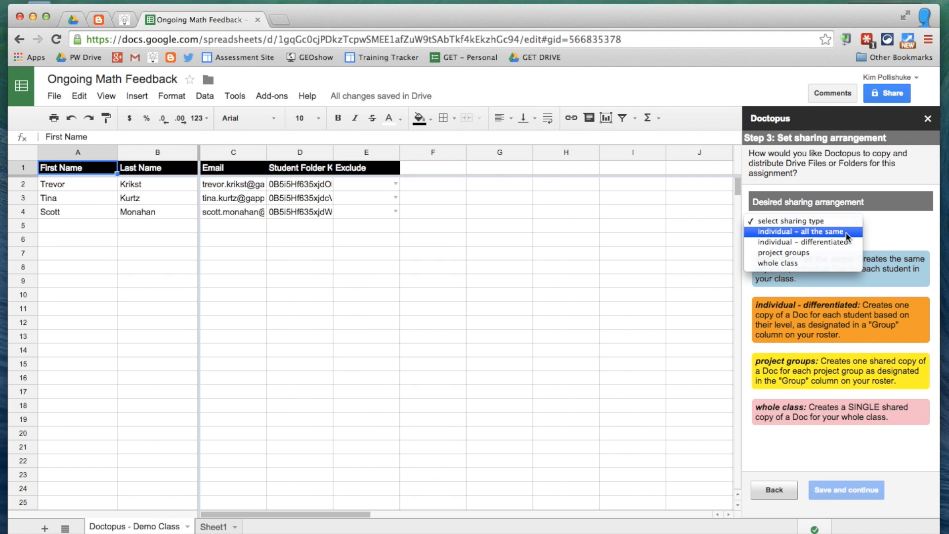
click(801, 232)
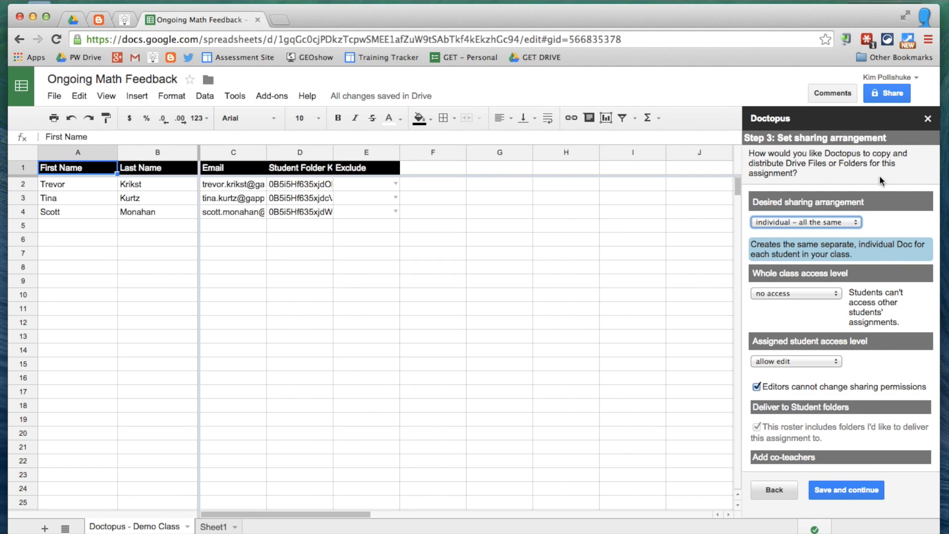
mouse_move(840, 480)
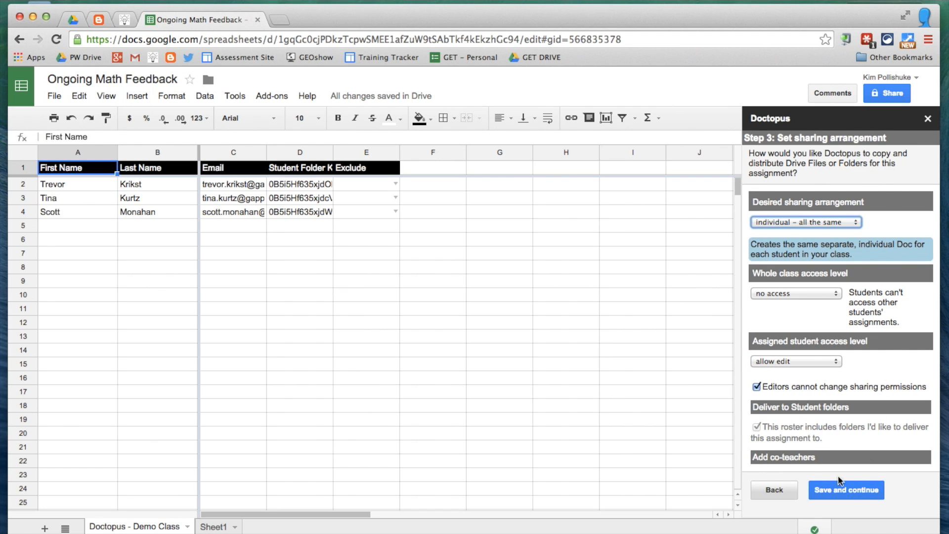
click(846, 490)
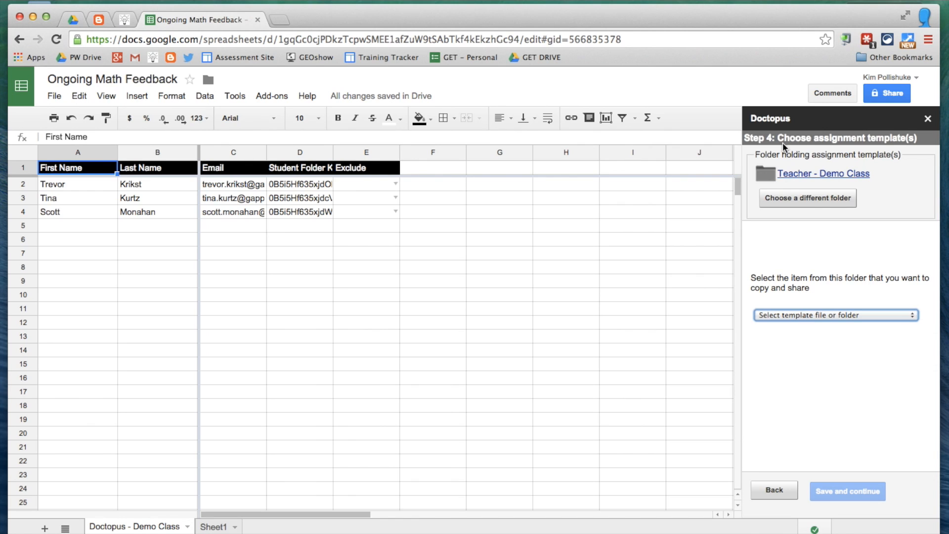
Step: Choose the Ongoing Math Feedback document as the assignment template
click(836, 315)
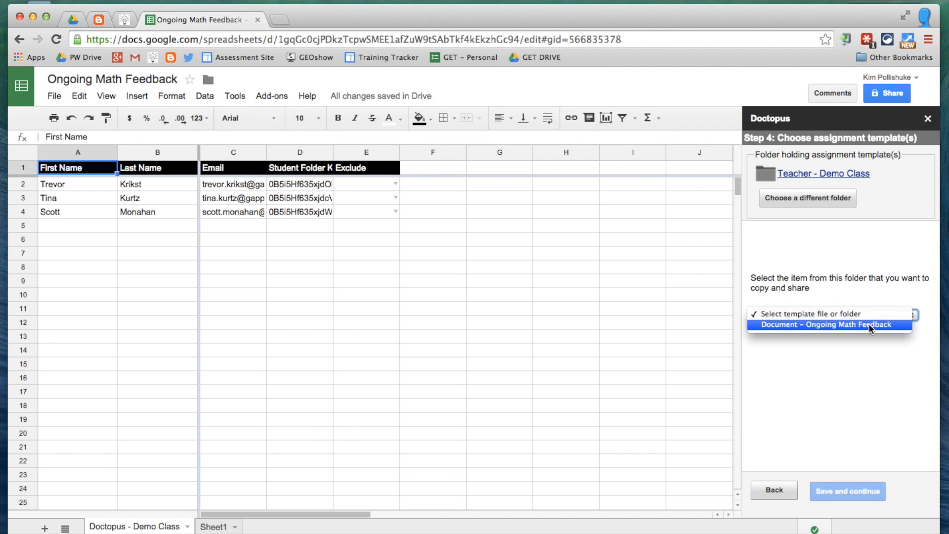
click(824, 325)
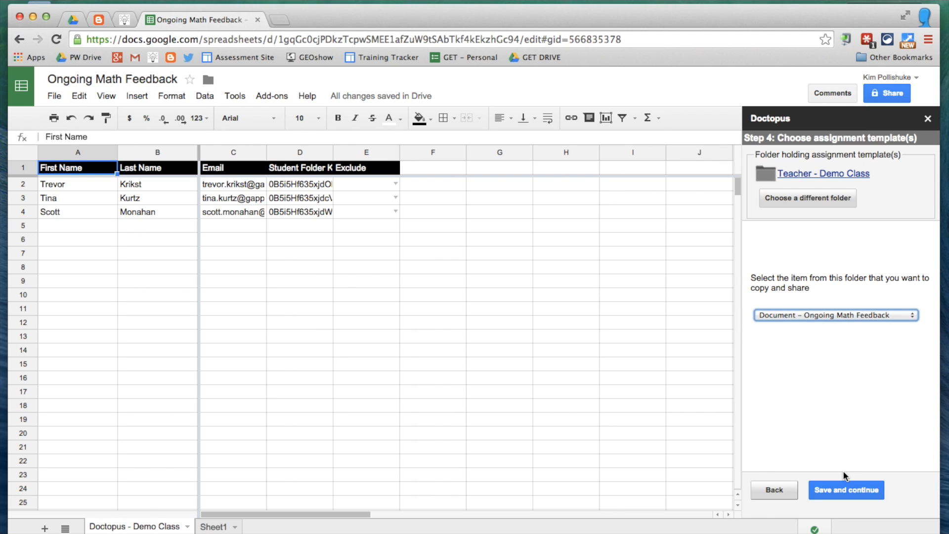
click(846, 490)
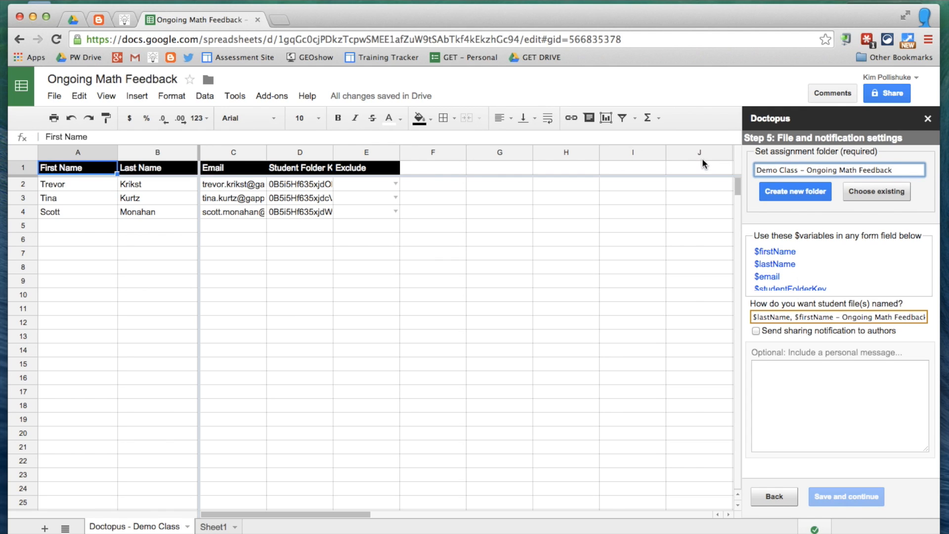
Step: Create the assignment folder, save file settings, and run copy and share to all students
click(839, 169)
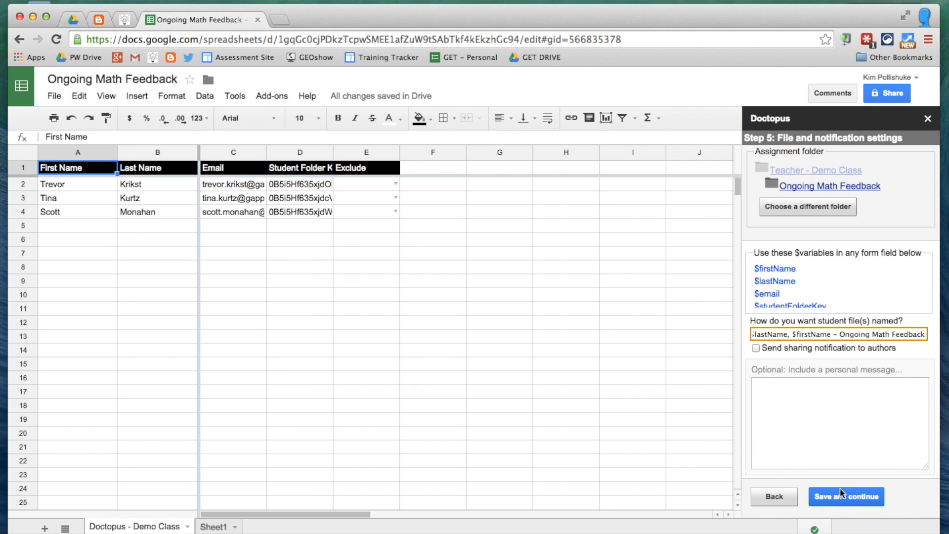
click(846, 496)
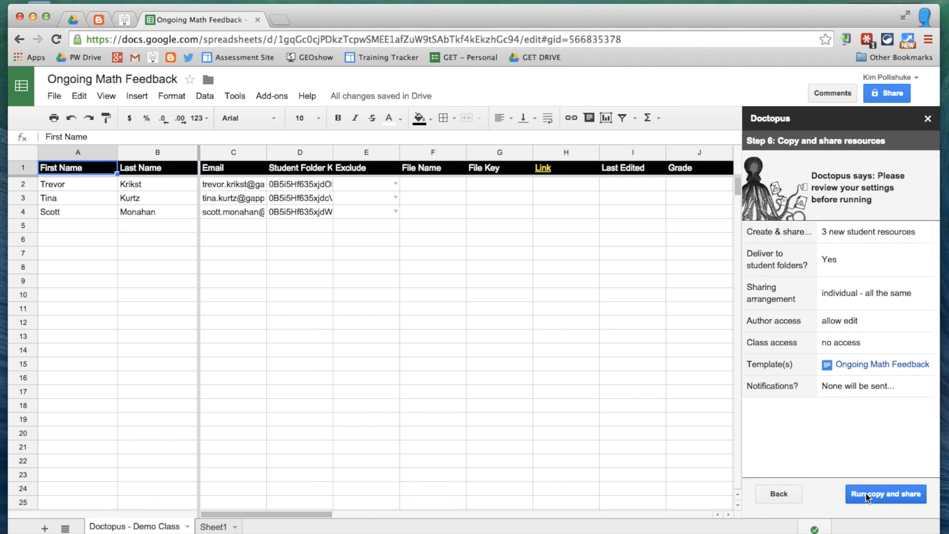
click(885, 494)
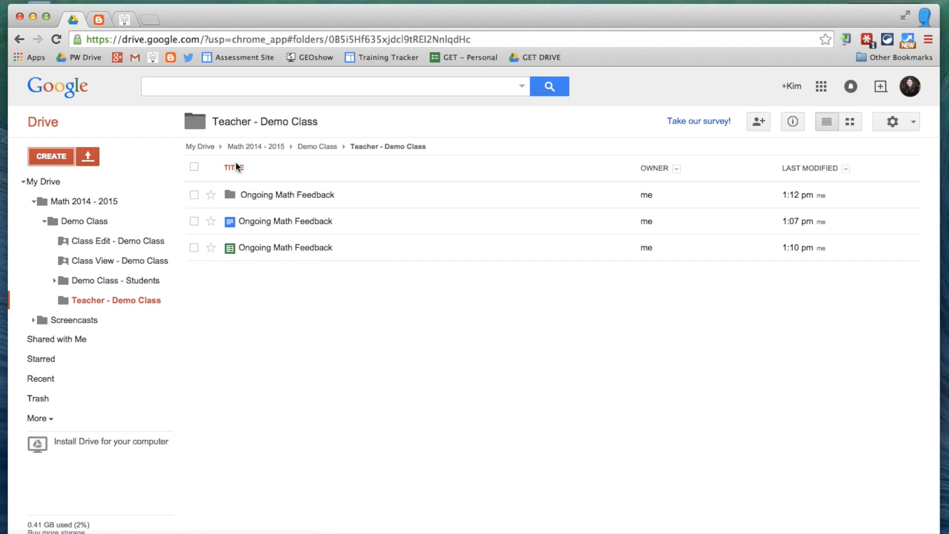
double_click(287, 194)
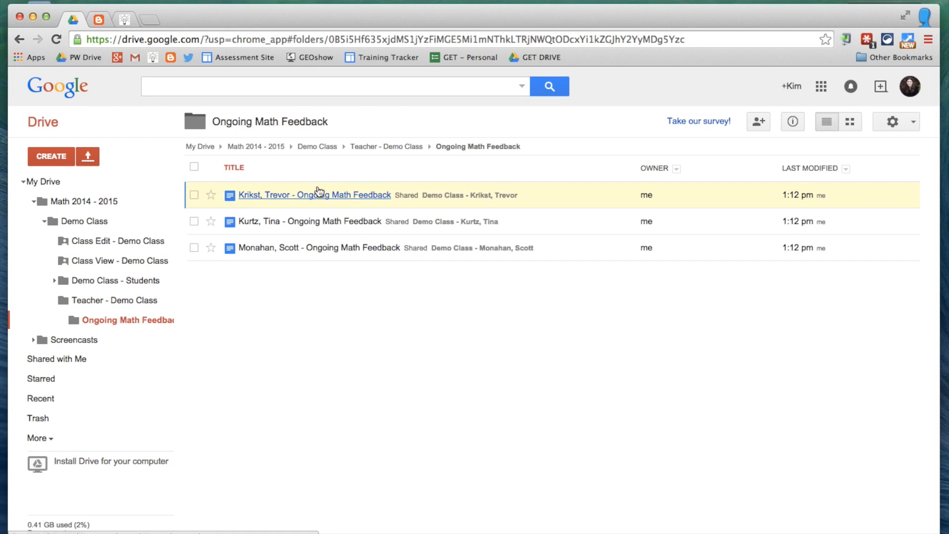
double_click(315, 194)
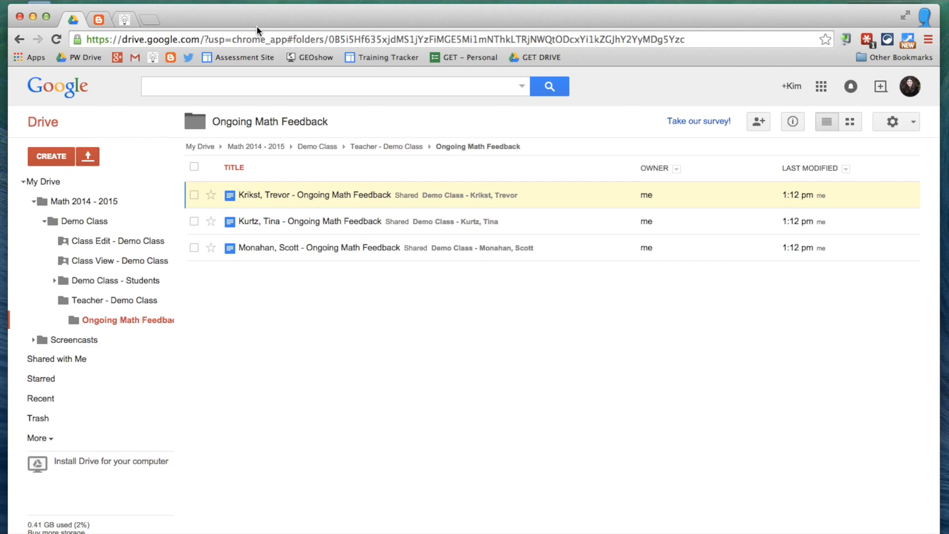
click(387, 146)
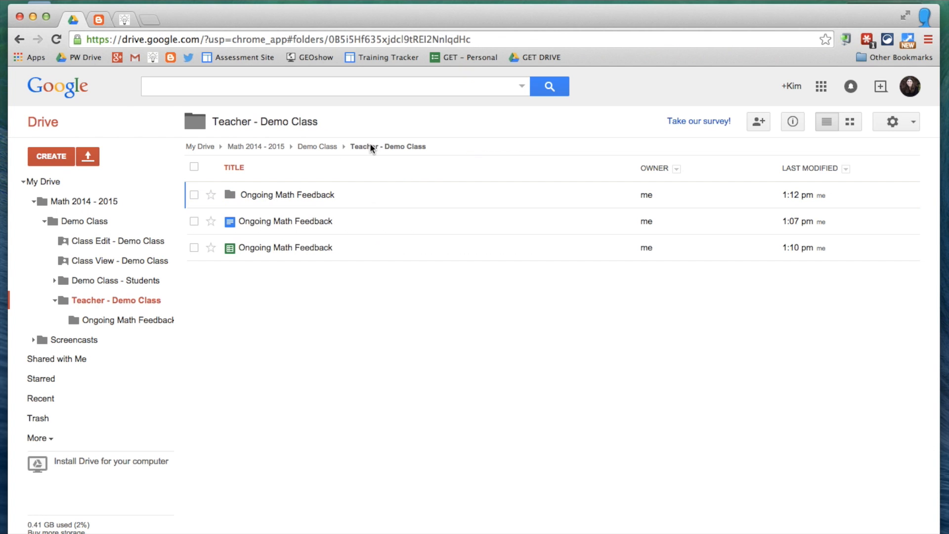
Step: Rename the spreadsheet to '1 Ongoing Math Feedback' and check the assignment folder
right_click(285, 247)
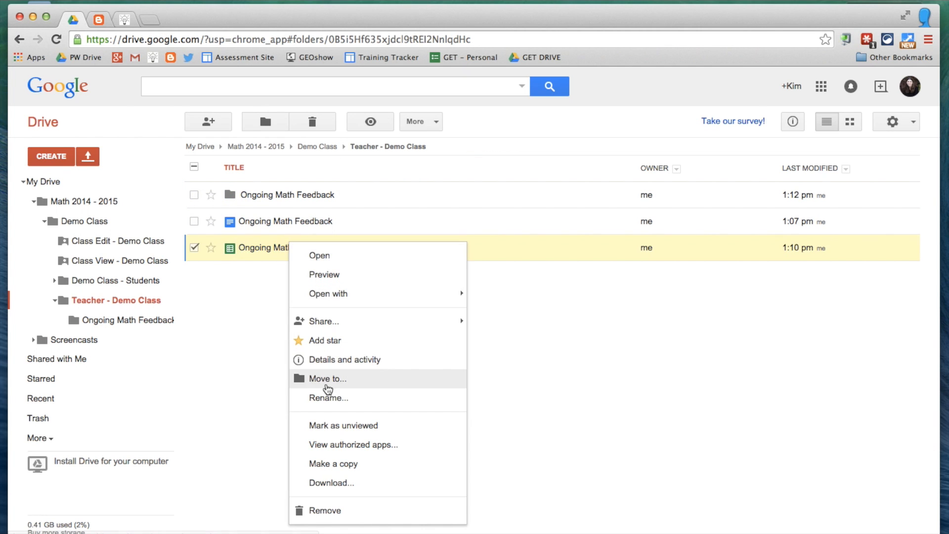
click(329, 398)
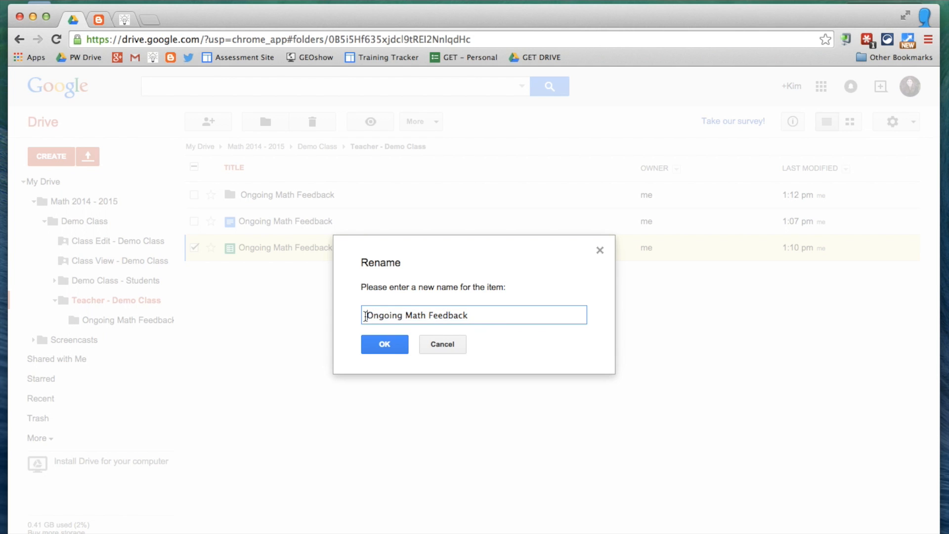
click(384, 344)
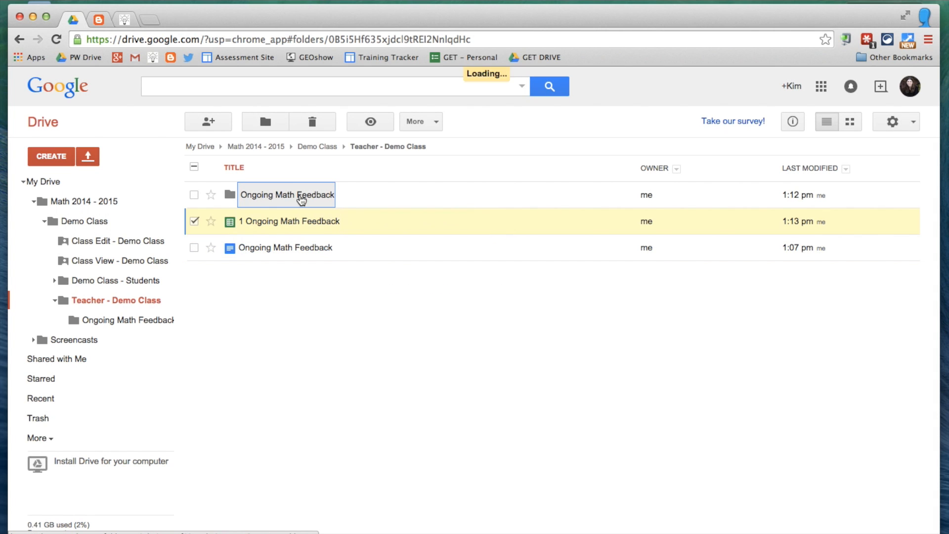
double_click(287, 194)
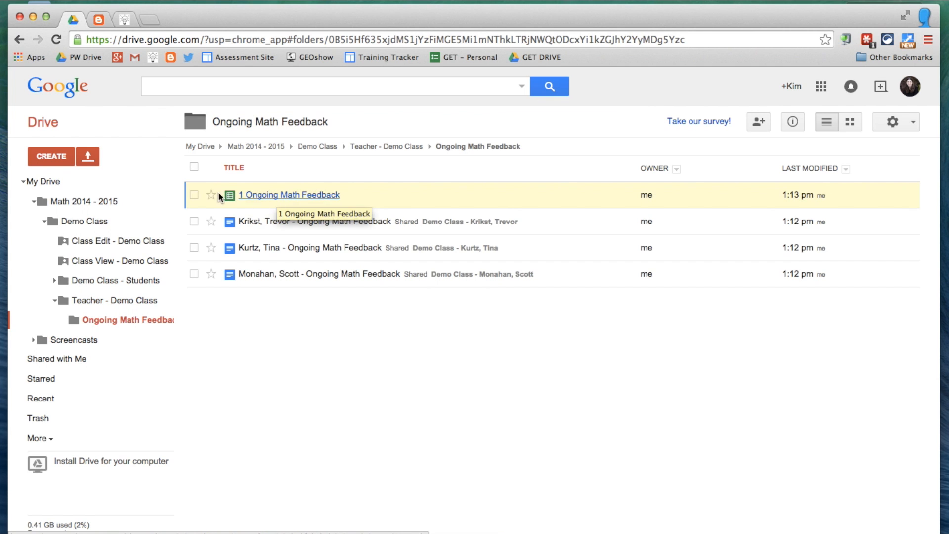
mouse_move(215, 187)
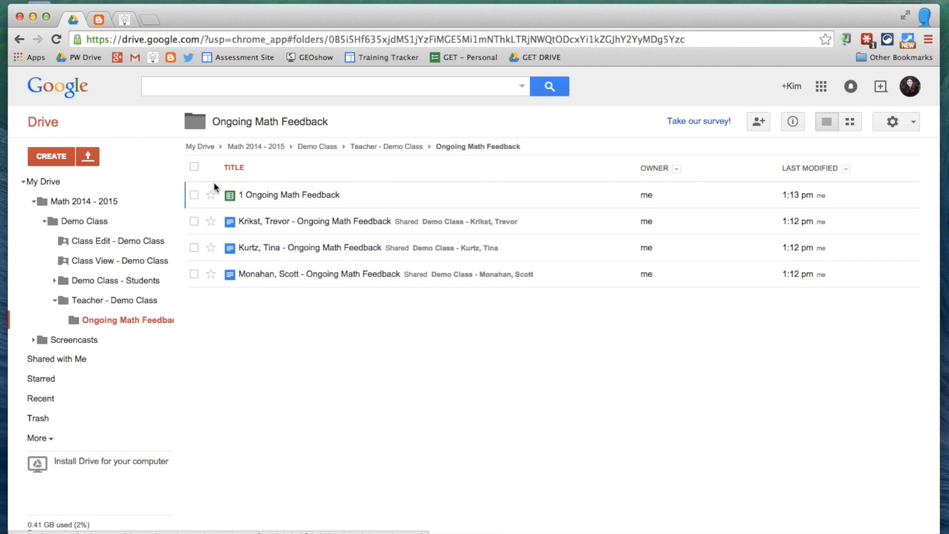
click(386, 146)
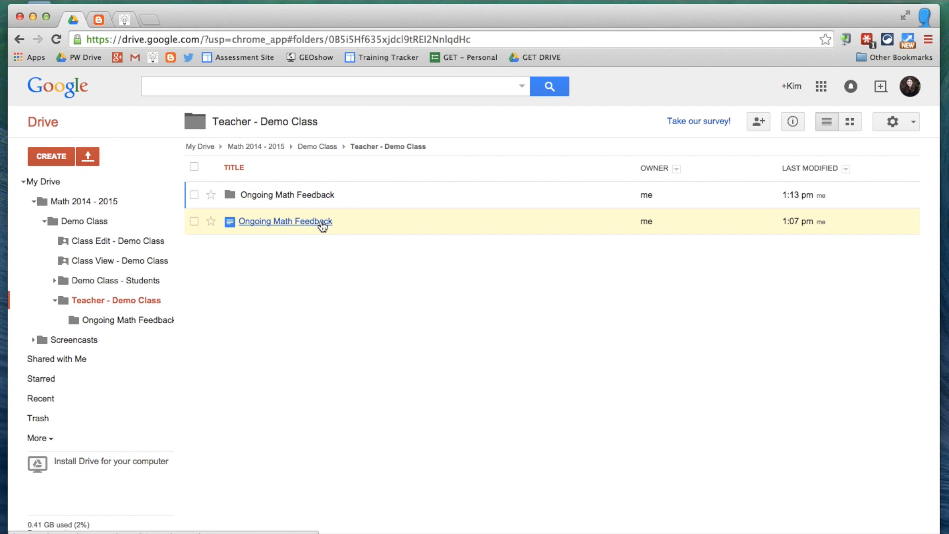
Step: Rename the doc 'Ongoing Math Feedback - Template' and move it into the Ongoing Math Feedback folder
right_click(286, 221)
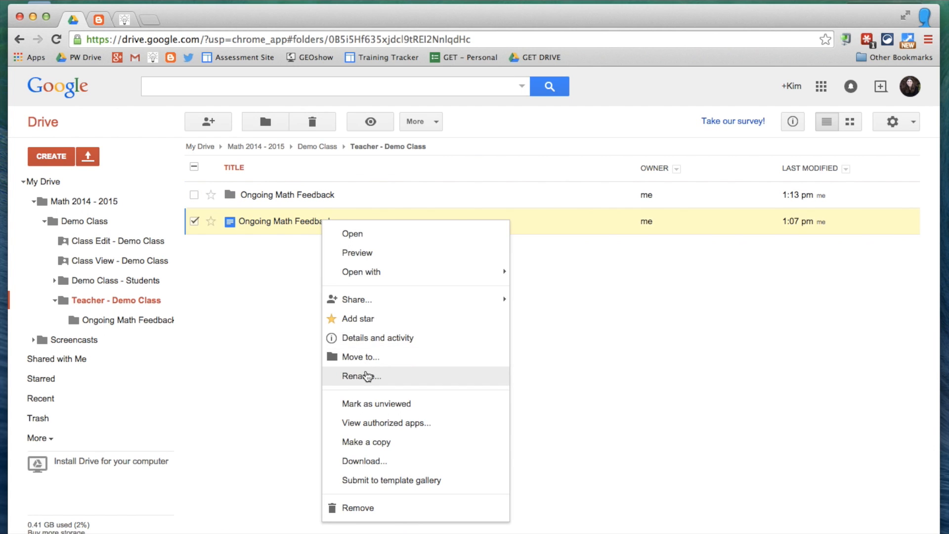
click(362, 376)
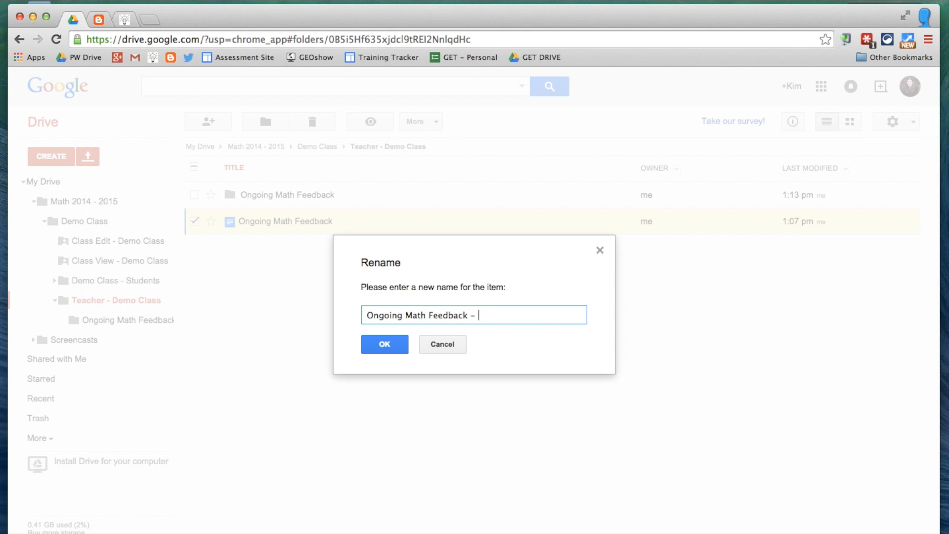
click(384, 344)
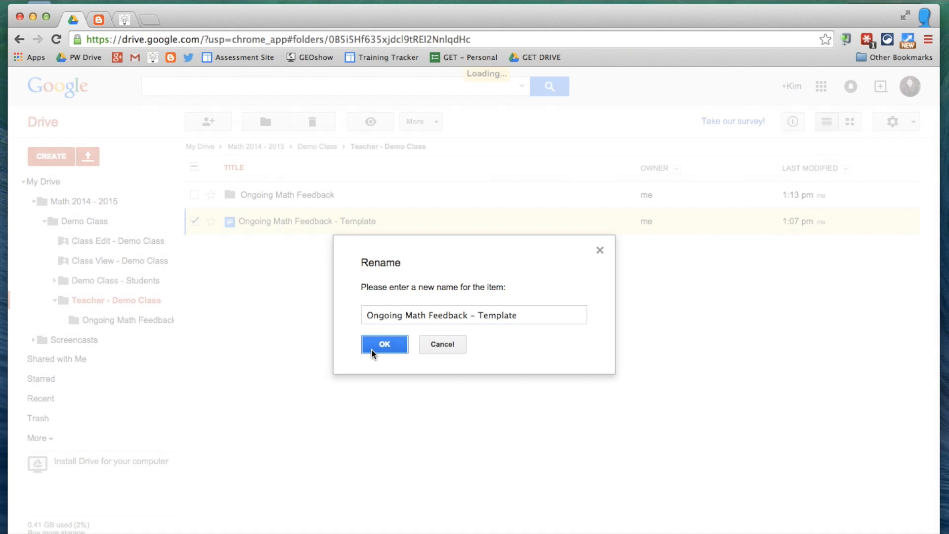
click(385, 344)
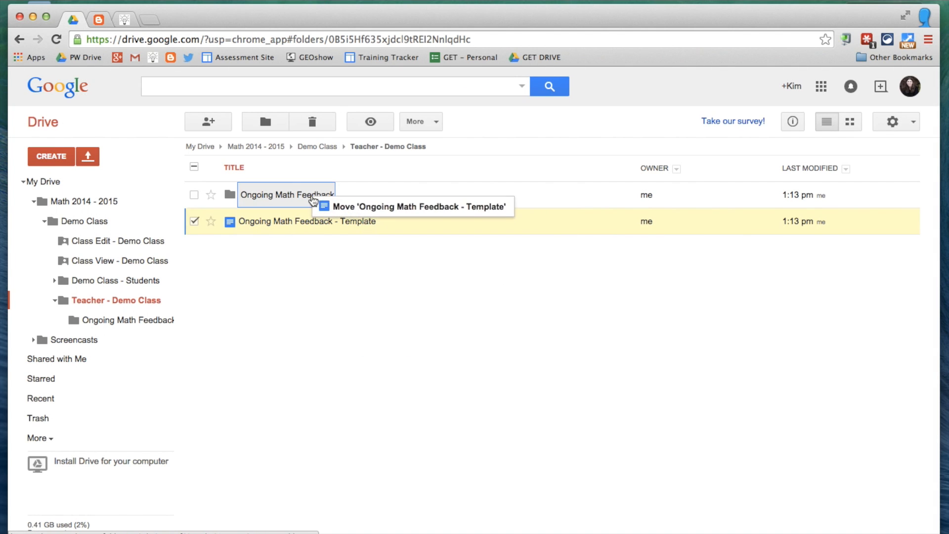
drag(305, 221, 287, 195)
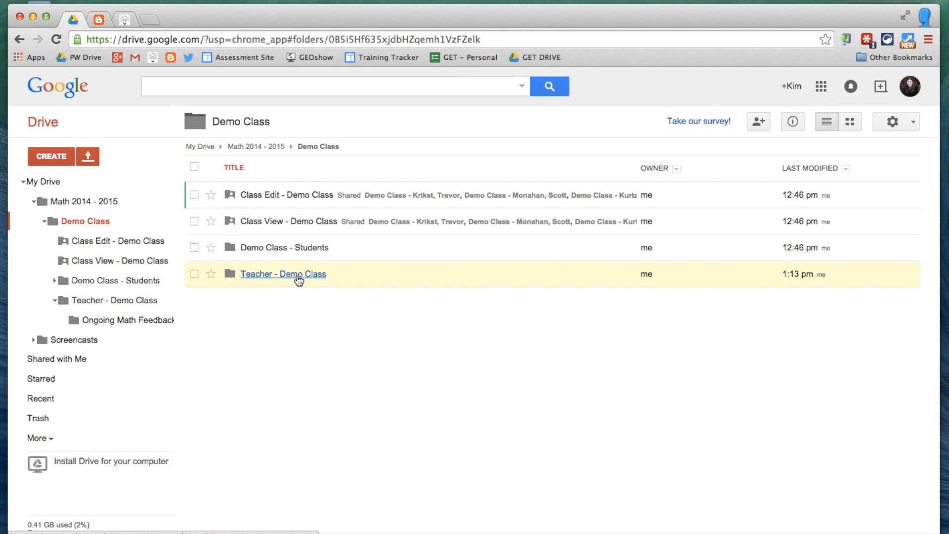
mouse_move(297, 282)
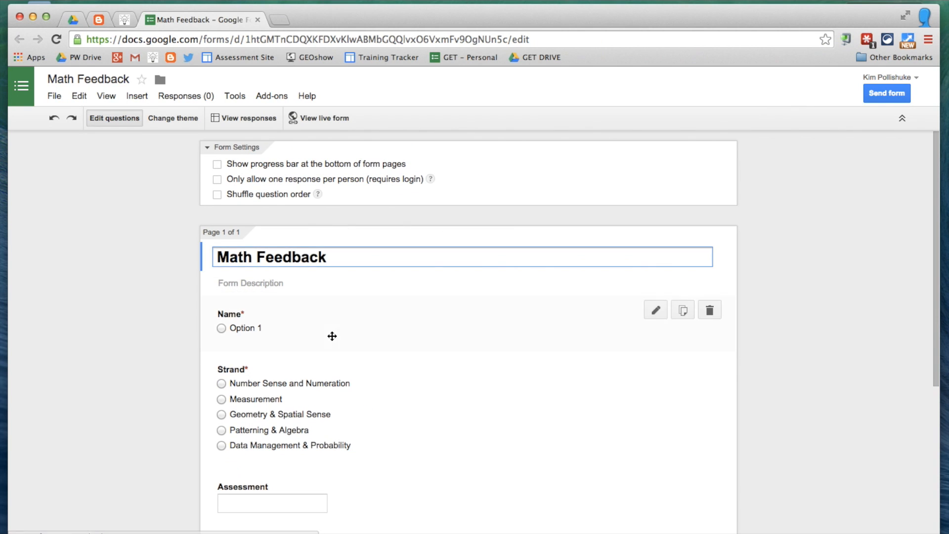
Step: Scroll through the Name, Strand, Assessment and Comments questions, then bring up Add-ons
scroll(down, 3)
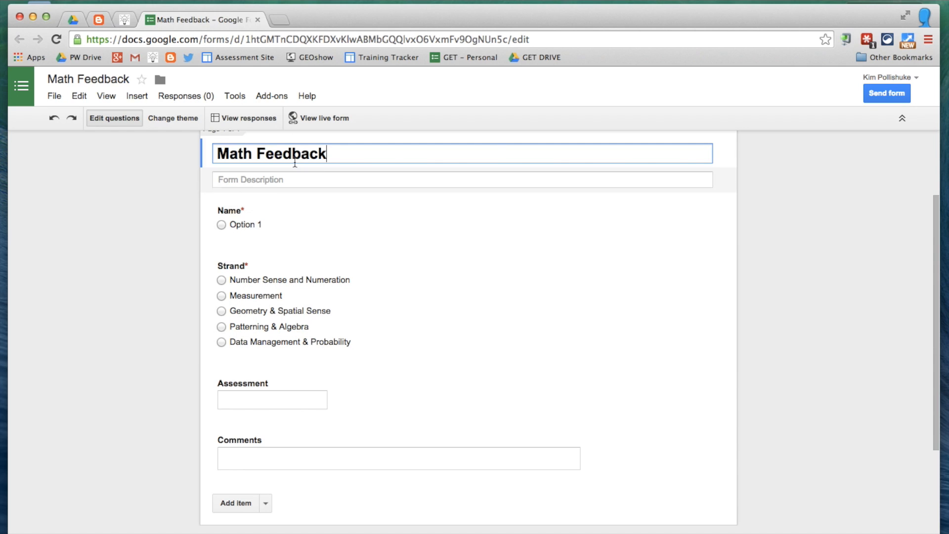
click(272, 95)
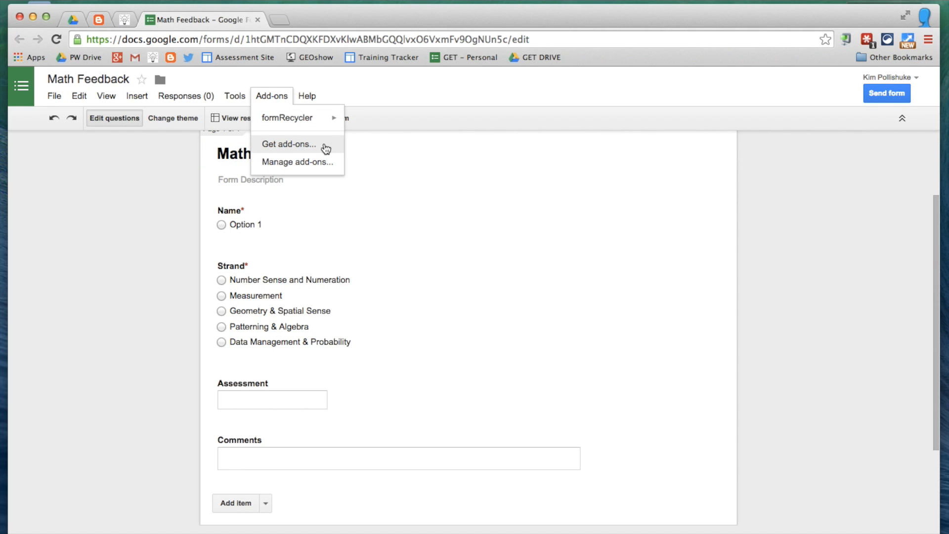
Step: Search for docAppender, install it for free, accept its permissions, and dismiss the tip
click(289, 144)
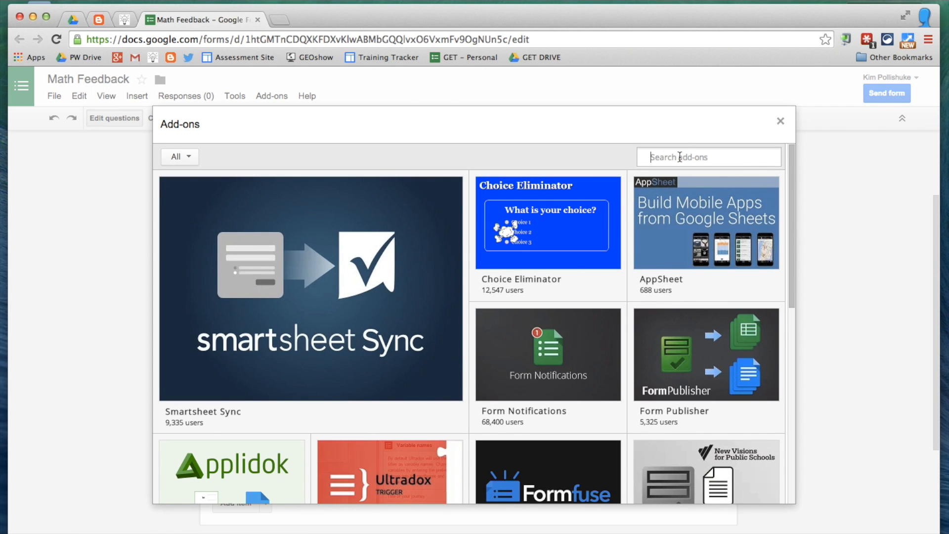
text(docAppender)
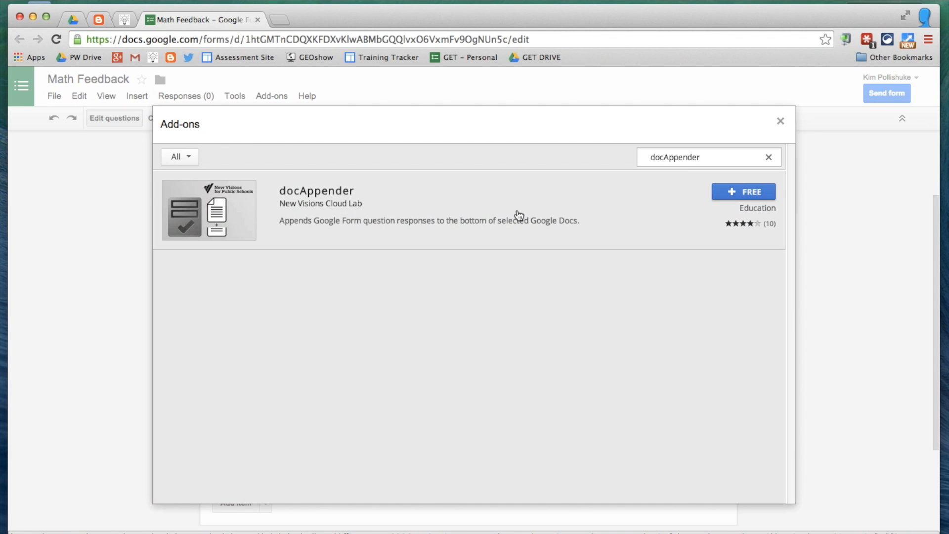
click(744, 192)
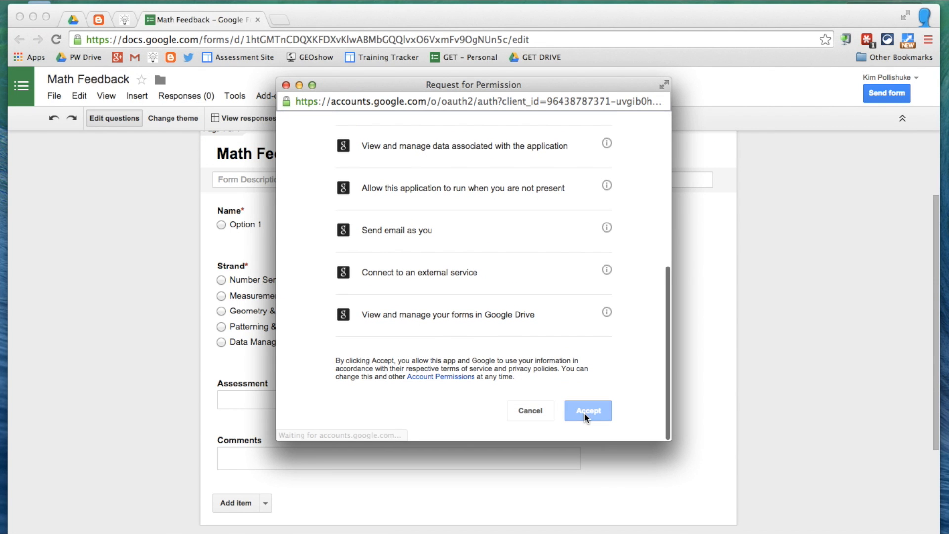
click(587, 411)
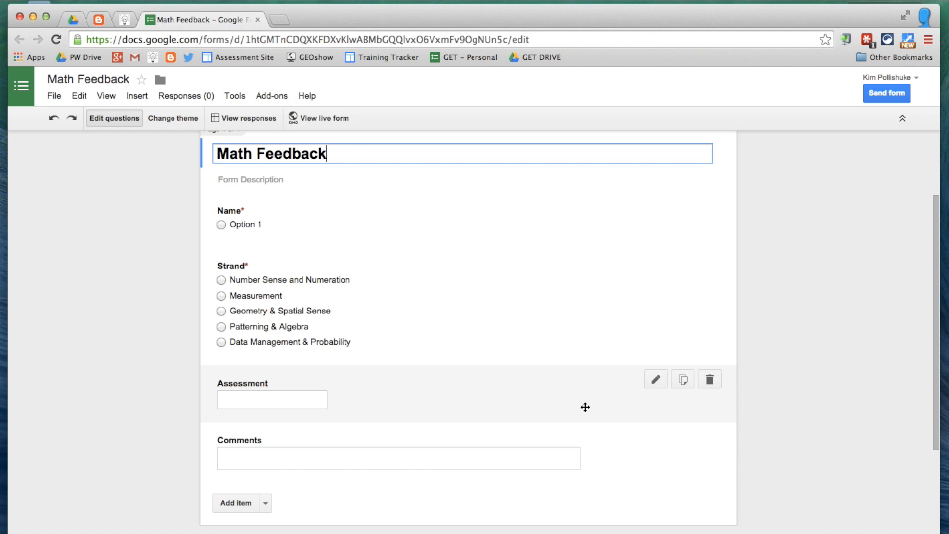
click(272, 95)
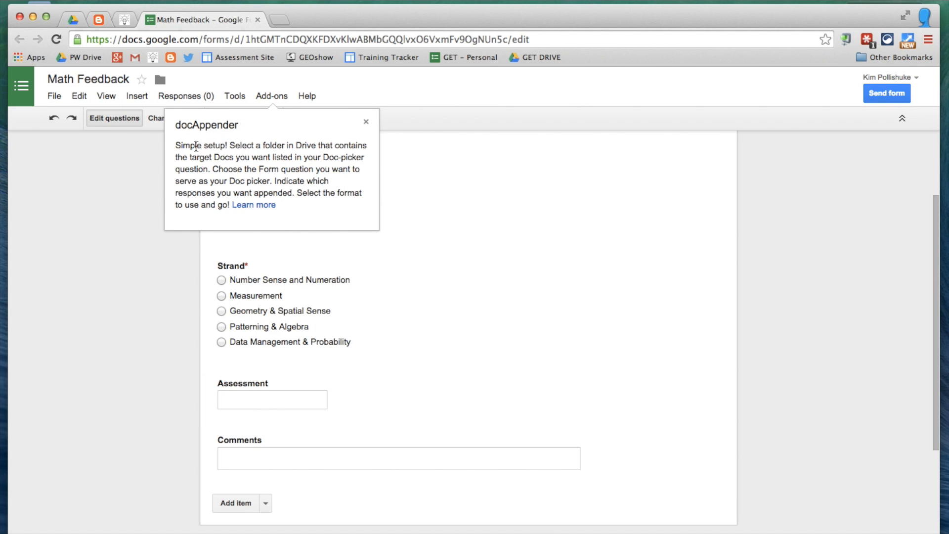
click(365, 121)
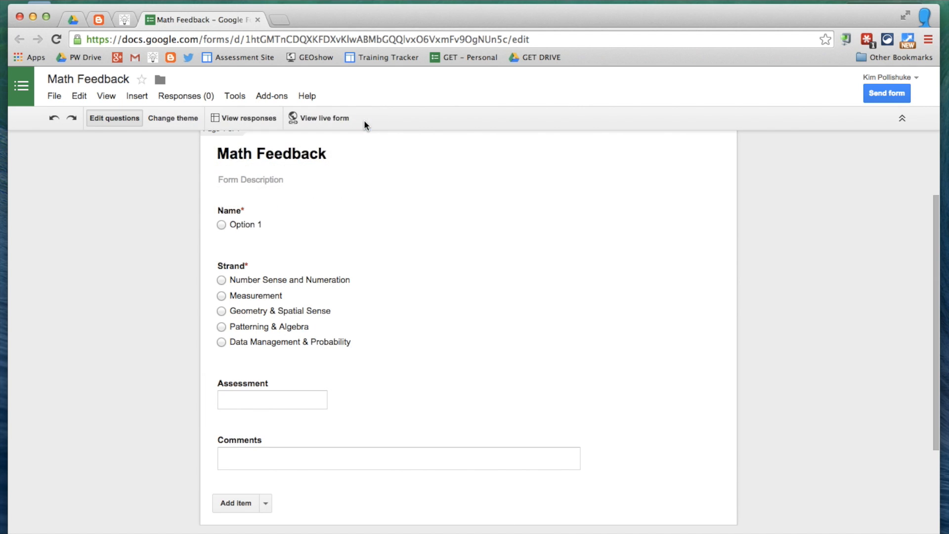
Step: Launch docAppender and pick the Ongoing Math Feedback Drive folder as the target Doc folder
click(271, 95)
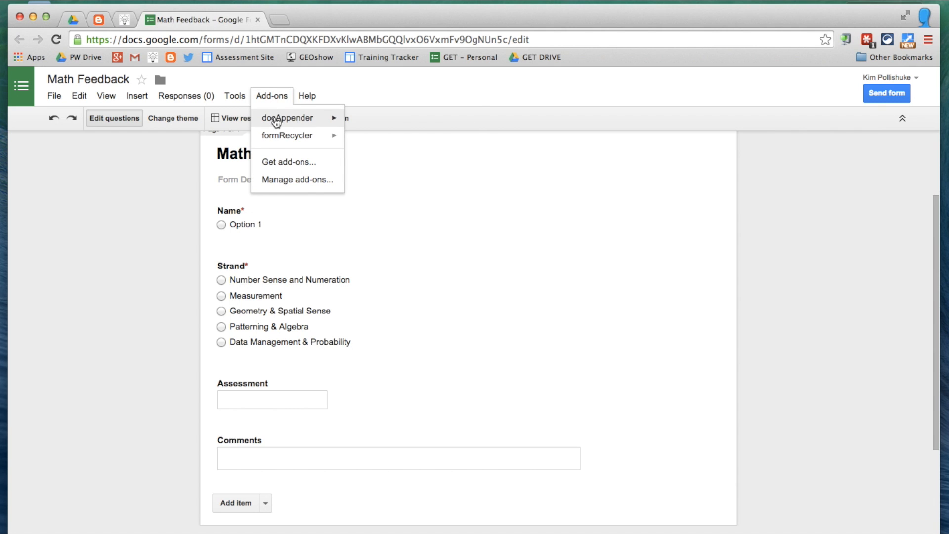
click(462, 153)
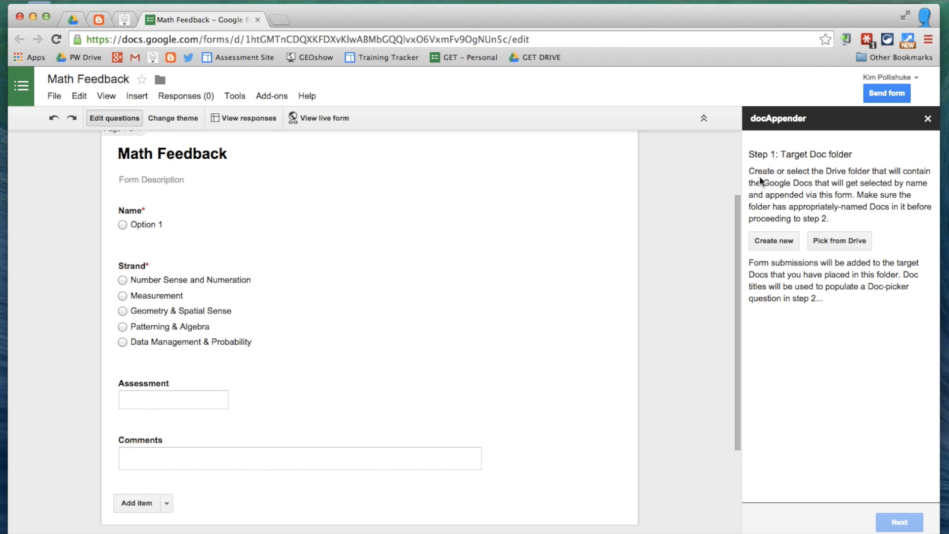
mouse_move(837, 183)
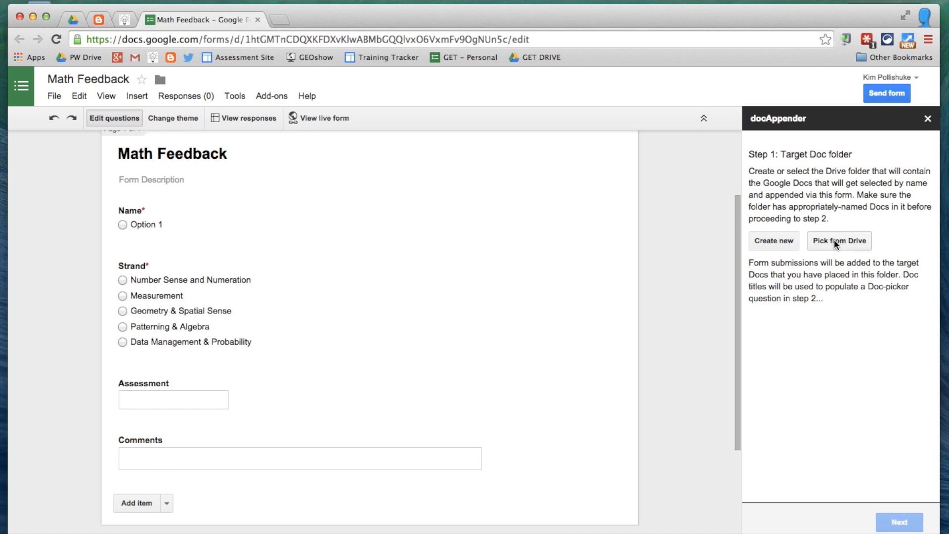
click(839, 241)
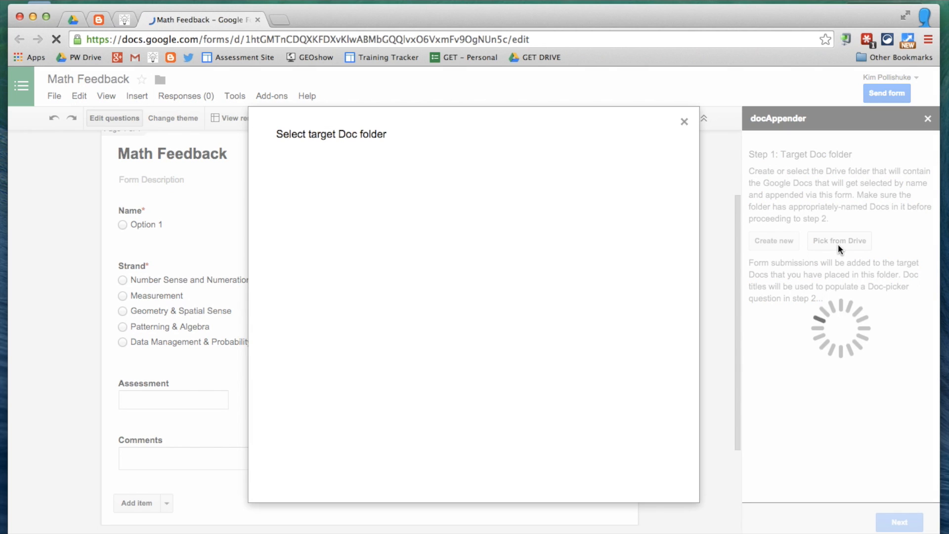
click(839, 240)
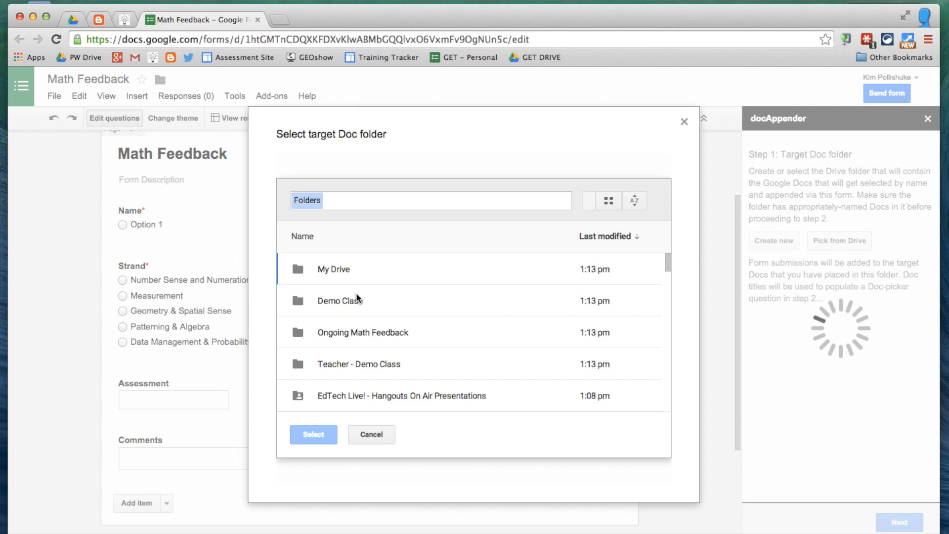
mouse_move(315, 344)
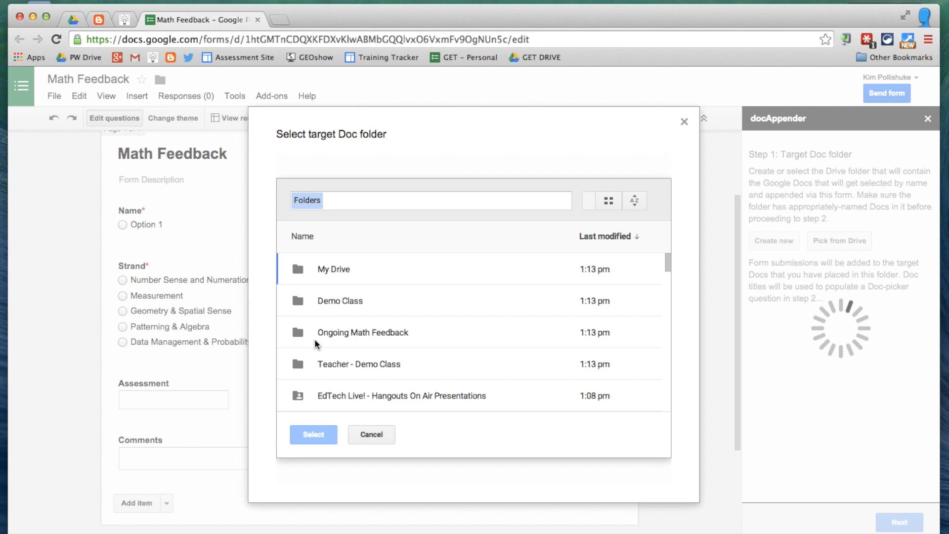
click(362, 332)
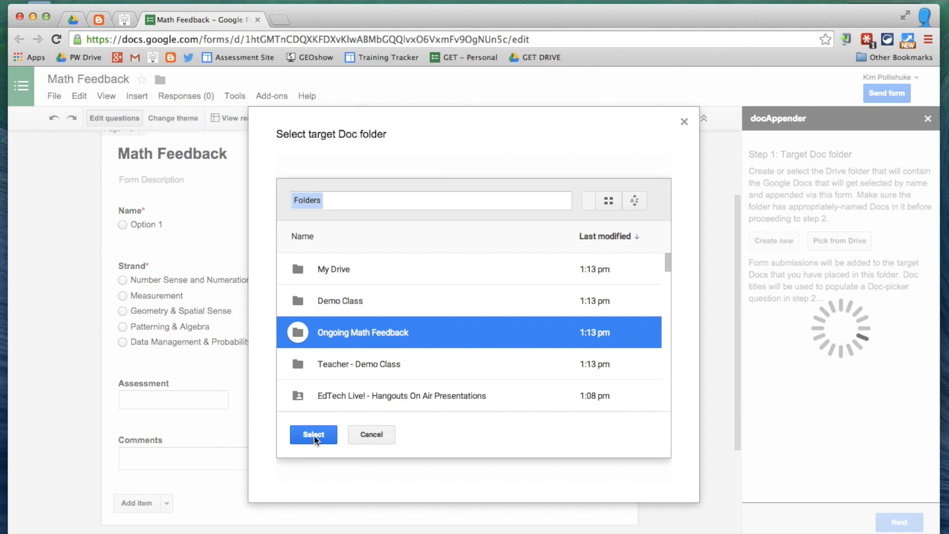
click(313, 435)
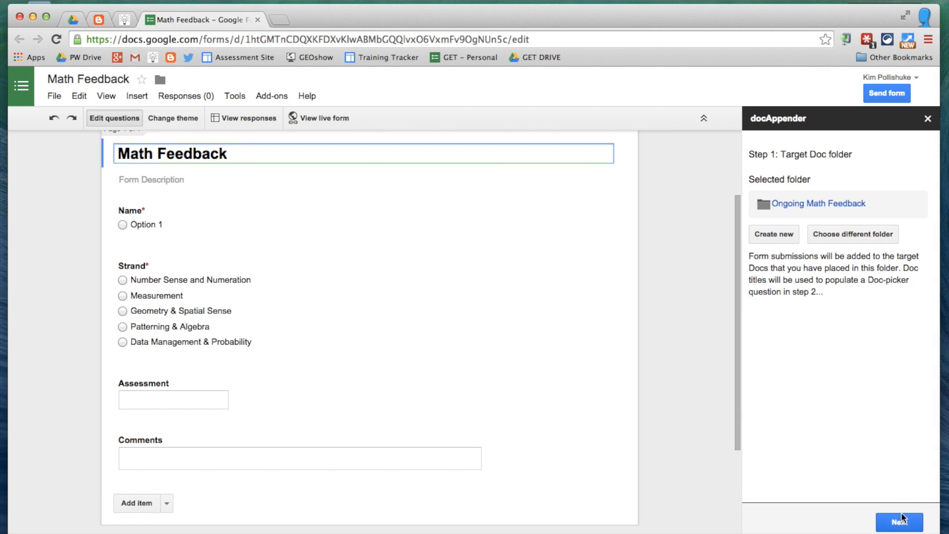
Step: Go to docAppender step two, refresh the question list, and pick Name as the doc picker
click(899, 522)
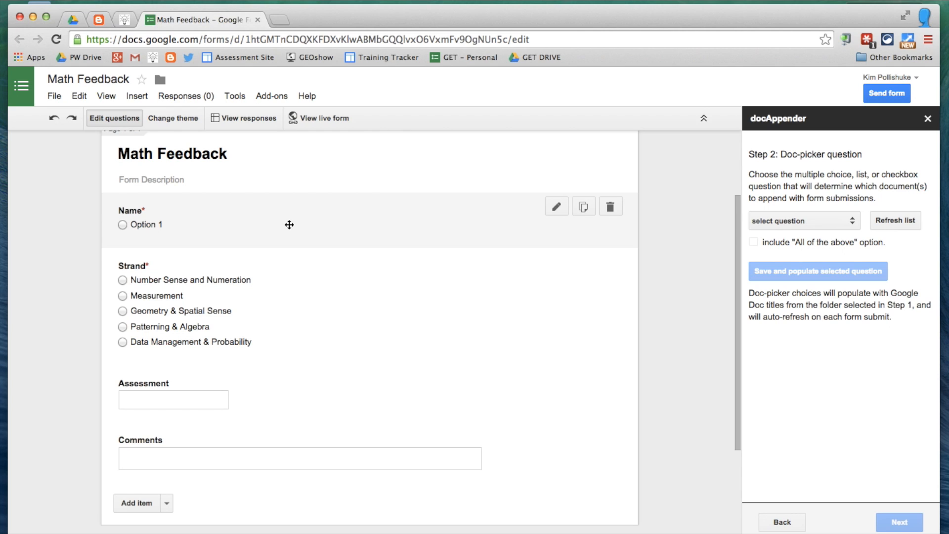
mouse_move(840, 231)
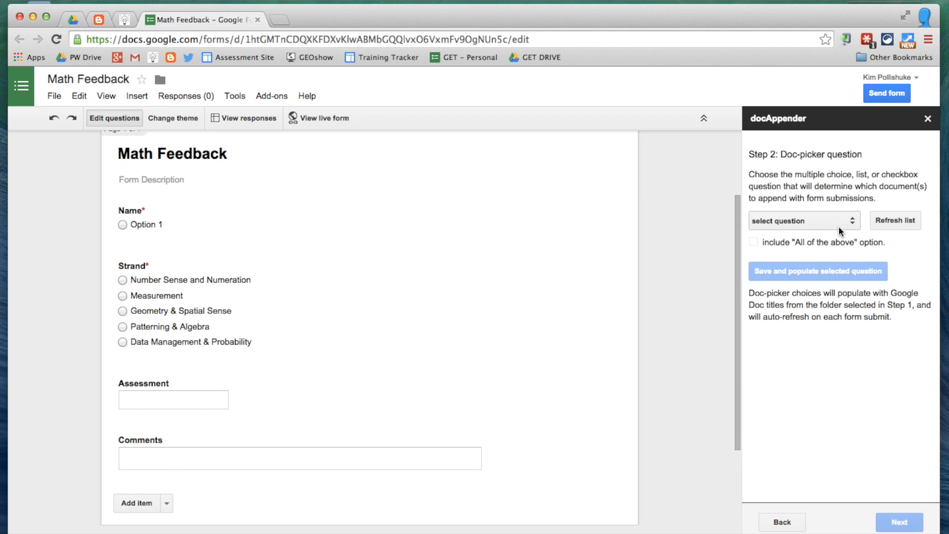
mouse_move(849, 227)
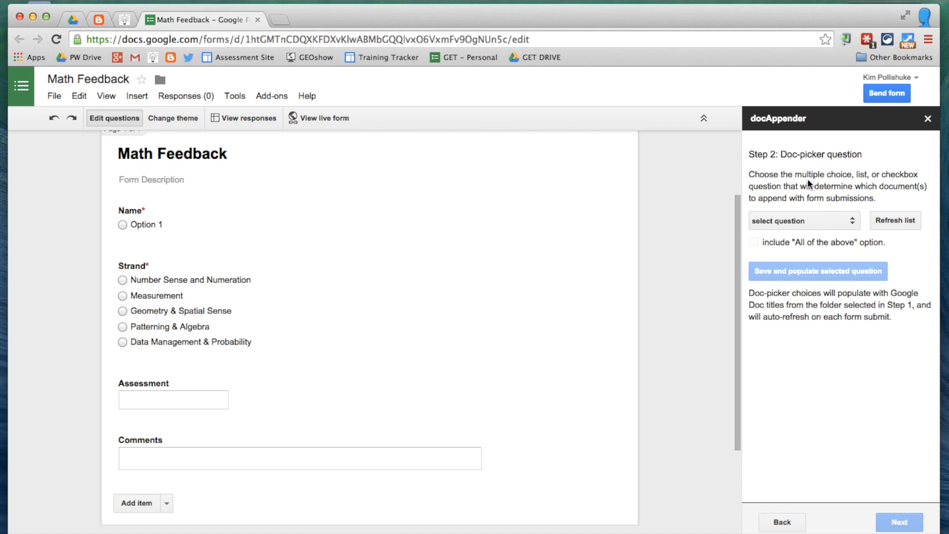
mouse_move(834, 202)
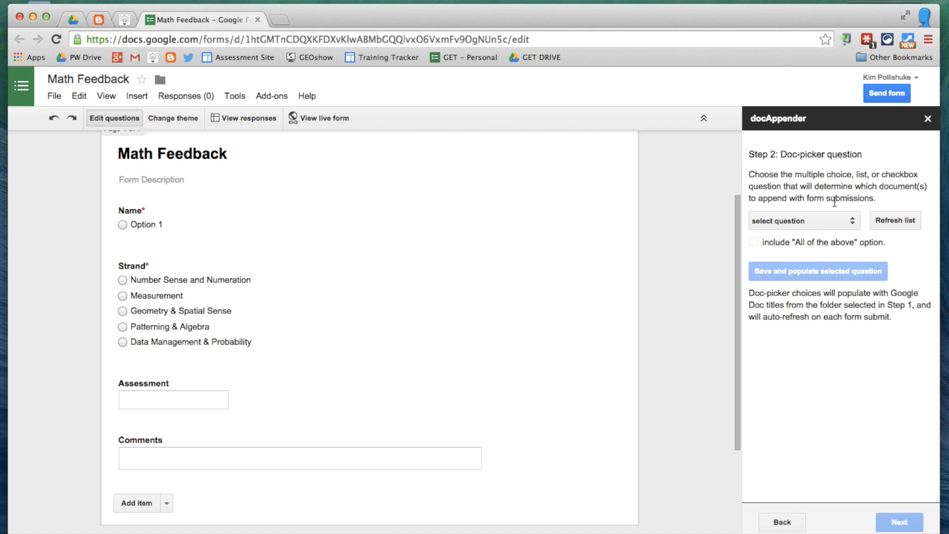
click(804, 220)
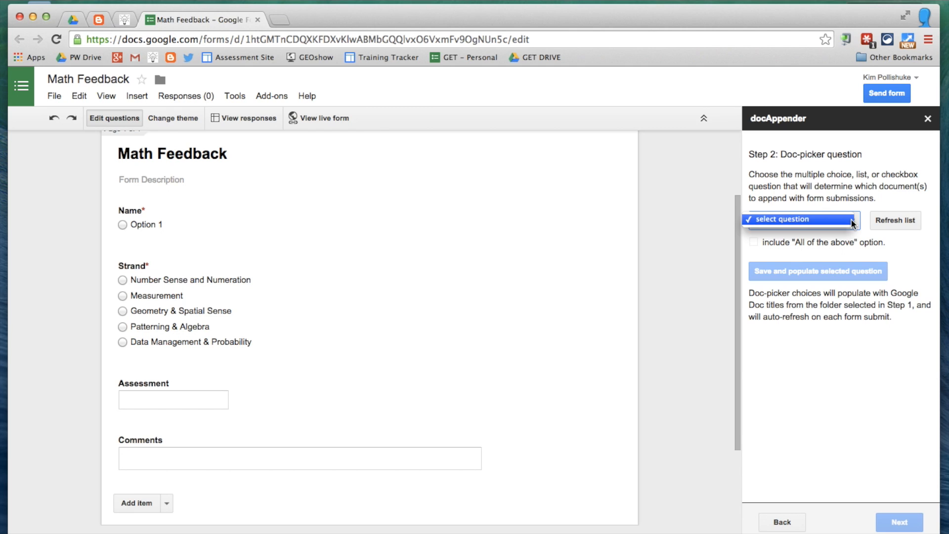
mouse_move(824, 224)
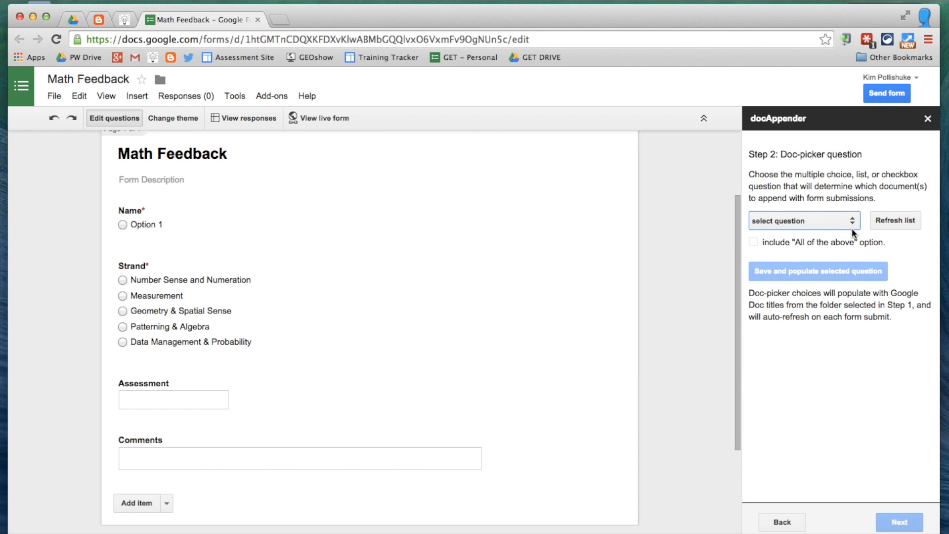
mouse_move(906, 224)
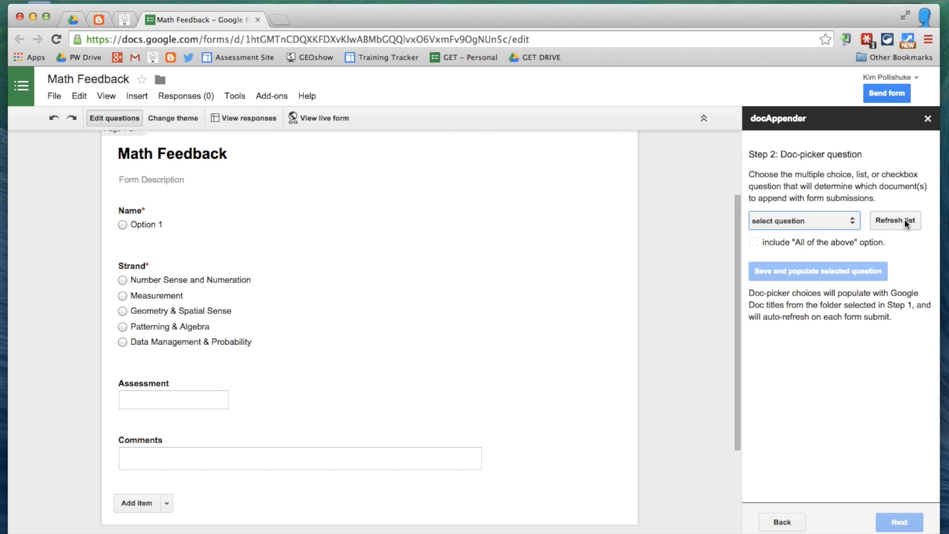
click(803, 221)
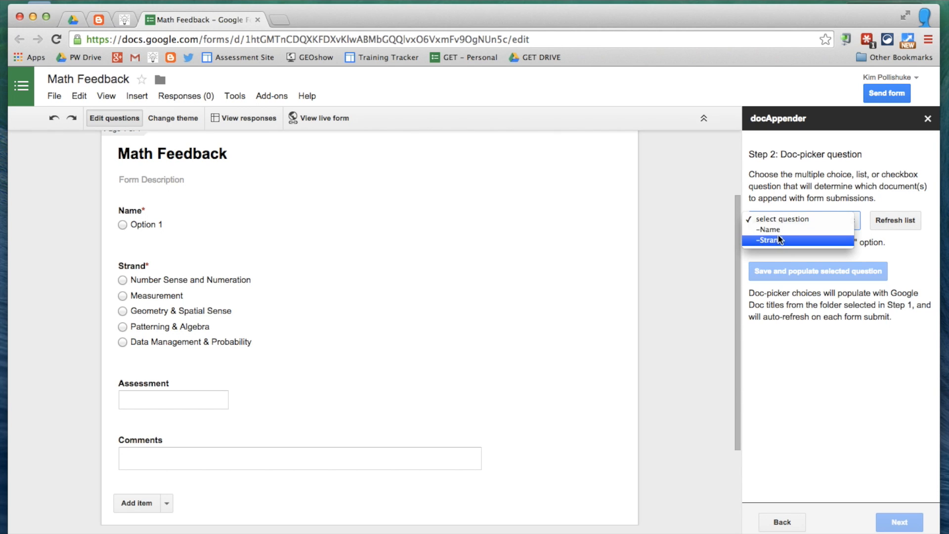
mouse_move(788, 230)
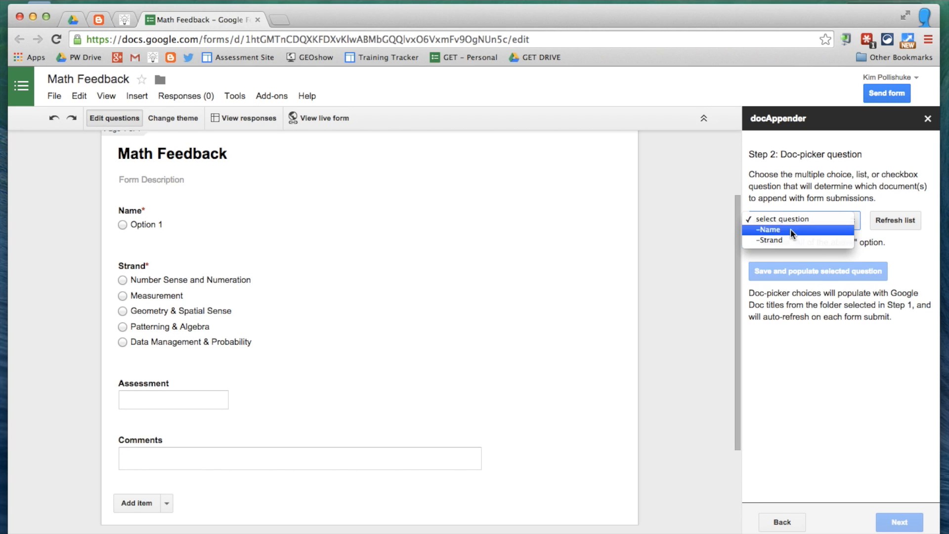
click(768, 230)
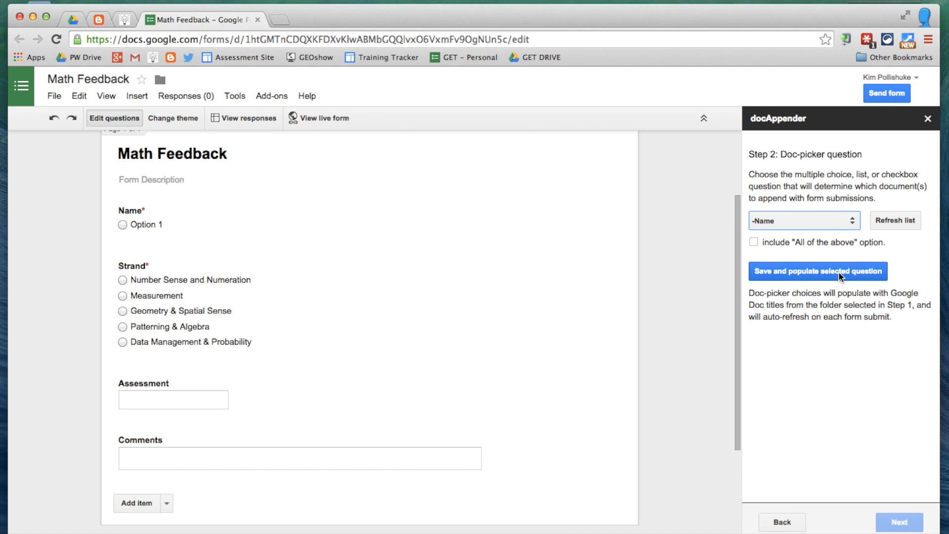
Step: Fill Name with the three students' doc titles, delete the Template choice, and reach step three
click(818, 270)
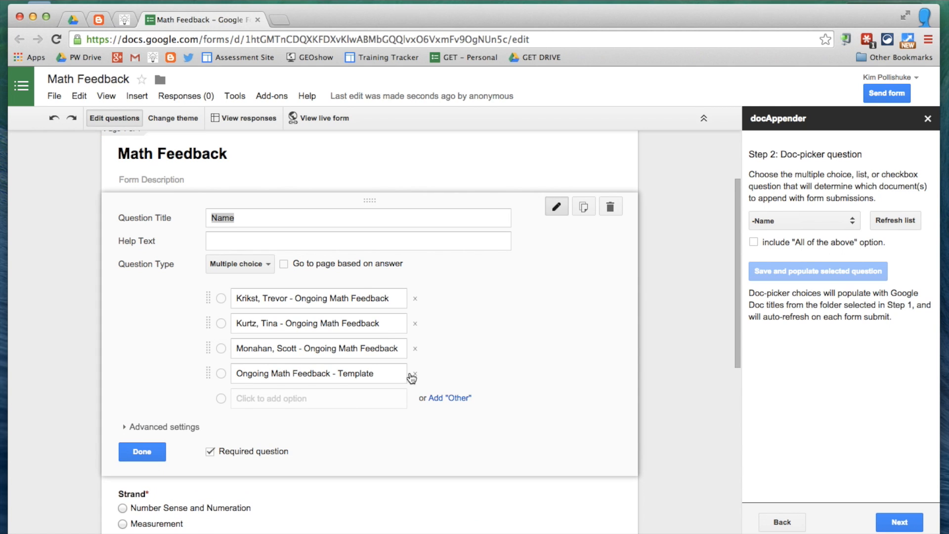
click(414, 373)
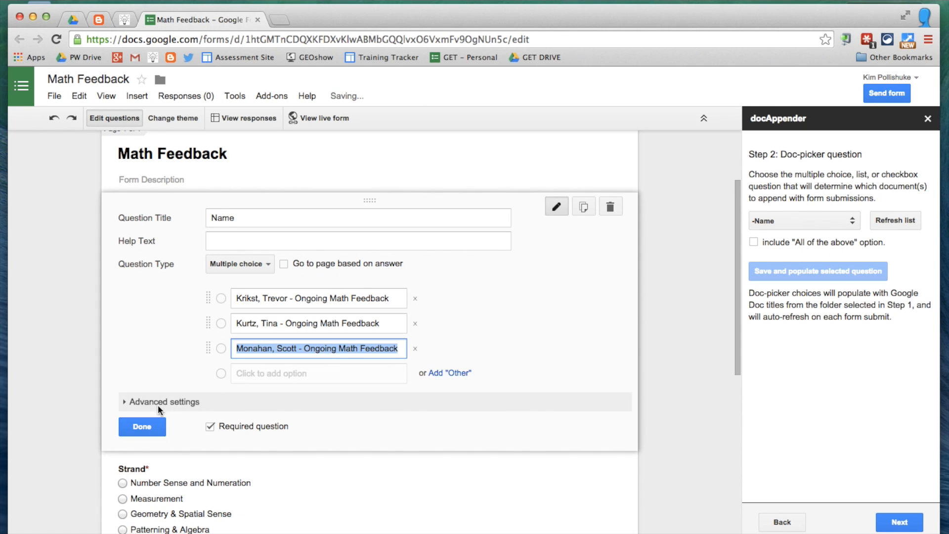
click(142, 426)
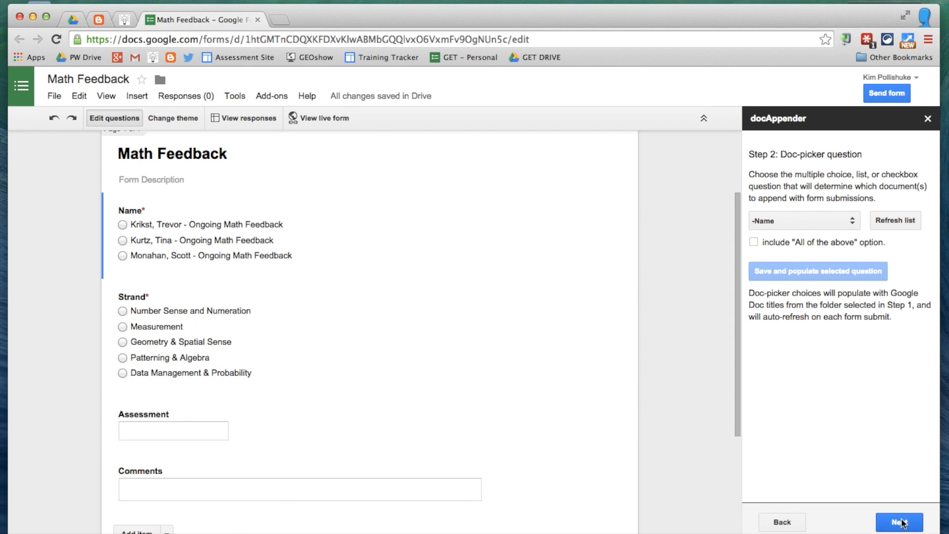
click(899, 522)
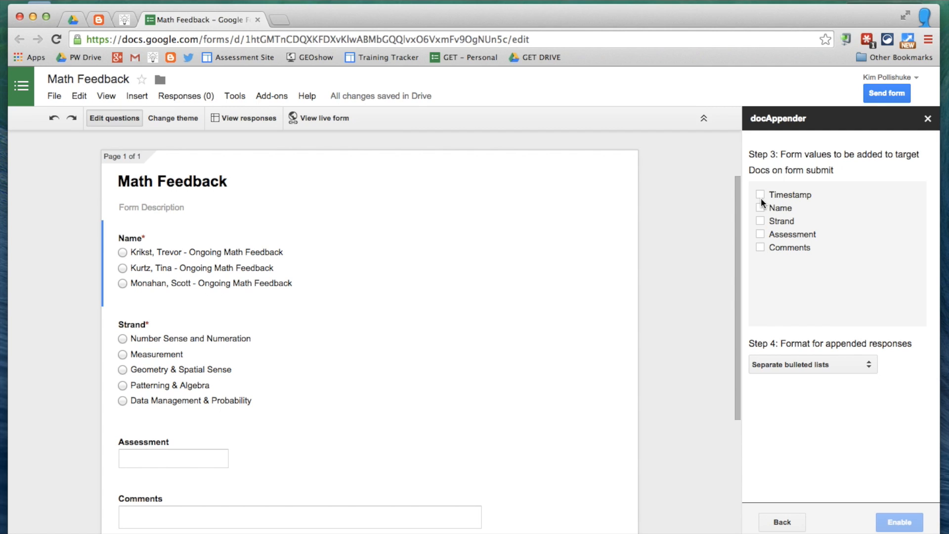
Step: Append Timestamp, Strand, Assessment and Comments as separate vertical tables, and enable docAppender
click(761, 195)
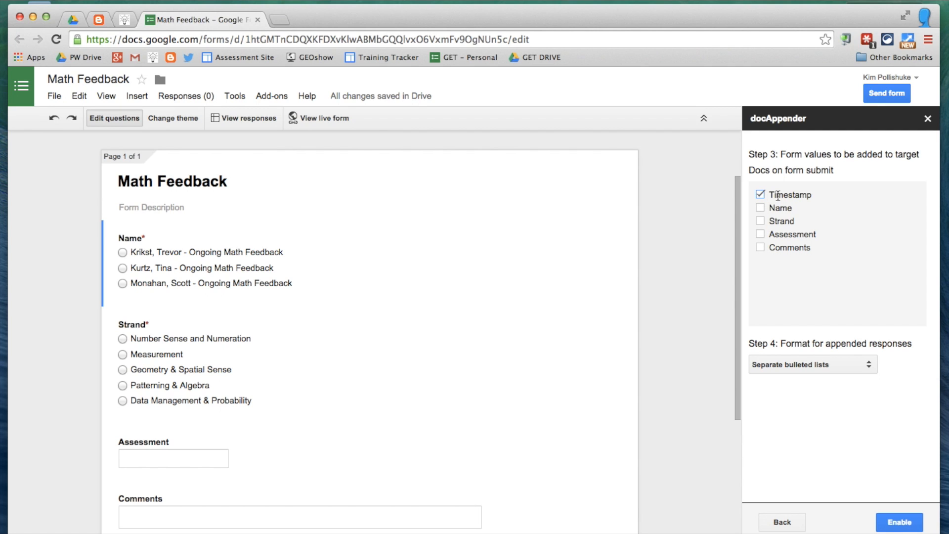
click(761, 221)
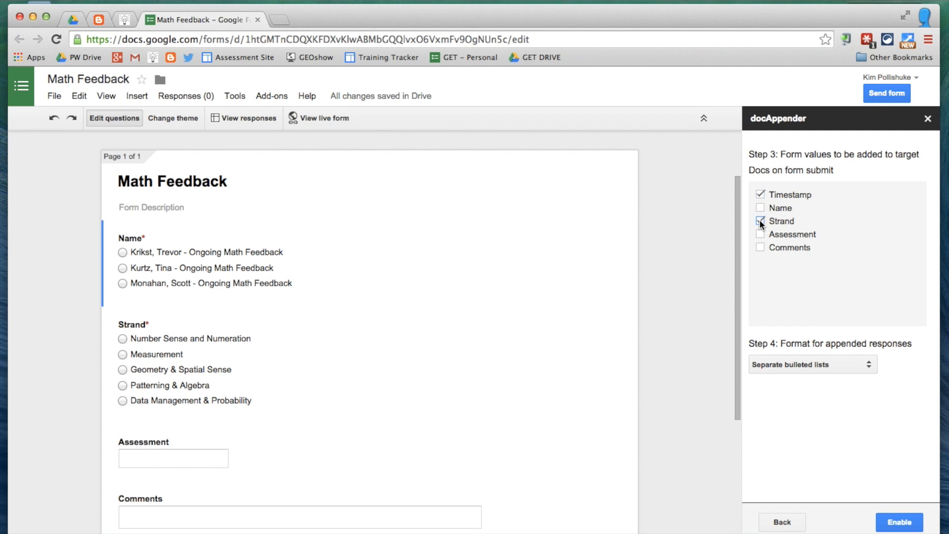
click(760, 234)
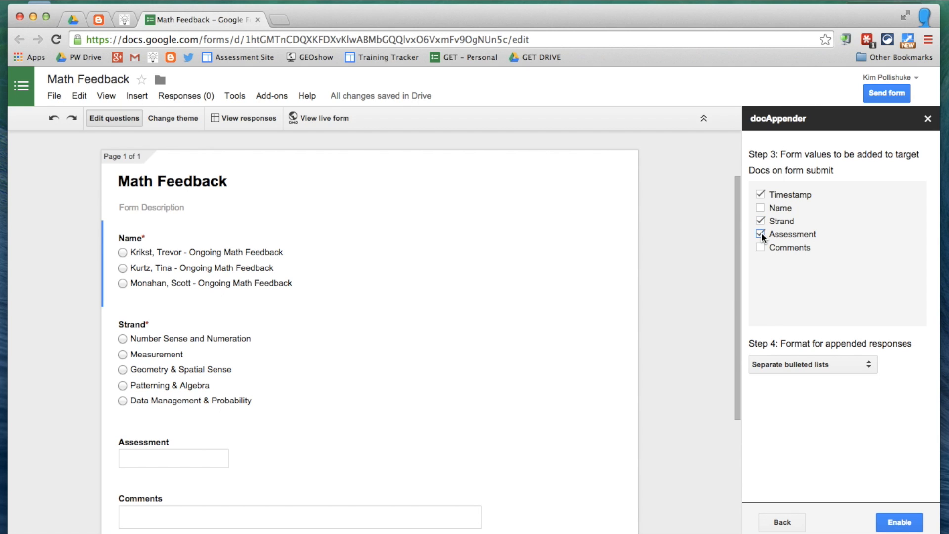
click(761, 247)
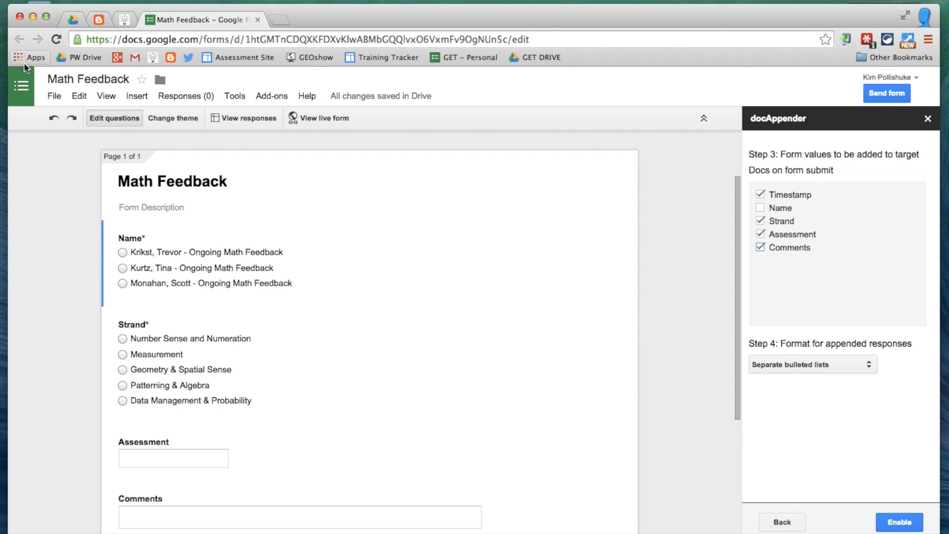
click(812, 364)
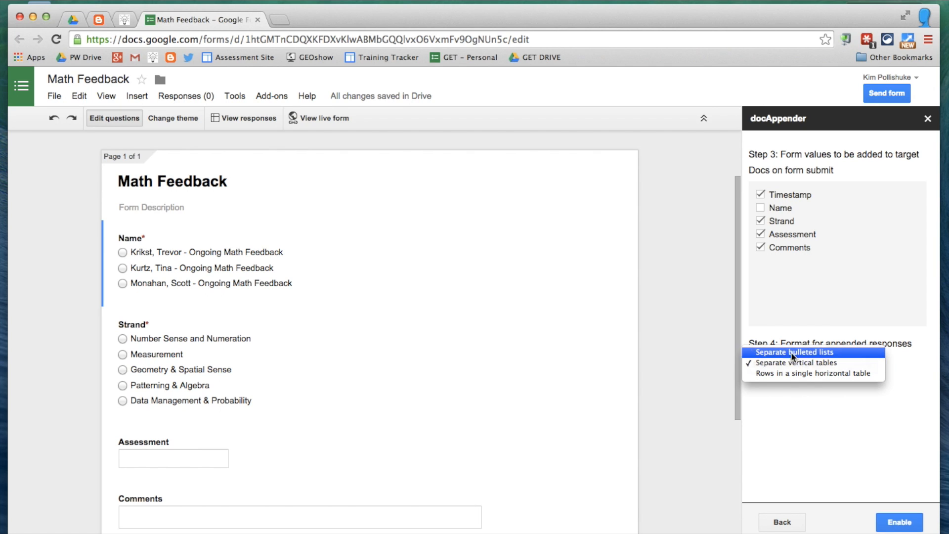
click(796, 362)
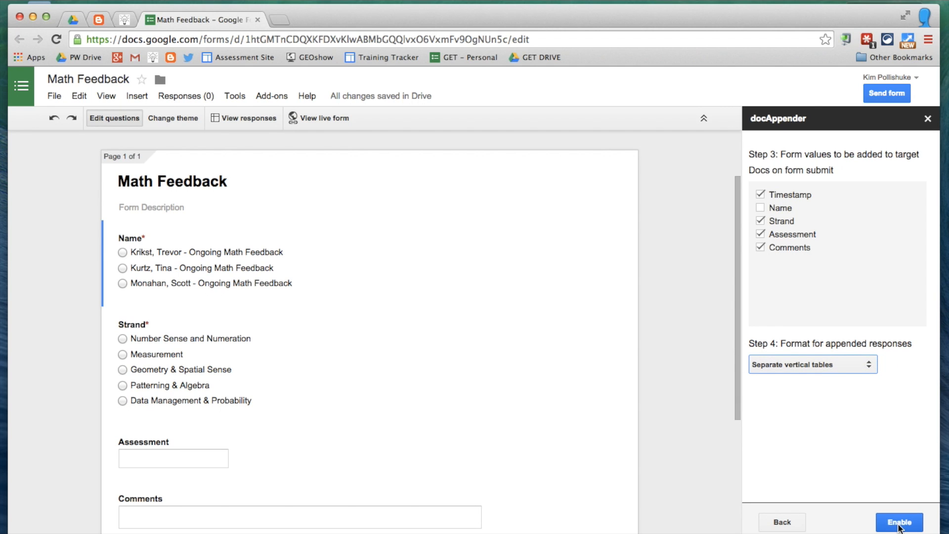
click(900, 522)
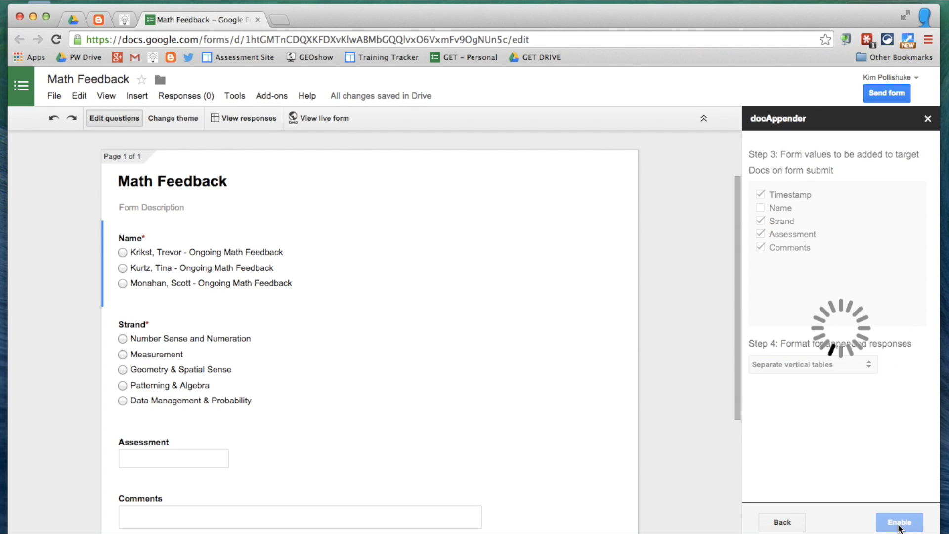
click(899, 522)
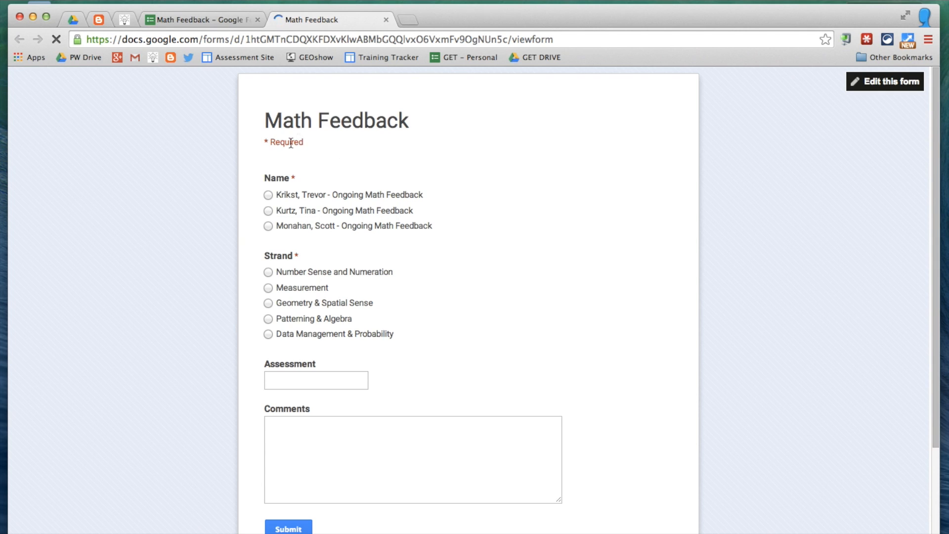
click(268, 210)
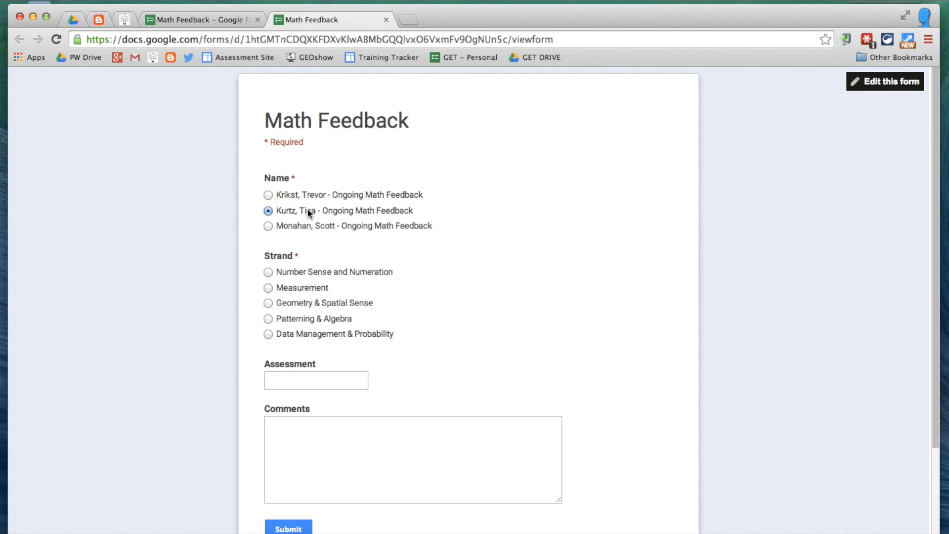
mouse_move(297, 276)
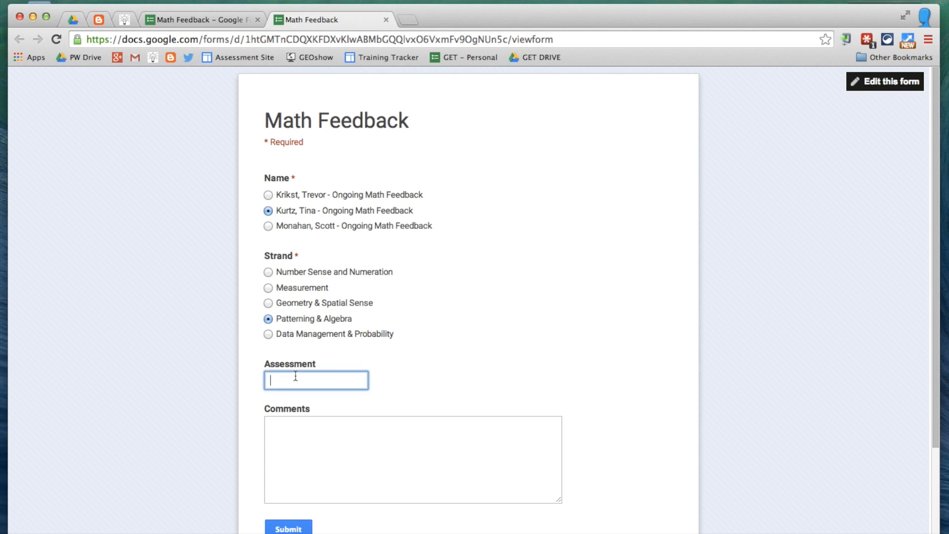
text(Quiz #1)
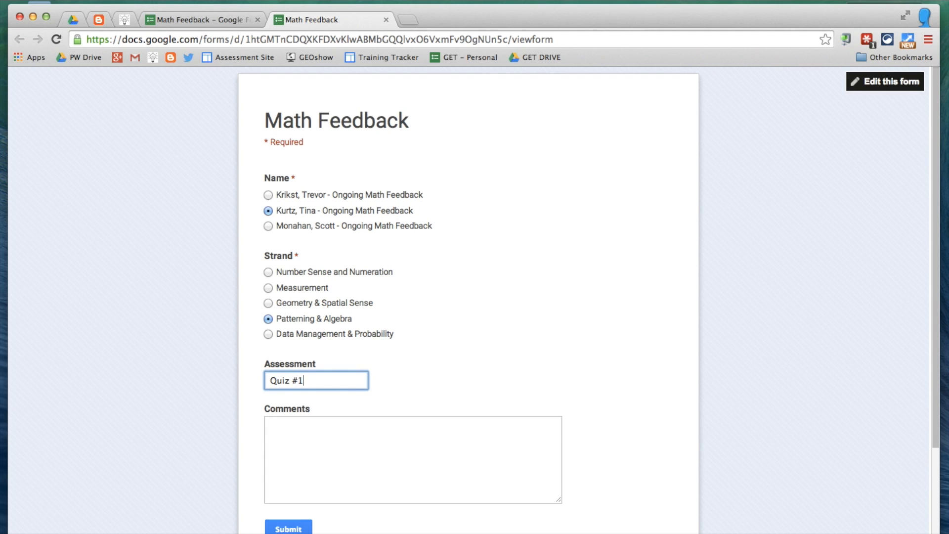
text(Review how to solve equations by subtraction.)
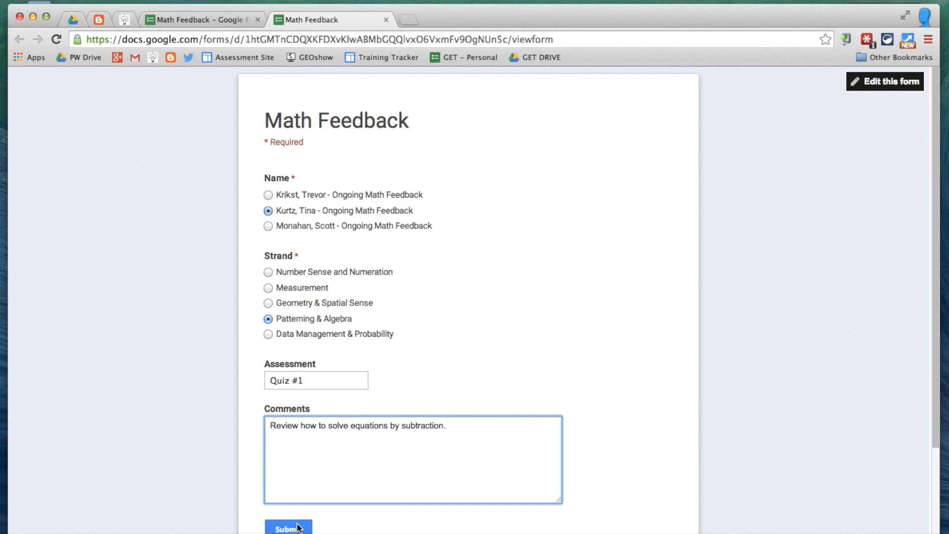
click(288, 528)
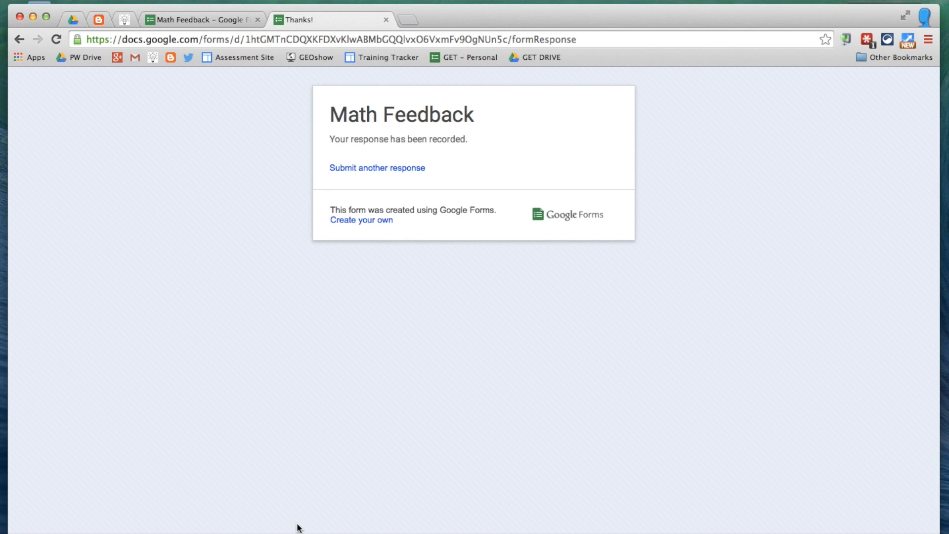
mouse_move(72, 20)
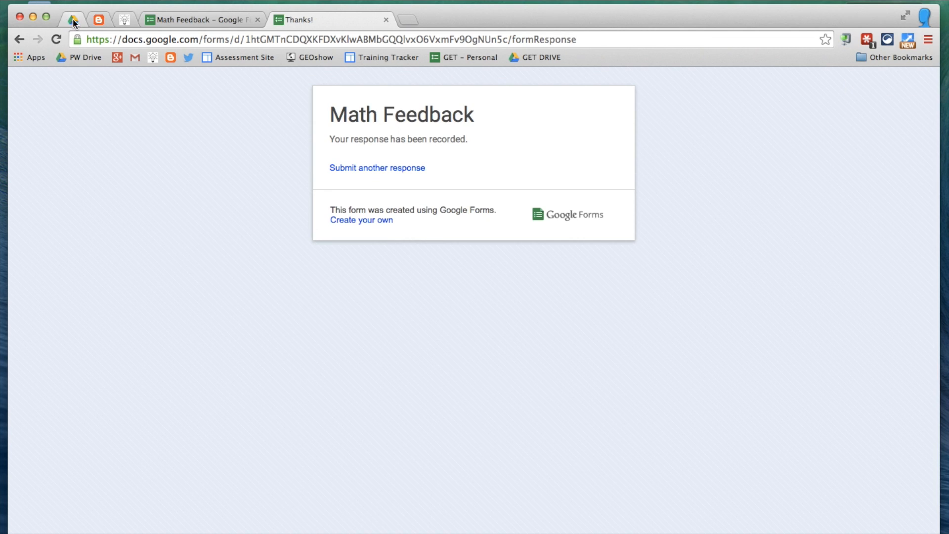
Step: Switch to the Math Feedback (Responses) sheet to see the new Quiz #1 row
click(203, 19)
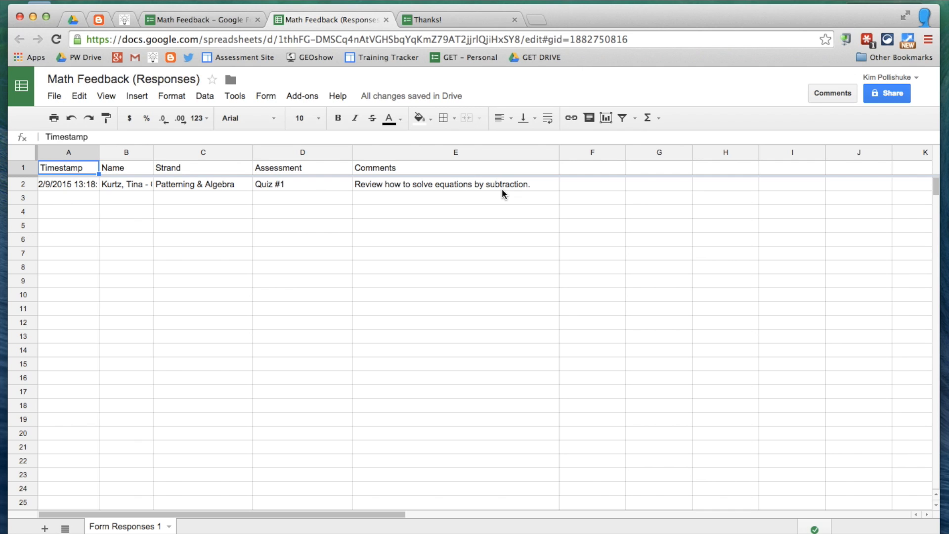
mouse_move(435, 208)
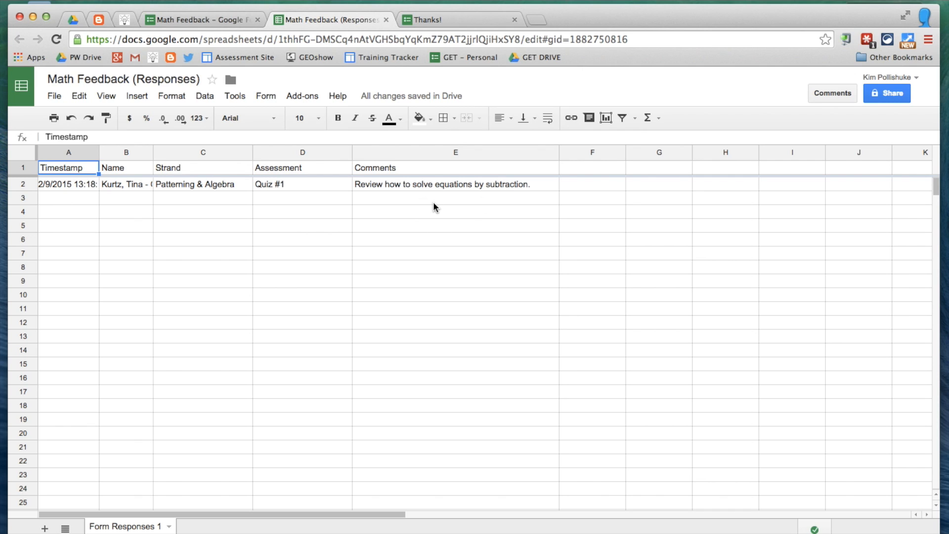
mouse_move(357, 294)
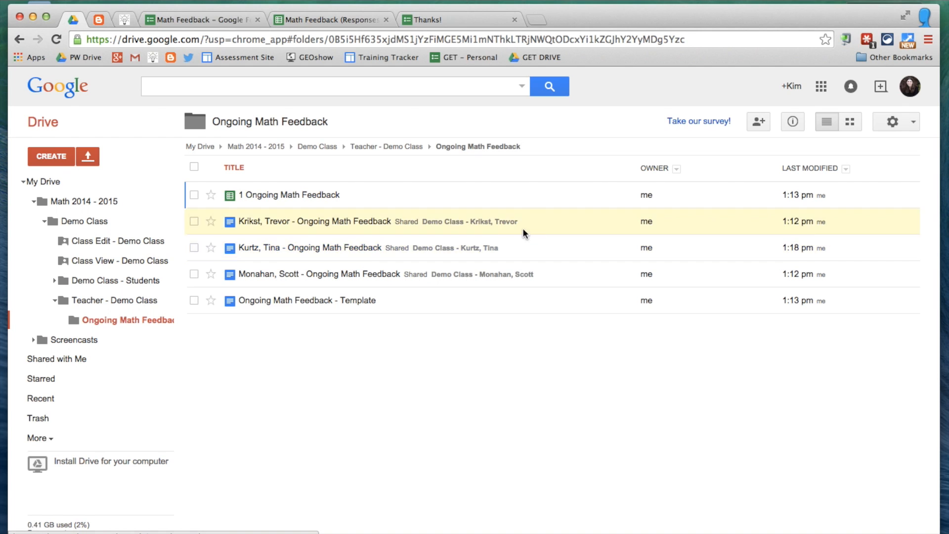
mouse_move(301, 251)
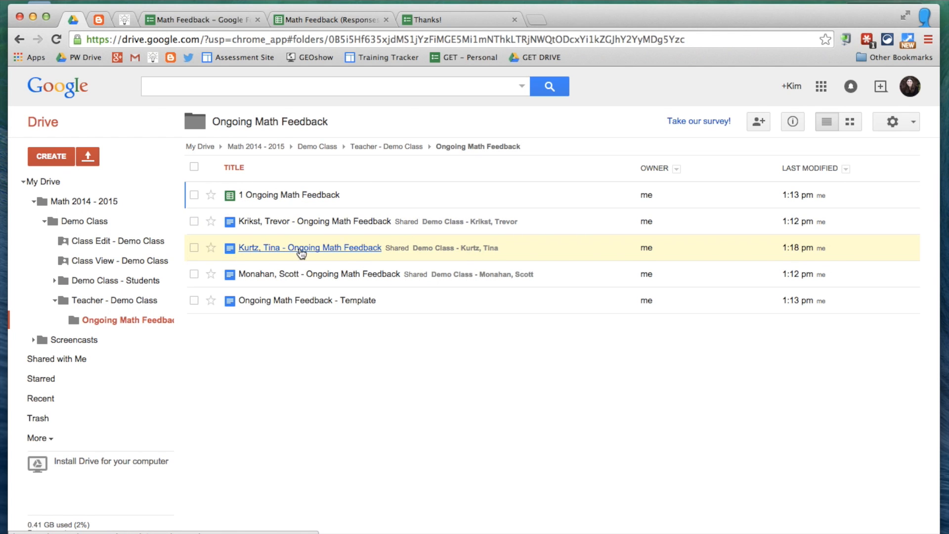
click(308, 248)
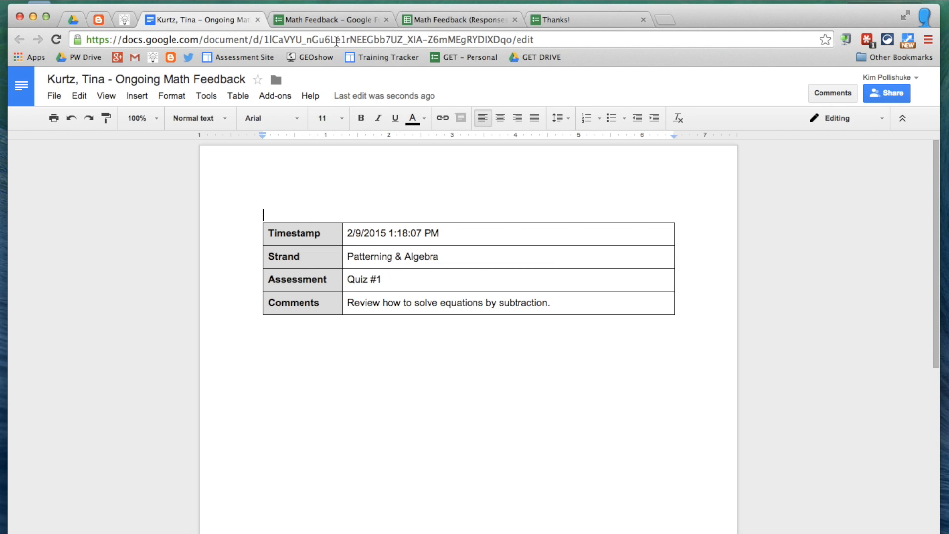
click(330, 19)
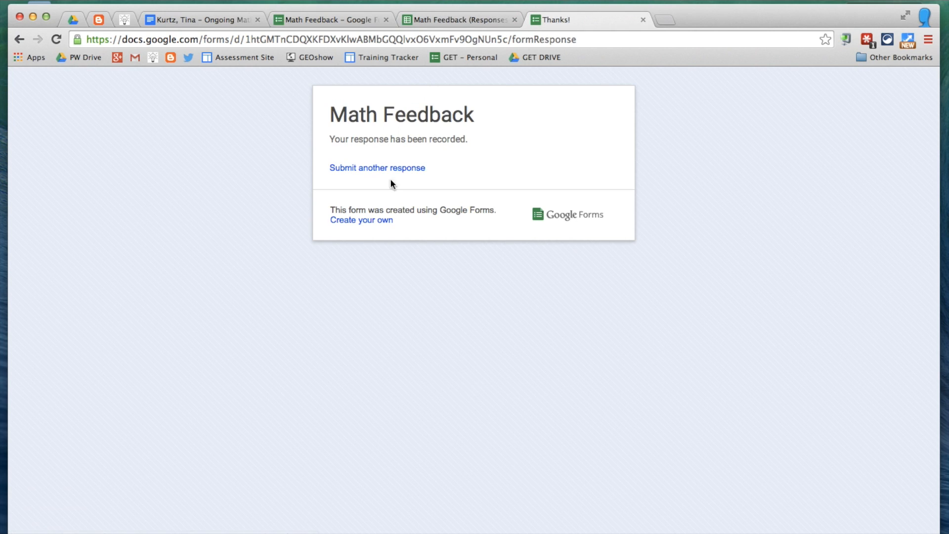
Step: Submit a Patterning & Algebra 'Extra Help Session' response with a thank-you comment, then view Tina's doc
click(376, 168)
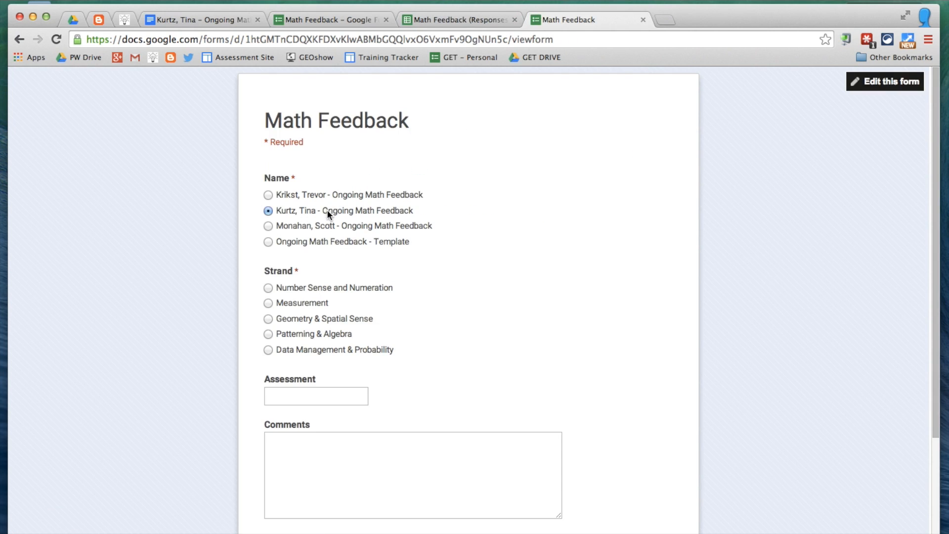
click(268, 334)
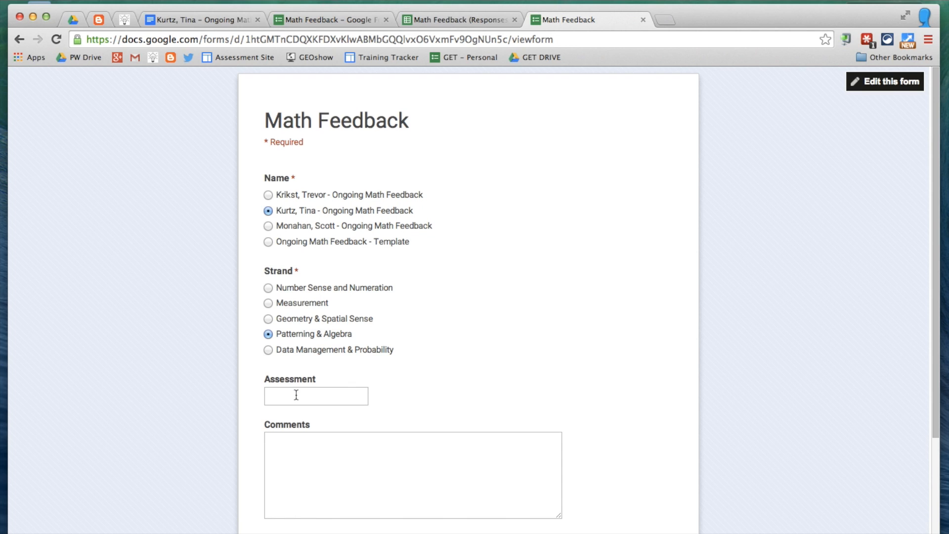
text(Ext)
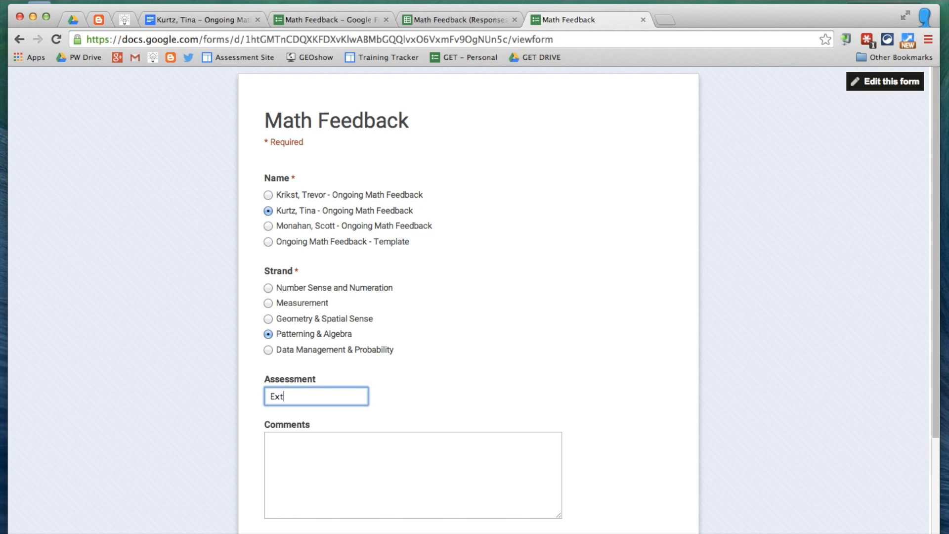
text(ra Help Sessio)
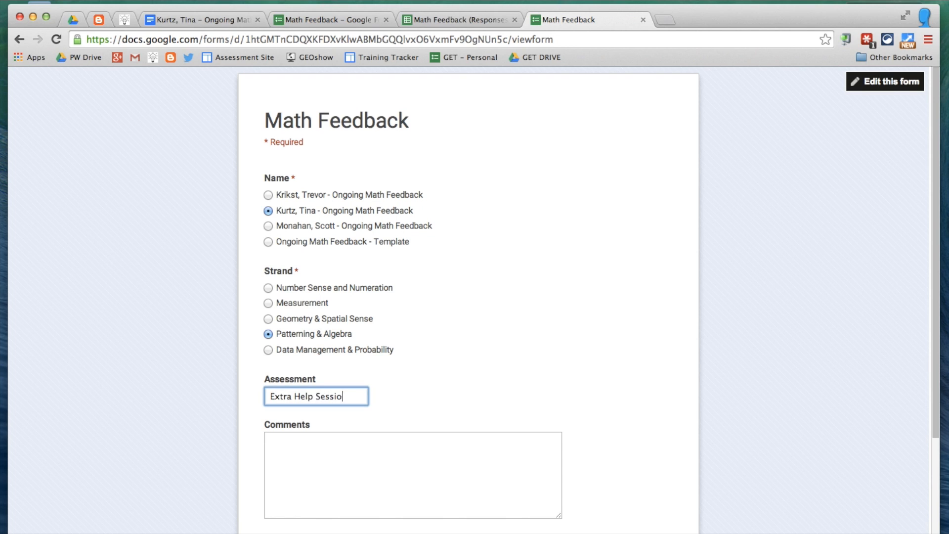
text(Great work this time. Thanks for coming in for extra help.)
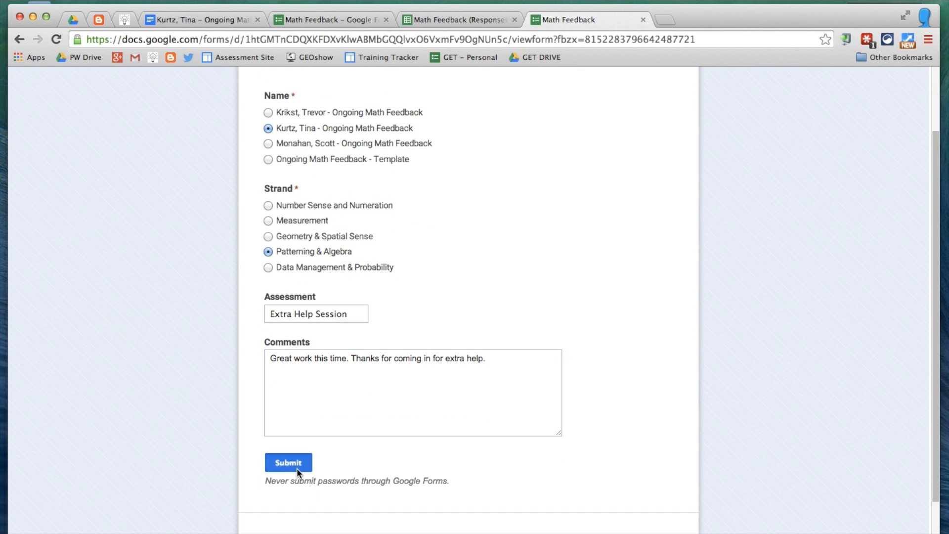
click(288, 461)
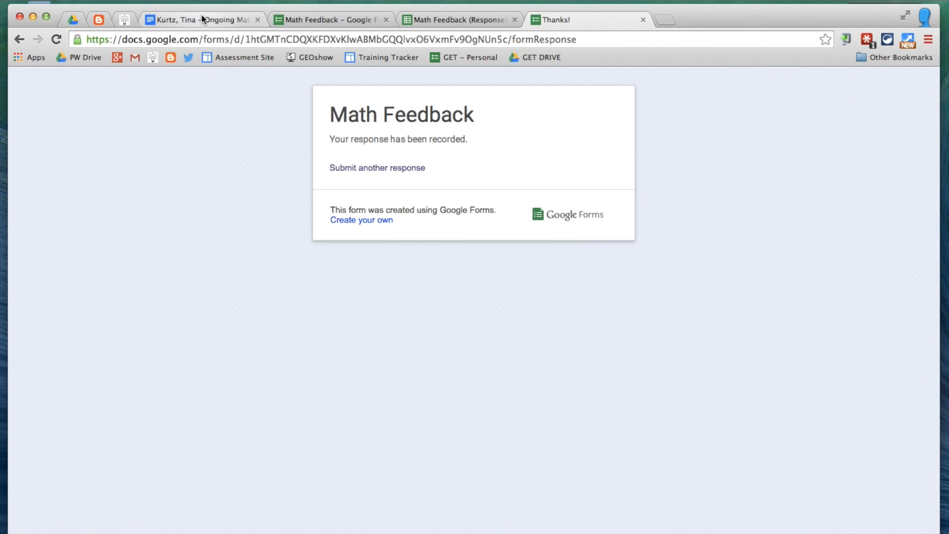
click(200, 20)
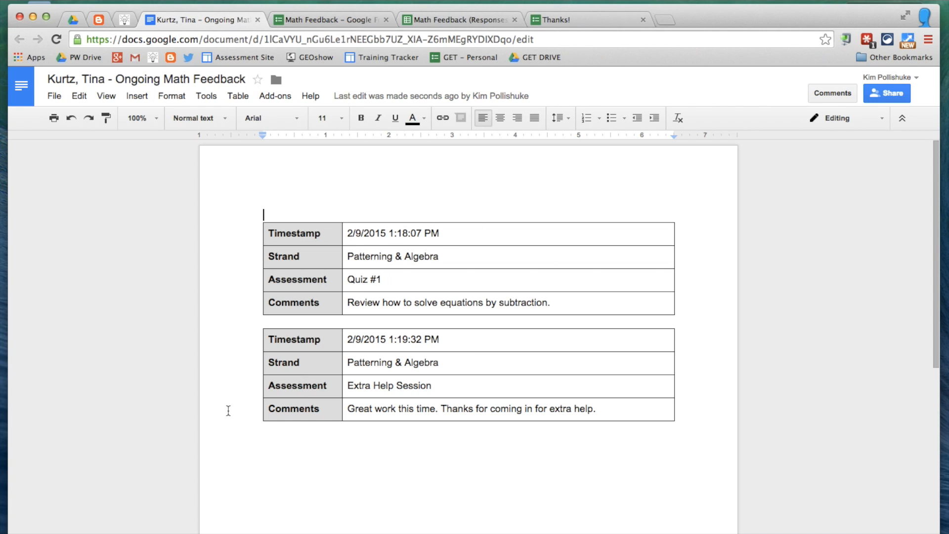
mouse_move(353, 369)
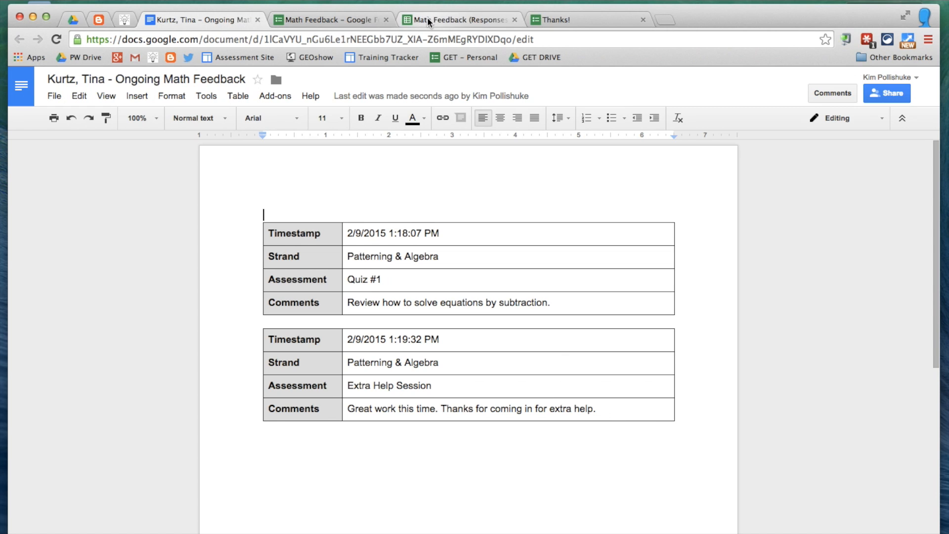
Step: Switch docAppender's Step 4 format to 'Separate bulleted lists' and return to the form tab
click(330, 19)
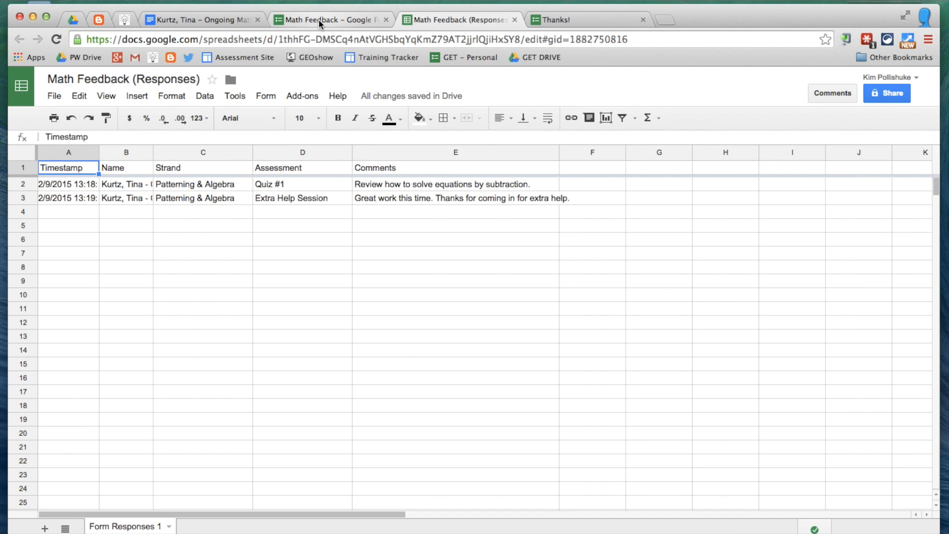
click(329, 20)
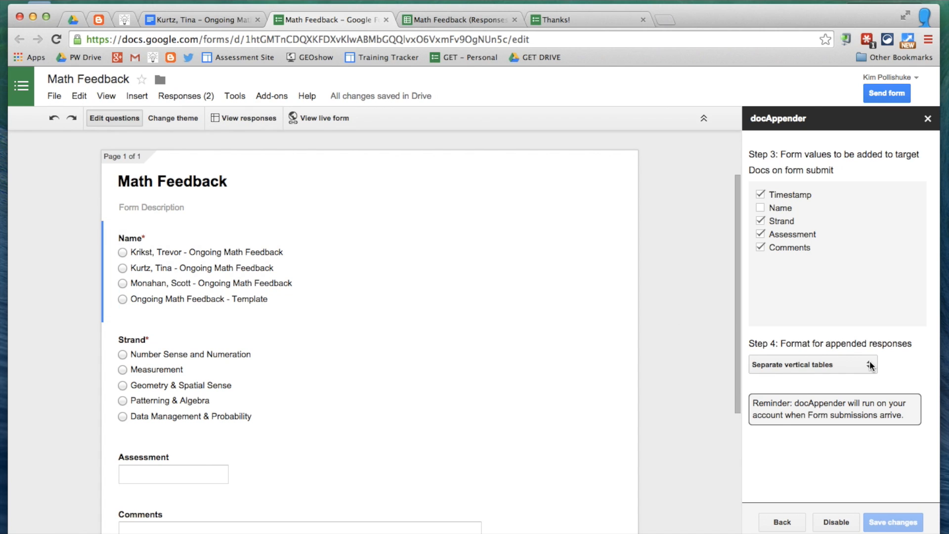
click(813, 364)
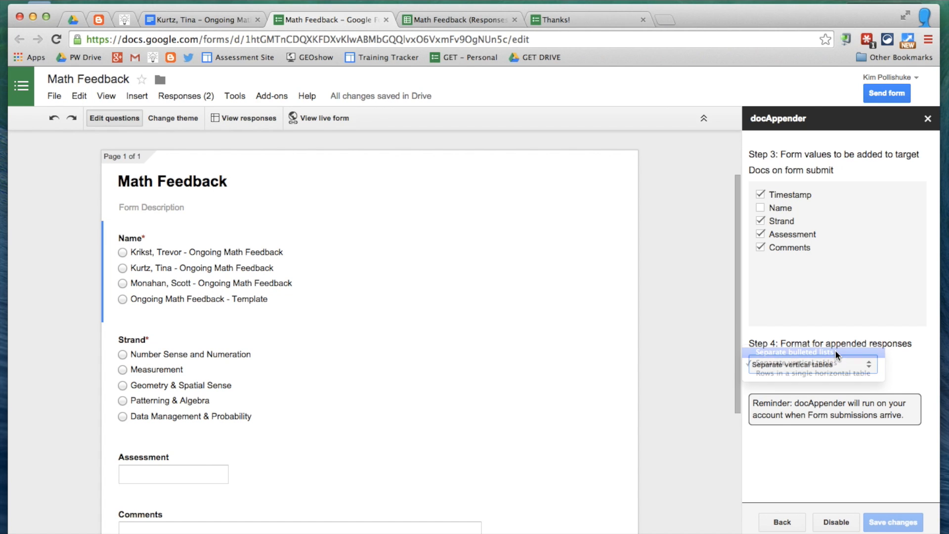
click(791, 351)
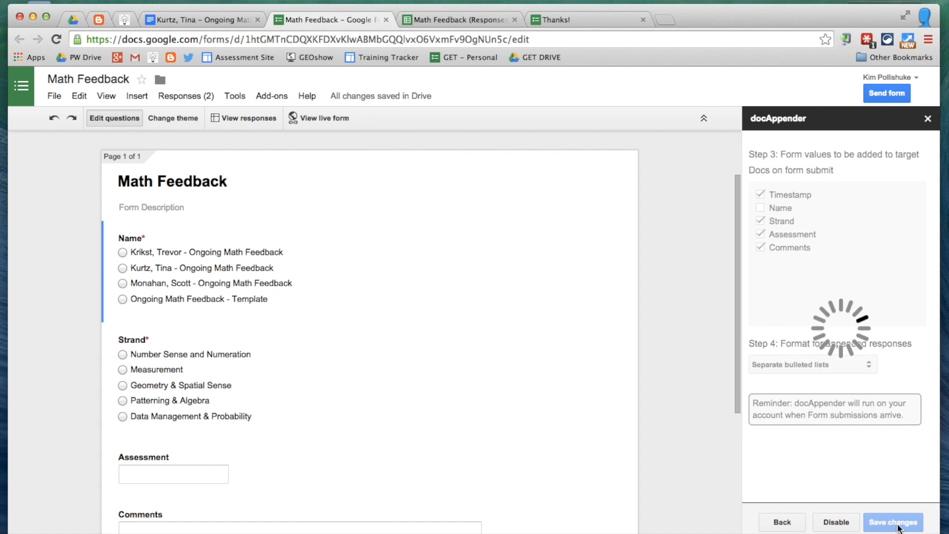
click(551, 19)
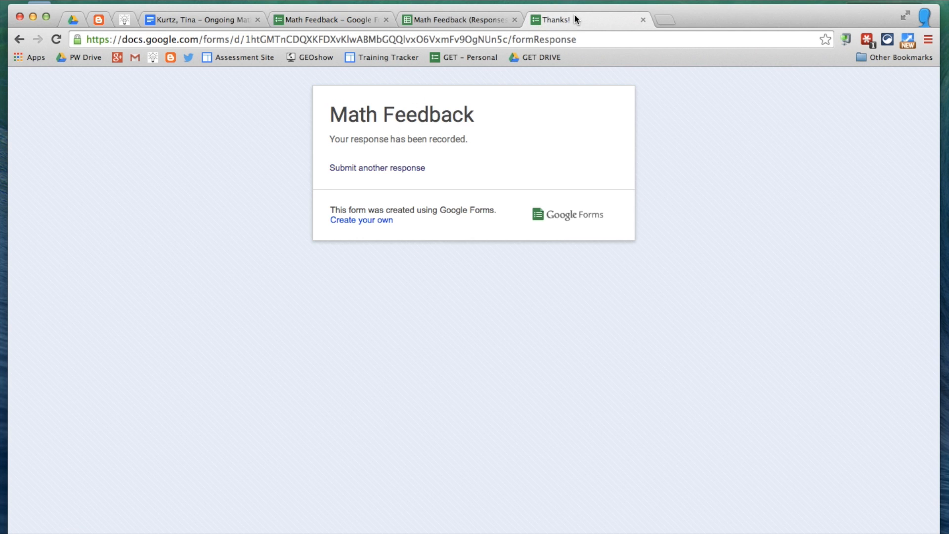
Step: Submit a third Extra Help Session response and check its bulleted entry in Tina's doc
click(376, 168)
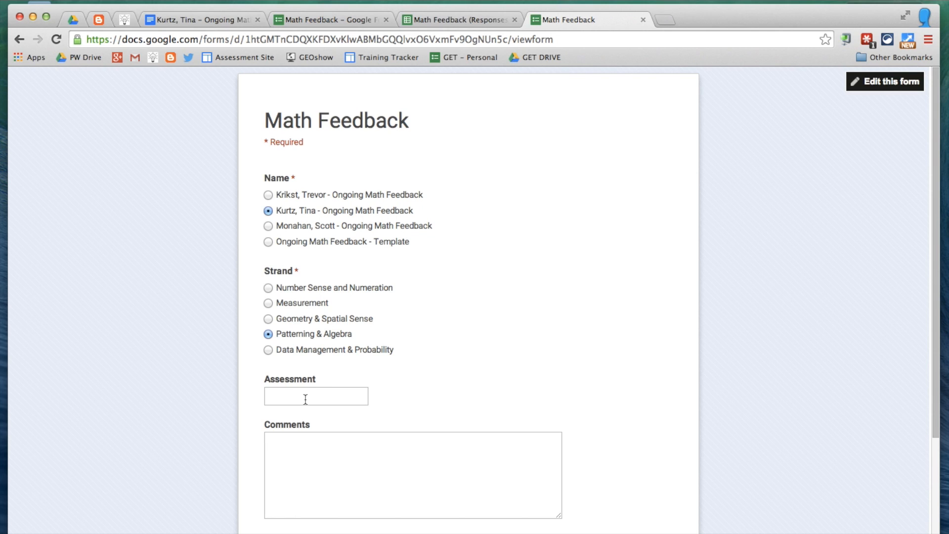
text(E)
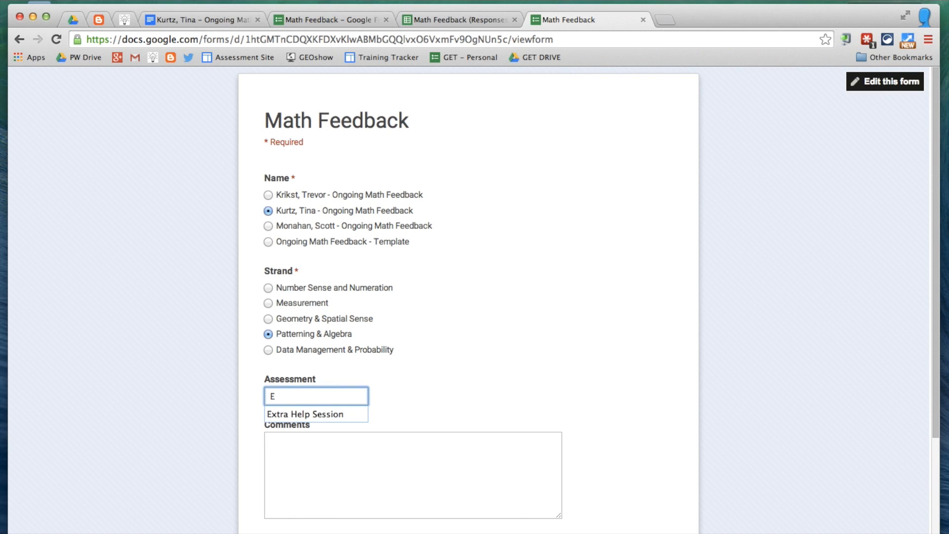
text(Ple)
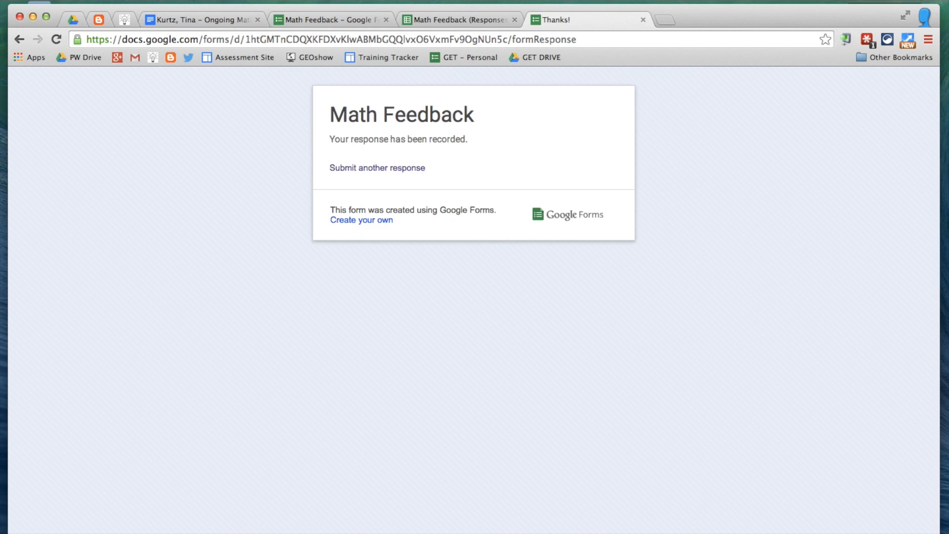
click(203, 19)
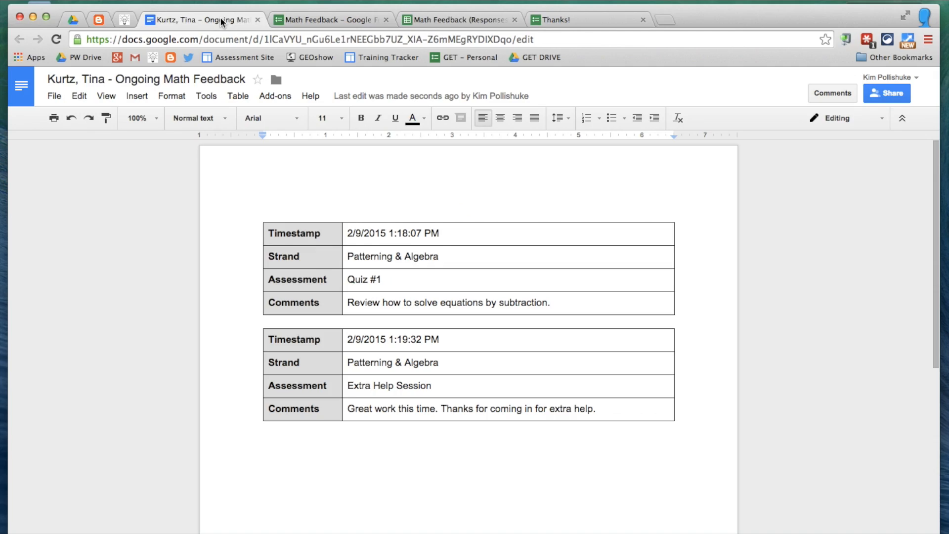
scroll(down, 3)
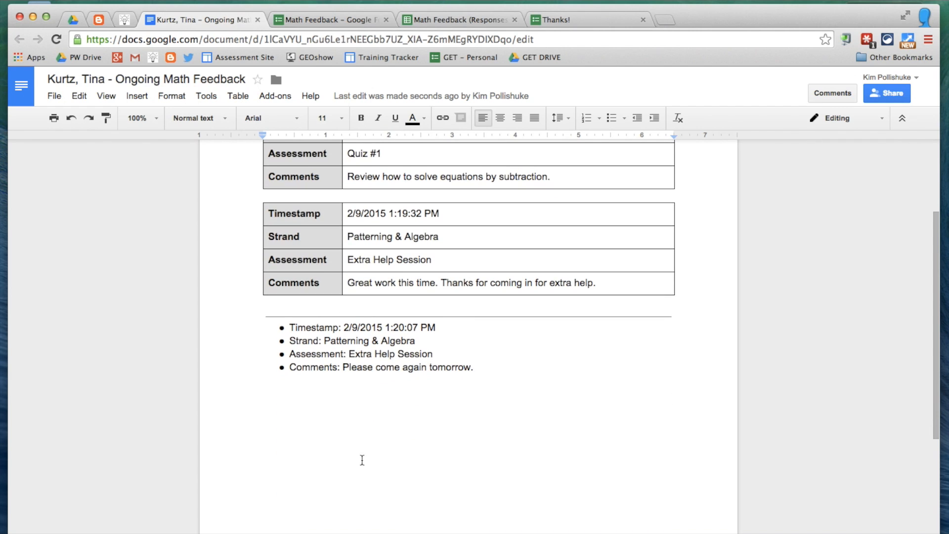
Step: Change docAppender's append format to rows in a single horizontal table
click(327, 19)
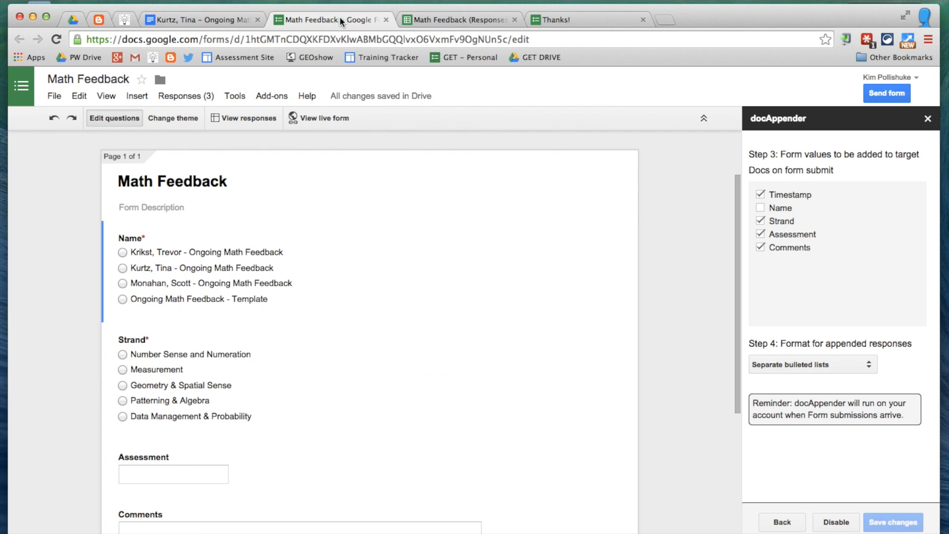
click(813, 364)
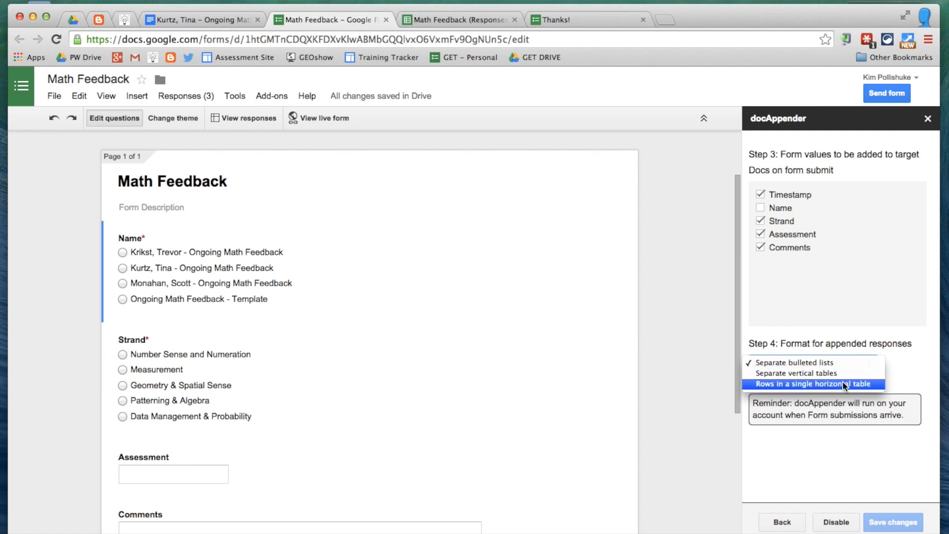
click(814, 384)
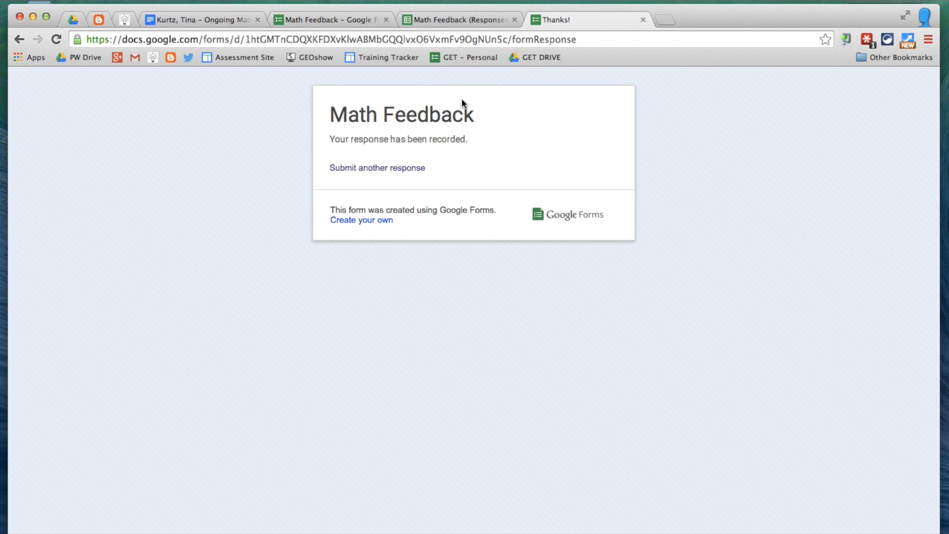
Step: Submit a Patterning & Algebra 'Great work!' response and view its horizontal table in Tina's doc
click(376, 168)
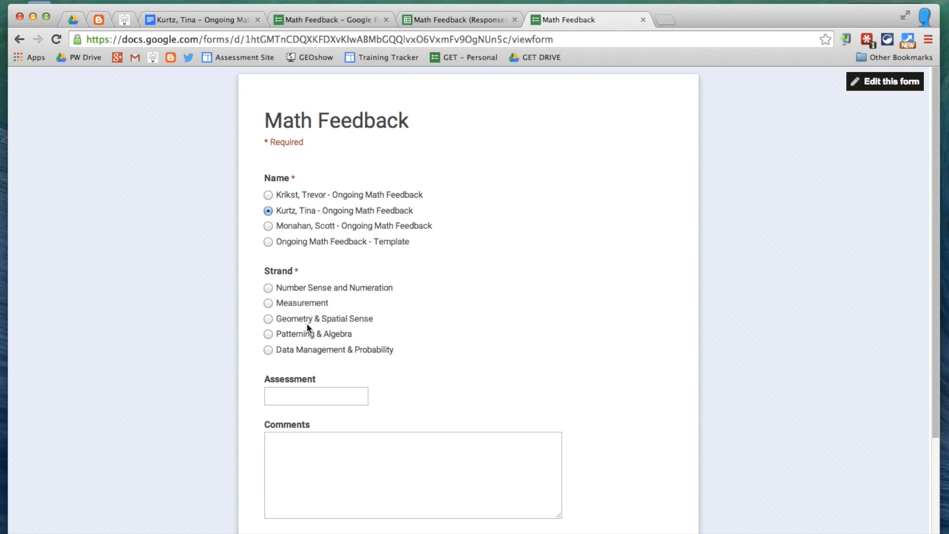
click(268, 334)
text(Extra Help Session)
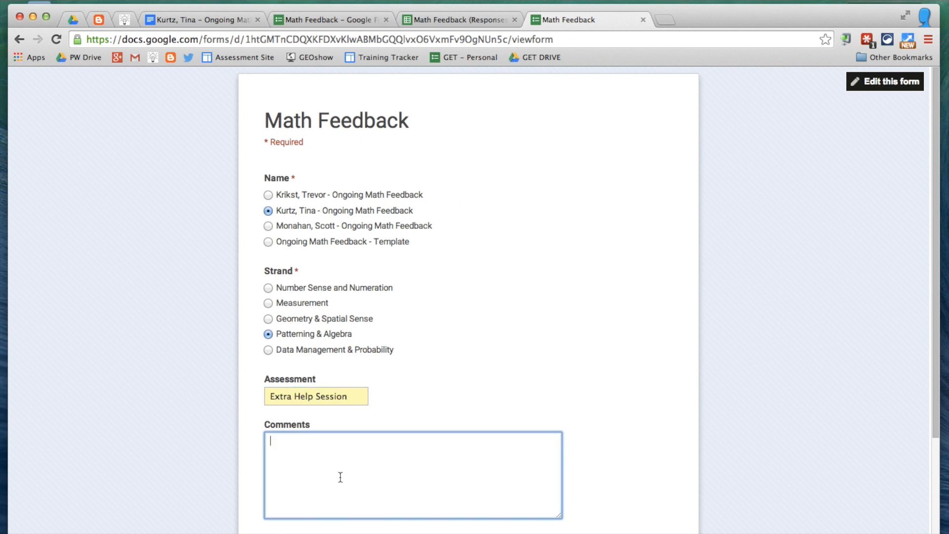
text(Great work!)
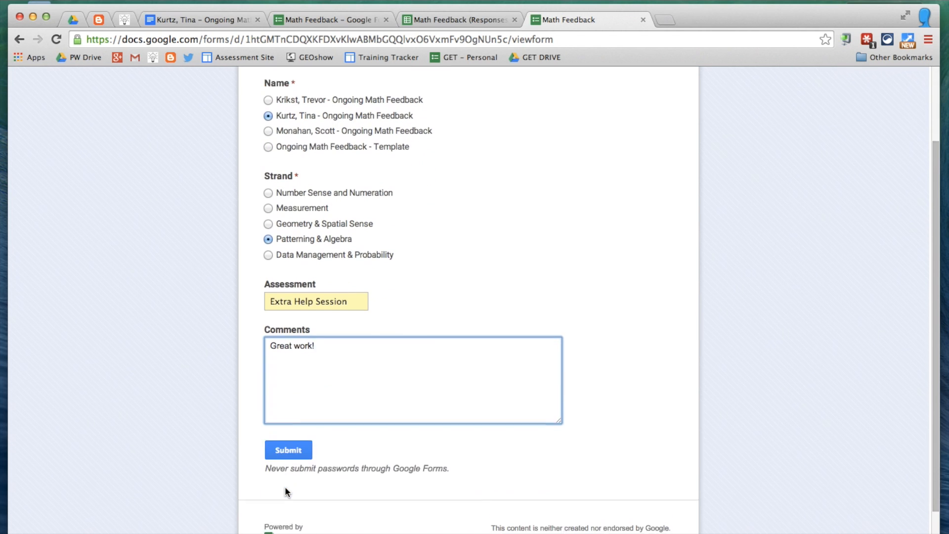
click(289, 450)
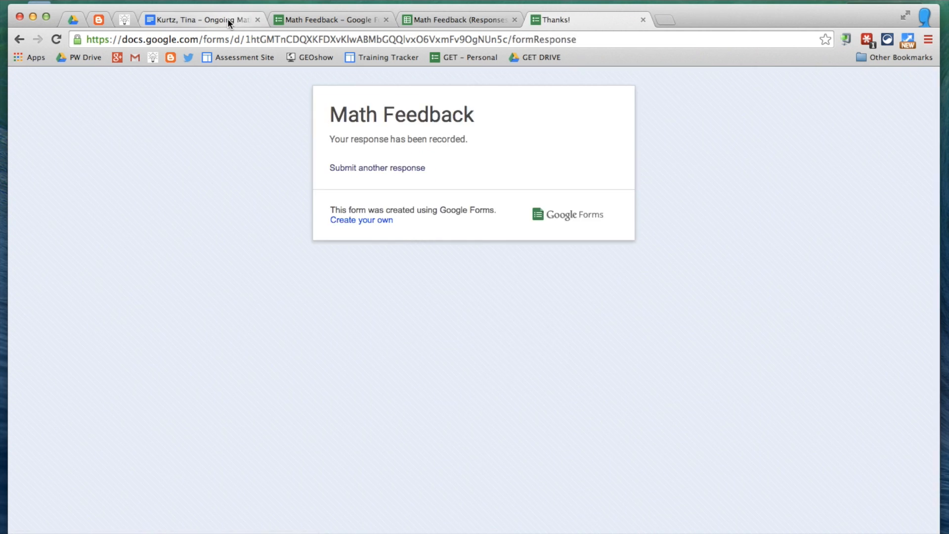
click(200, 19)
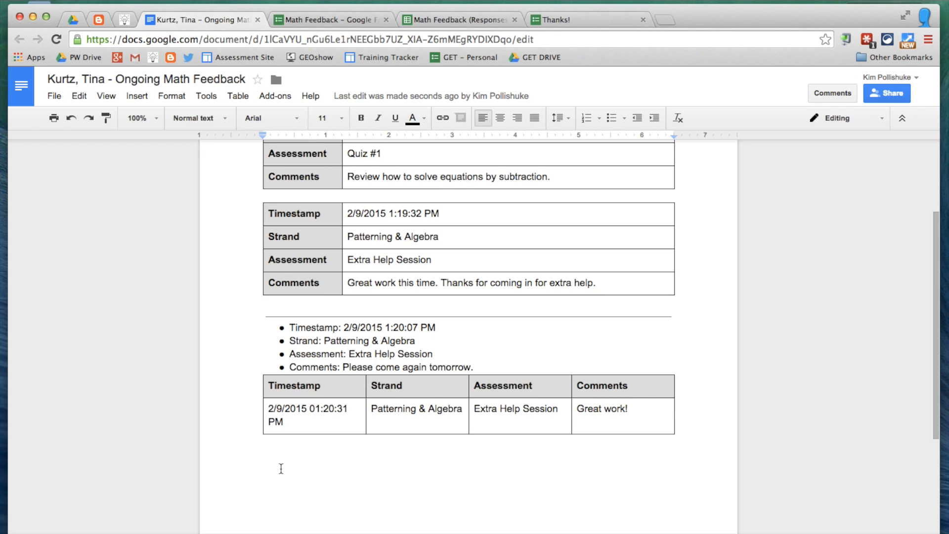
scroll(down, 3)
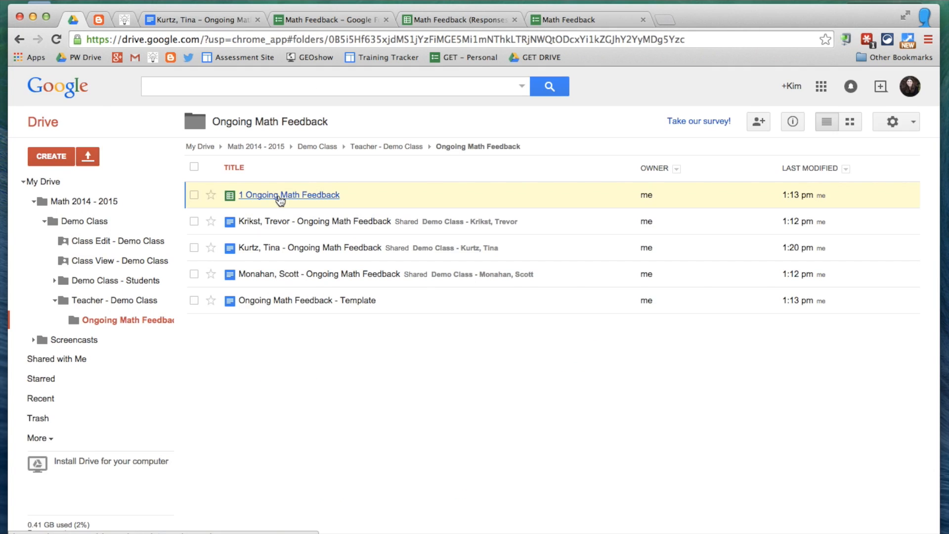
mouse_move(289, 194)
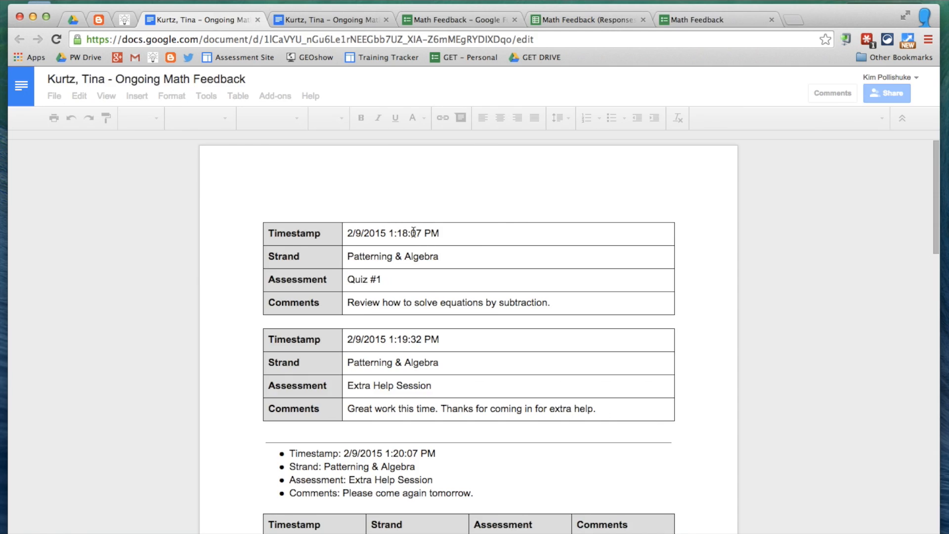
click(257, 19)
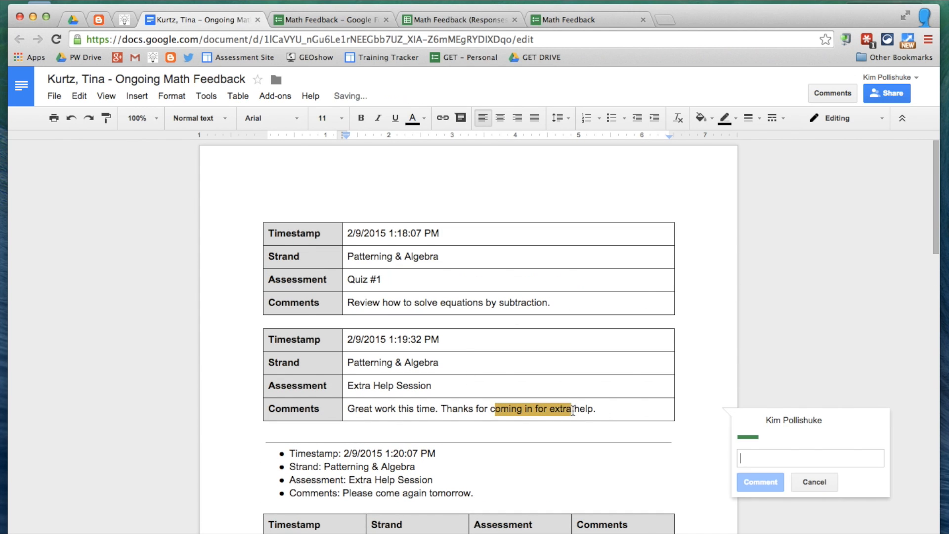
click(760, 482)
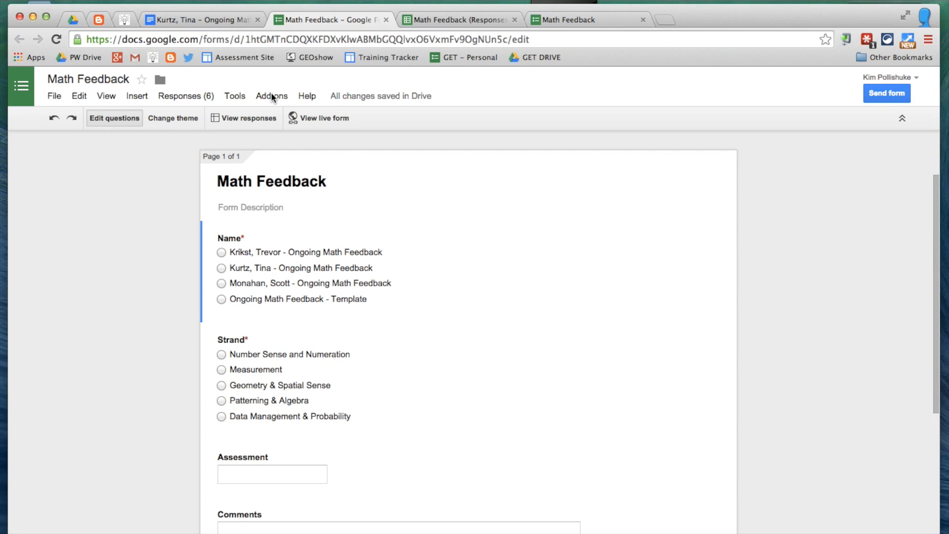
mouse_move(409, 122)
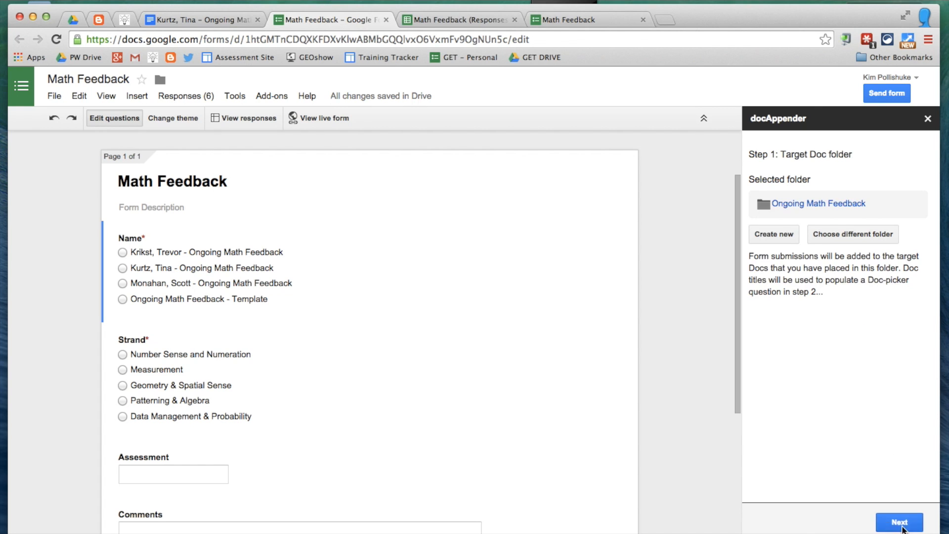
Step: Step through docAppender setup steps 1–3 and save the settings with vertical tables
click(899, 522)
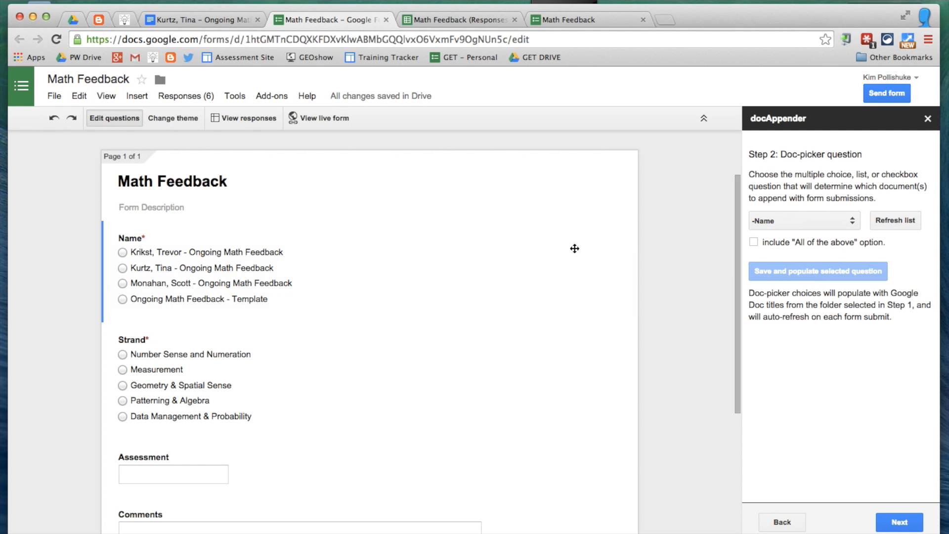
mouse_move(899, 522)
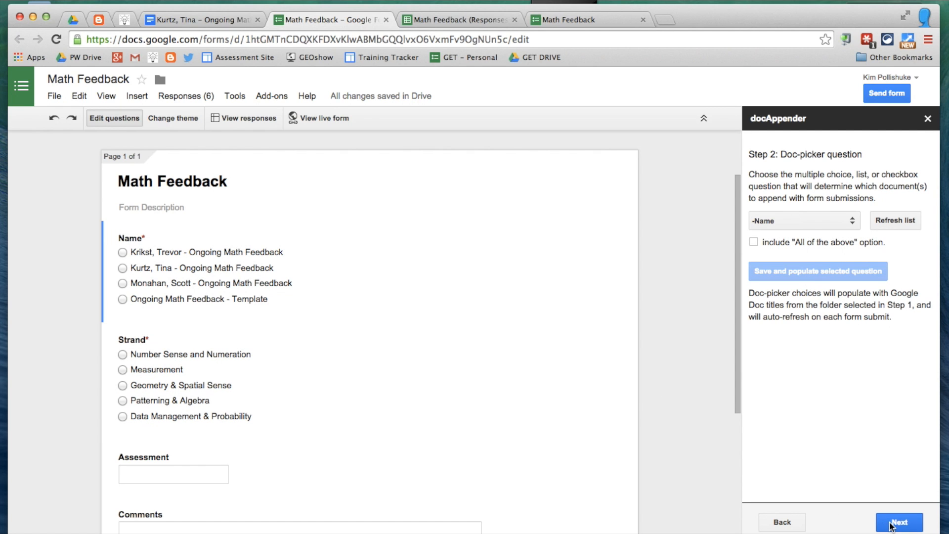
click(899, 522)
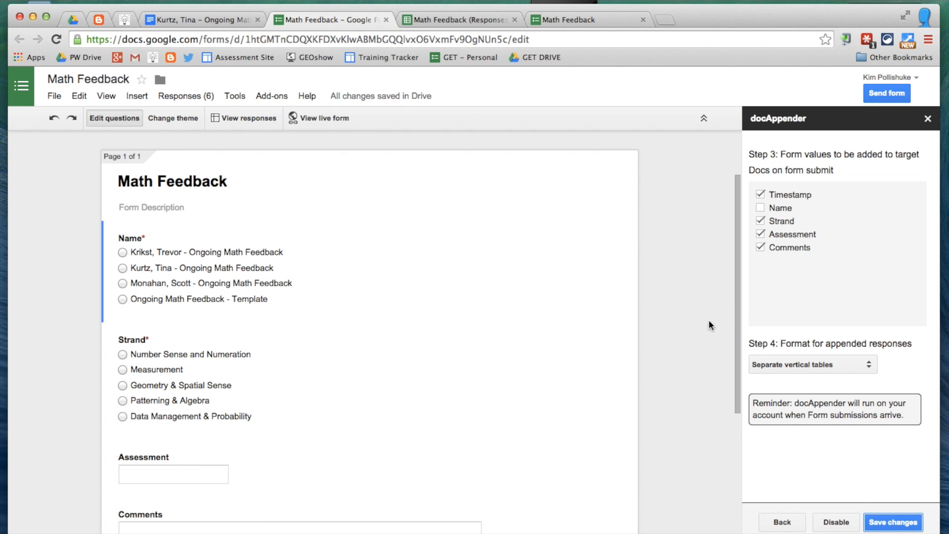
click(813, 364)
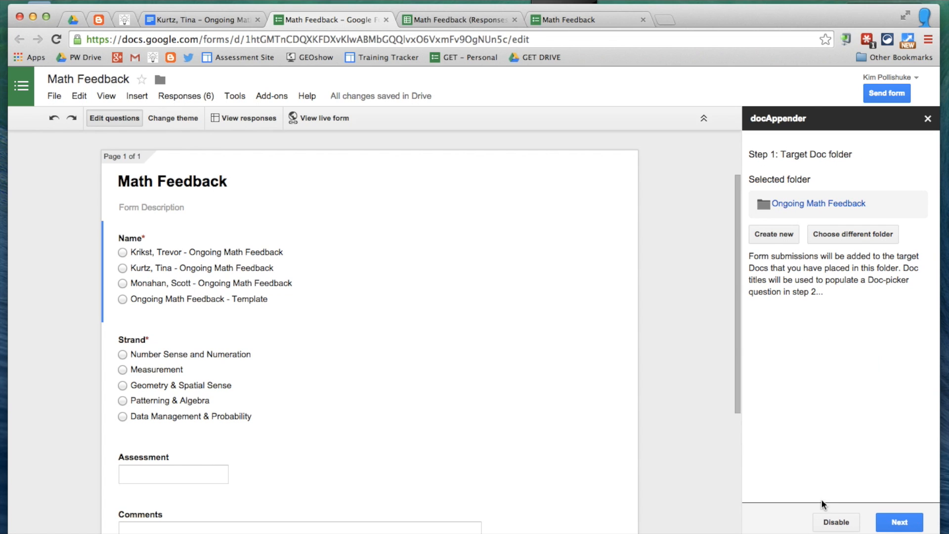
mouse_move(837, 483)
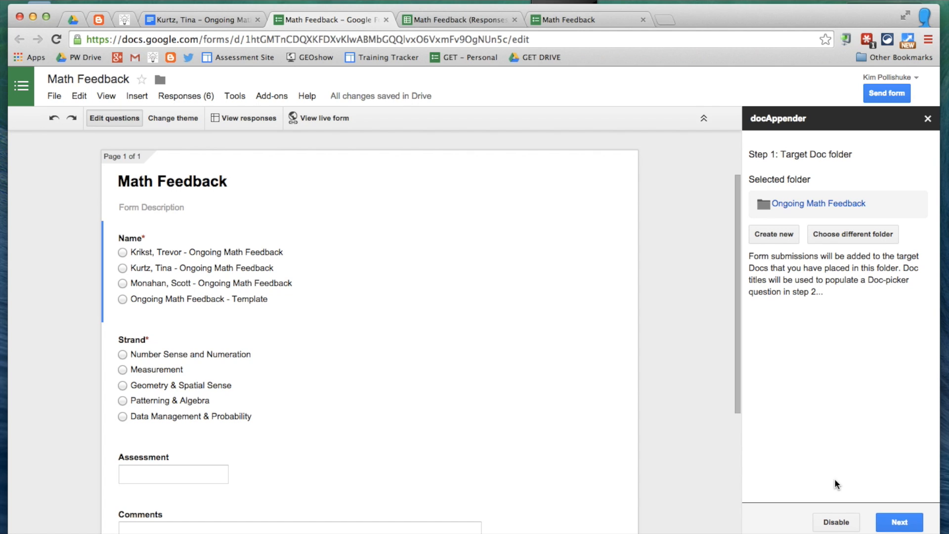
mouse_move(930, 120)
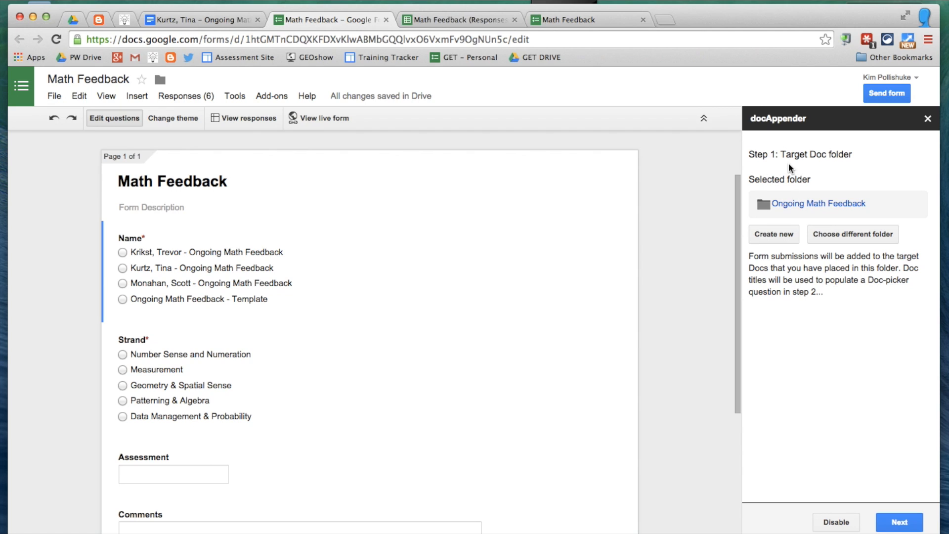
mouse_move(847, 165)
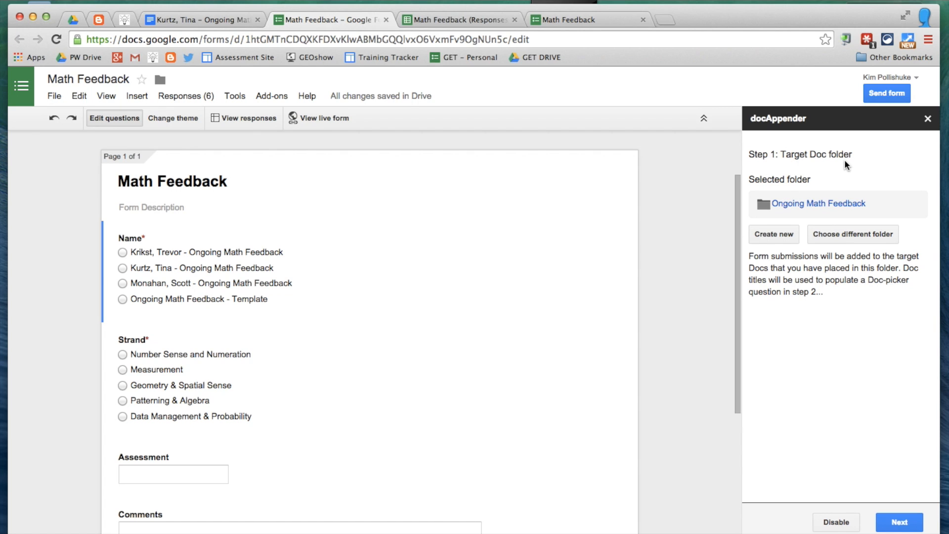
mouse_move(810, 186)
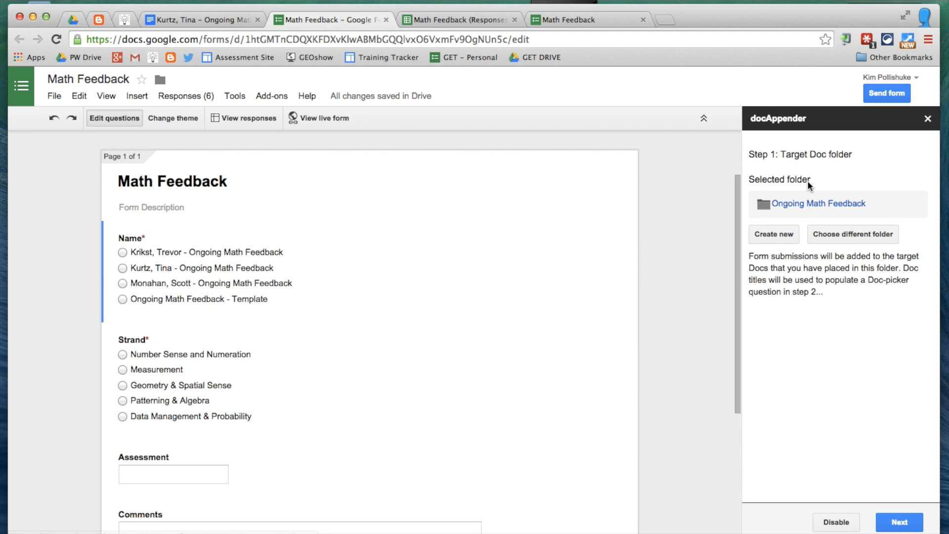
mouse_move(890, 217)
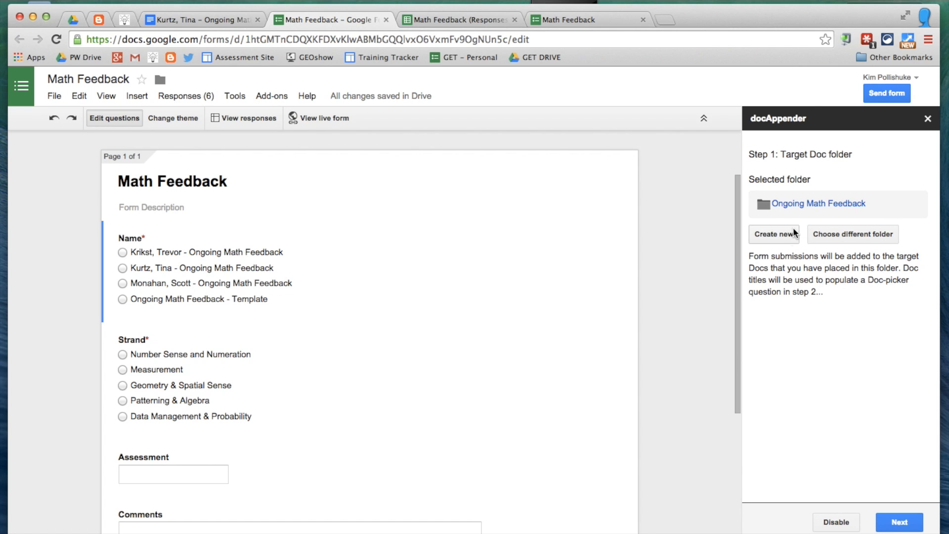
Step: Create a new docAppender target folder named 'Test for docAppender'
click(774, 234)
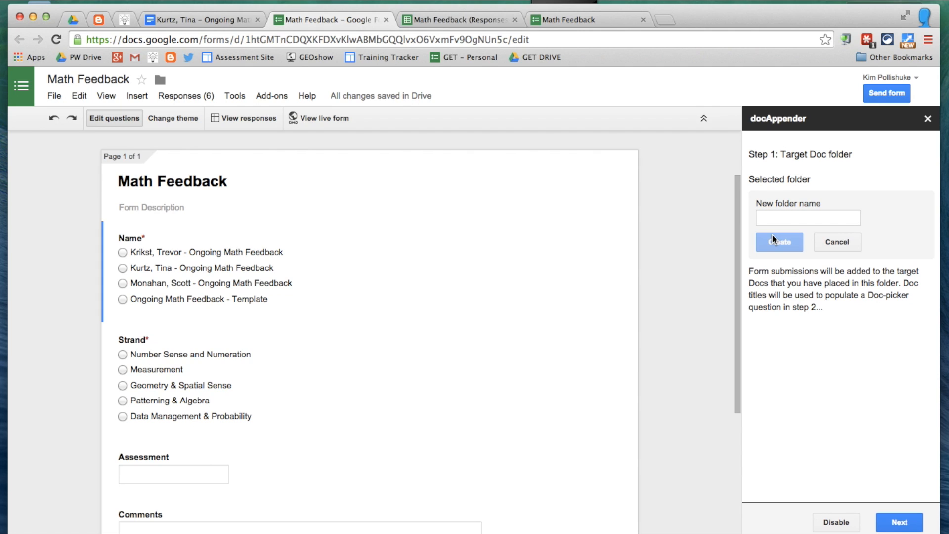
click(808, 218)
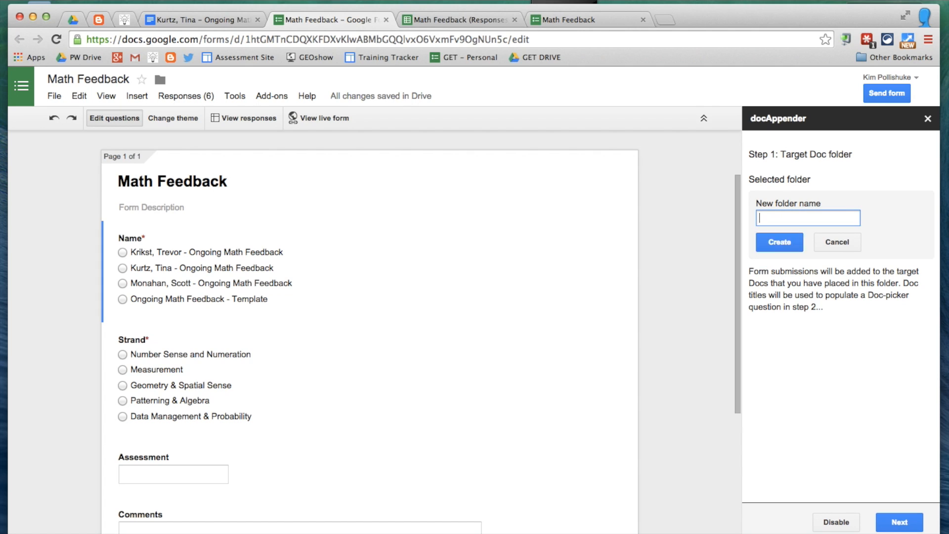
text(Test for docA)
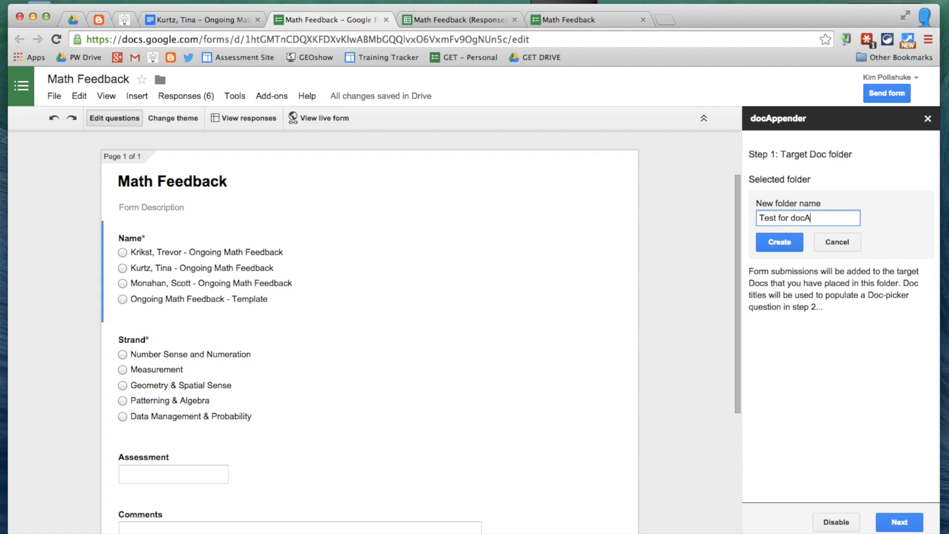
click(779, 242)
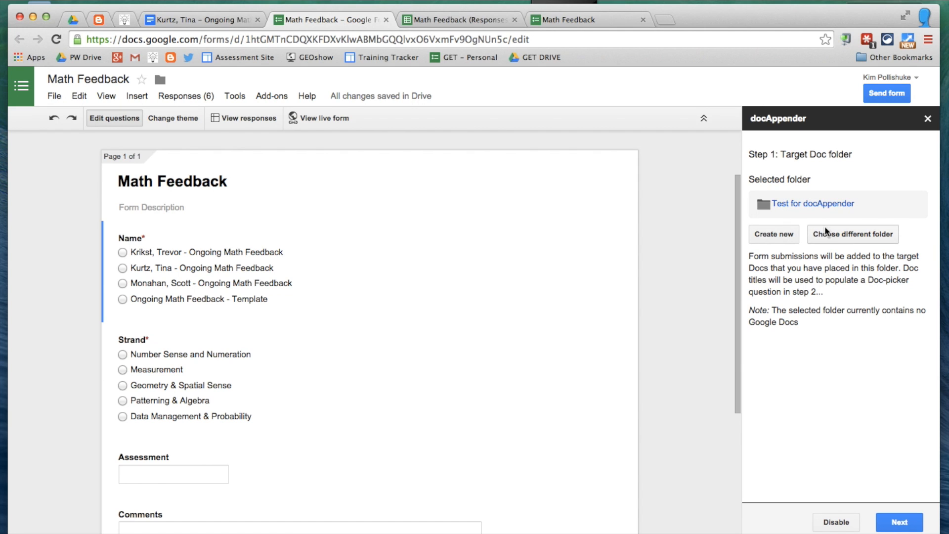
mouse_move(73, 24)
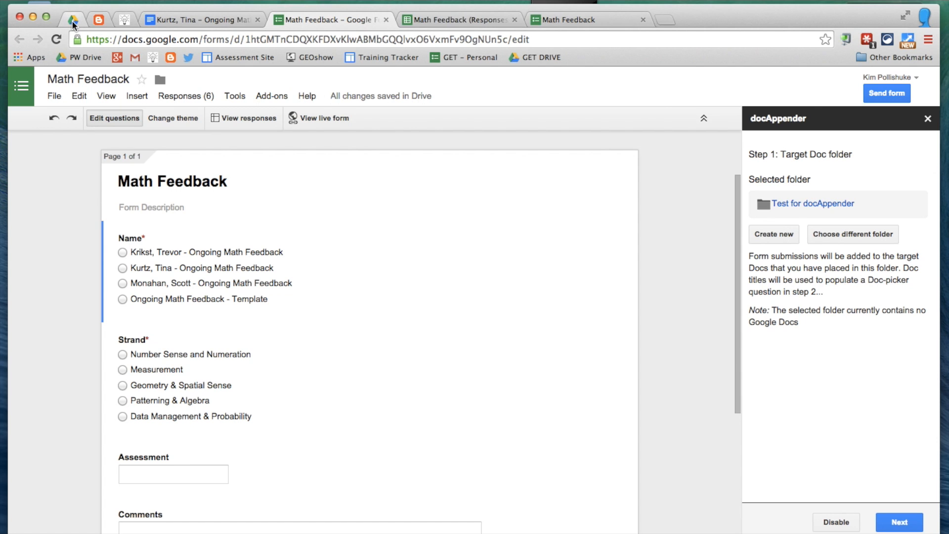
click(71, 19)
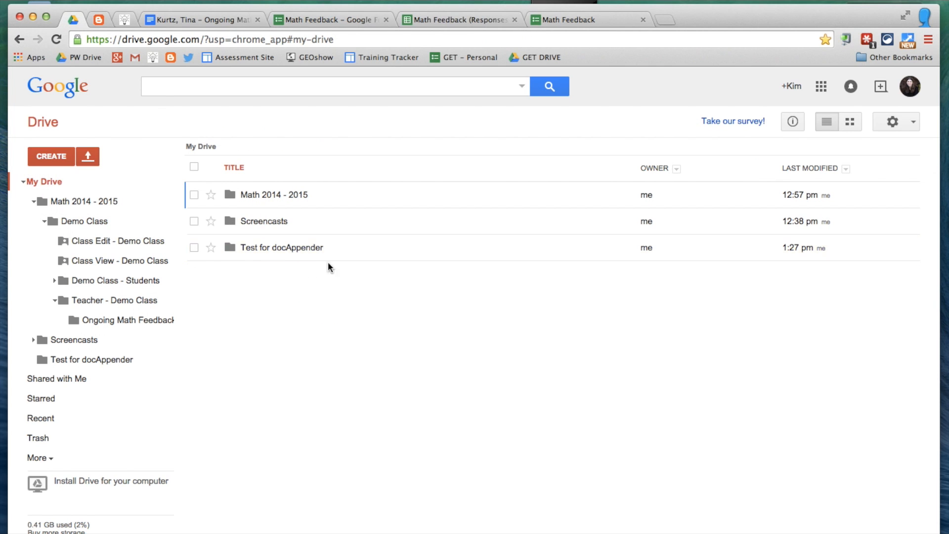
mouse_move(378, 265)
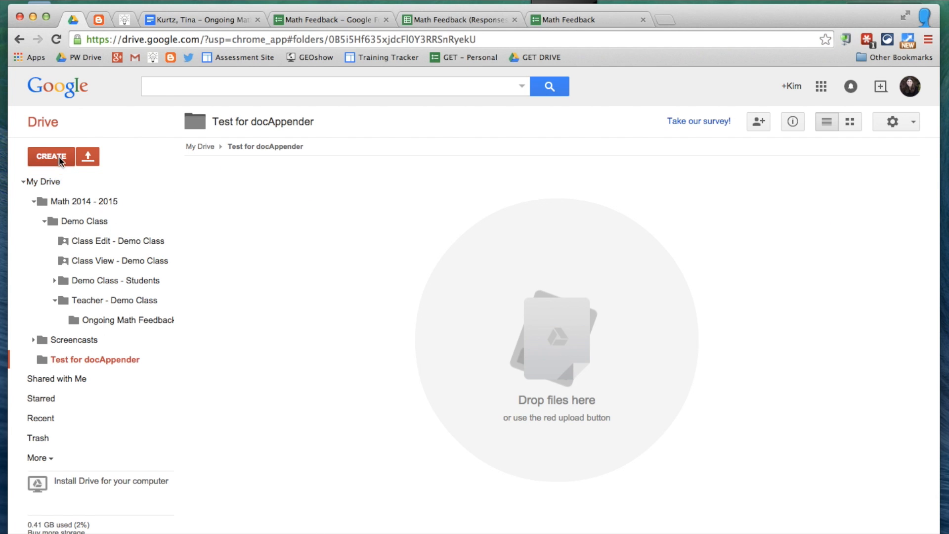
click(51, 156)
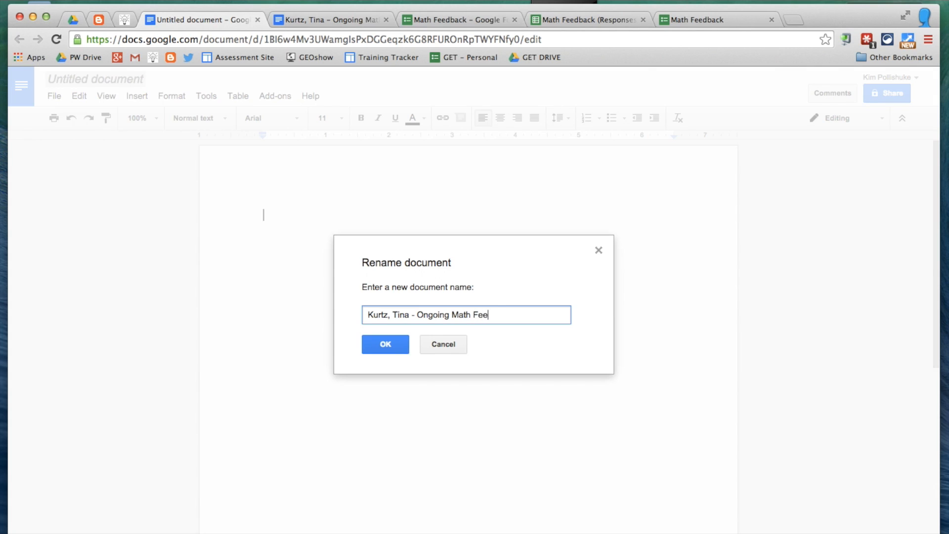
text(dback)
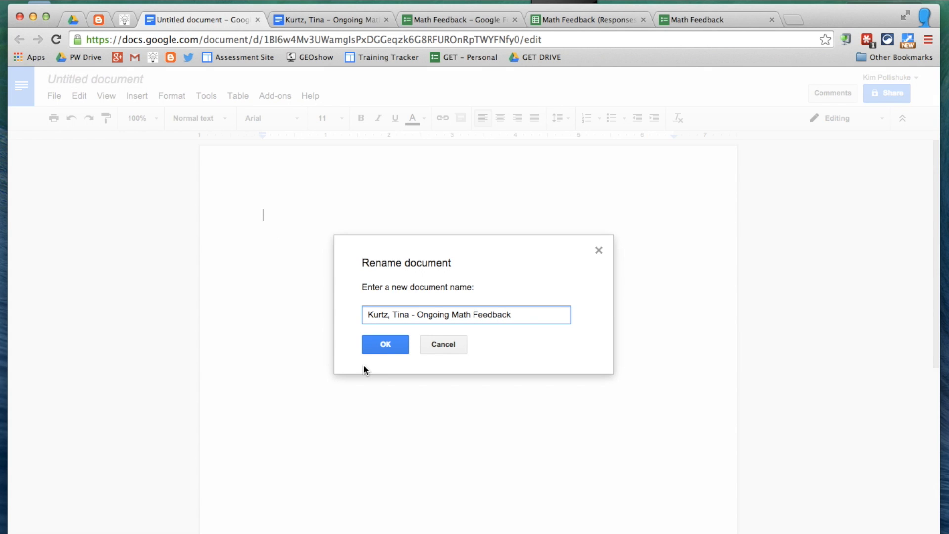
click(385, 344)
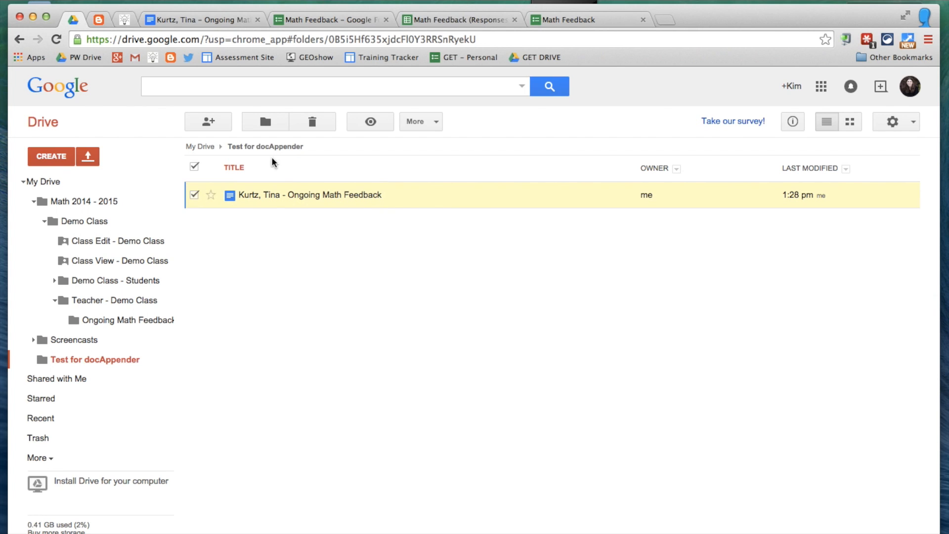
click(417, 122)
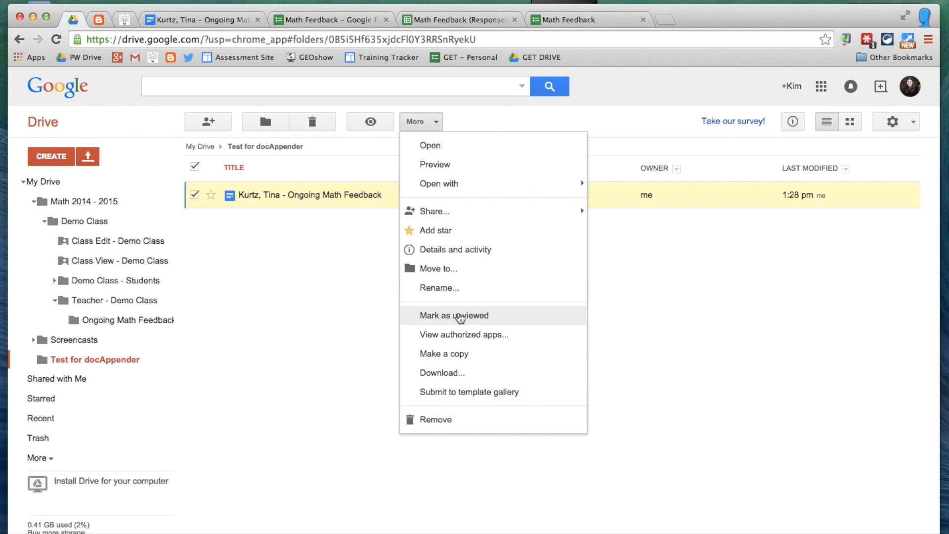
click(444, 354)
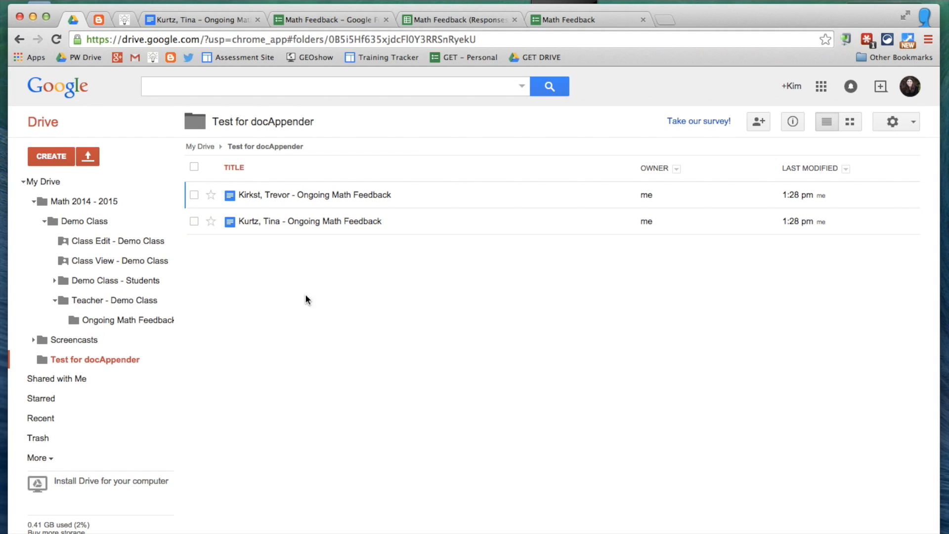
click(193, 221)
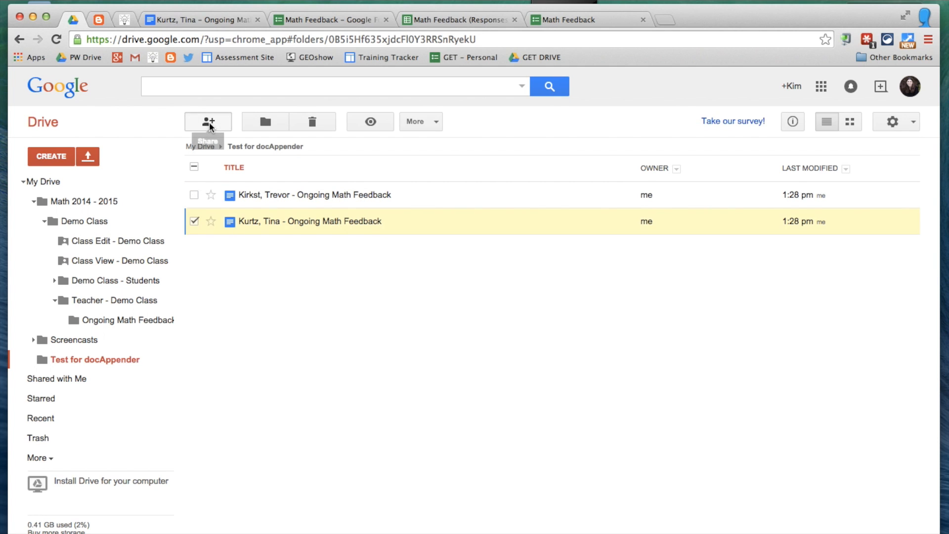
click(207, 121)
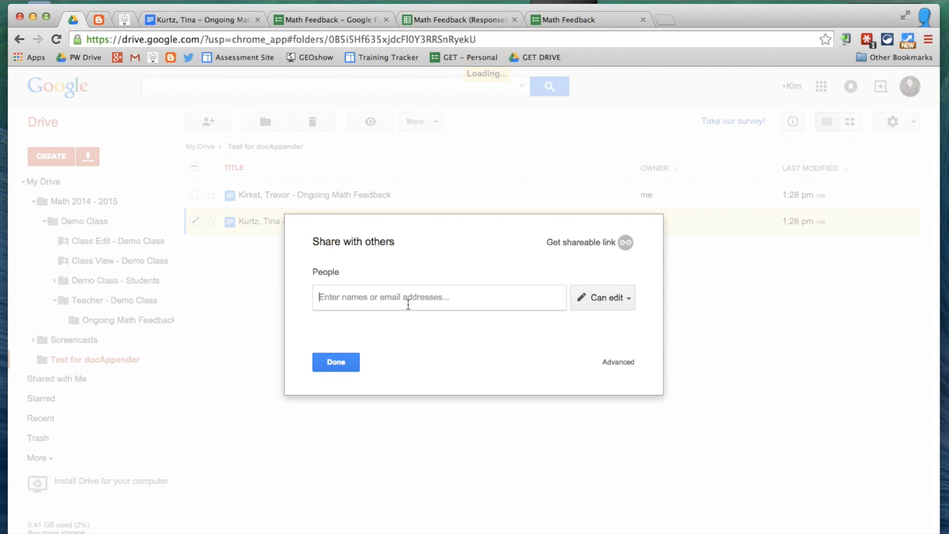
text(tina)
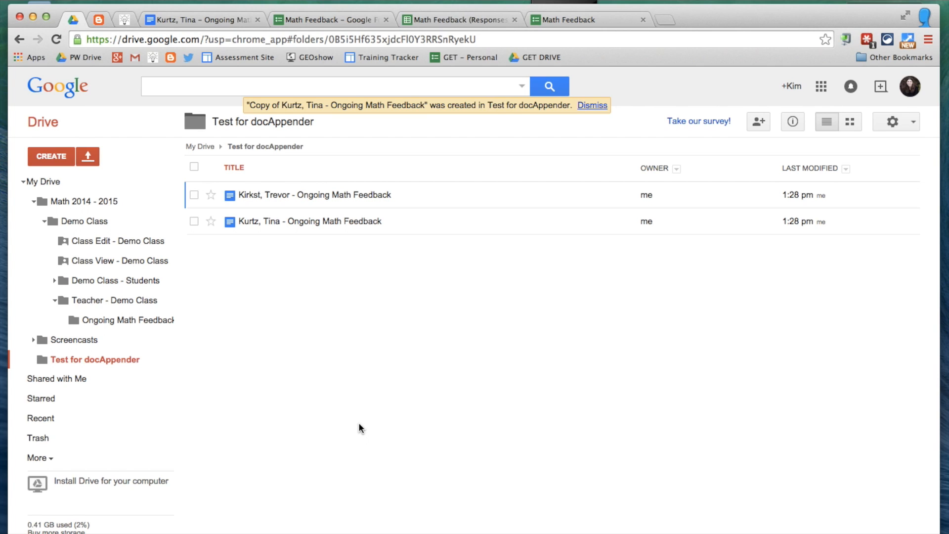
mouse_move(375, 272)
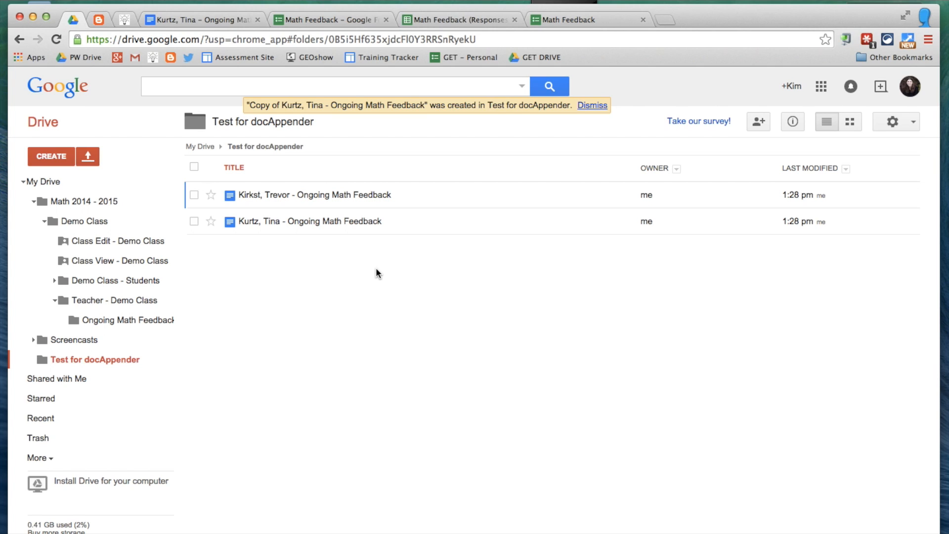
mouse_move(356, 262)
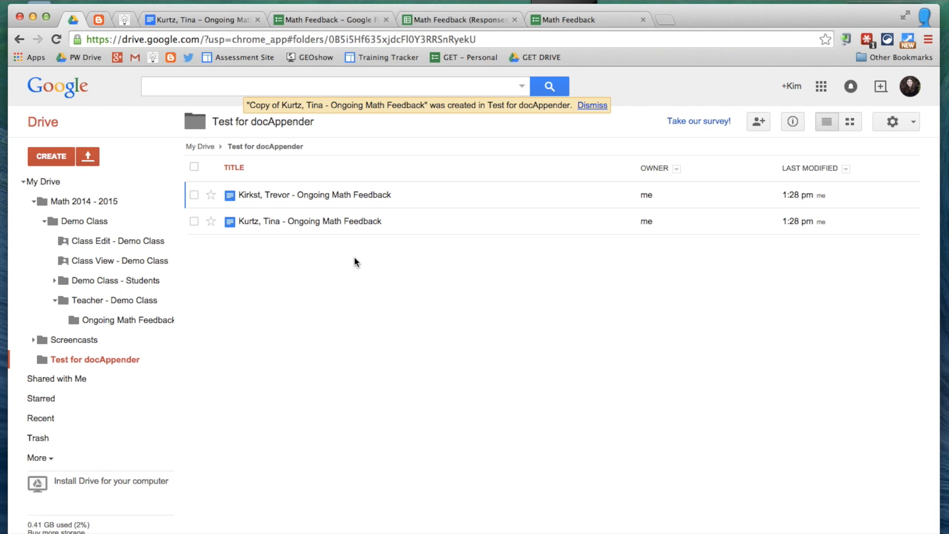
mouse_move(357, 256)
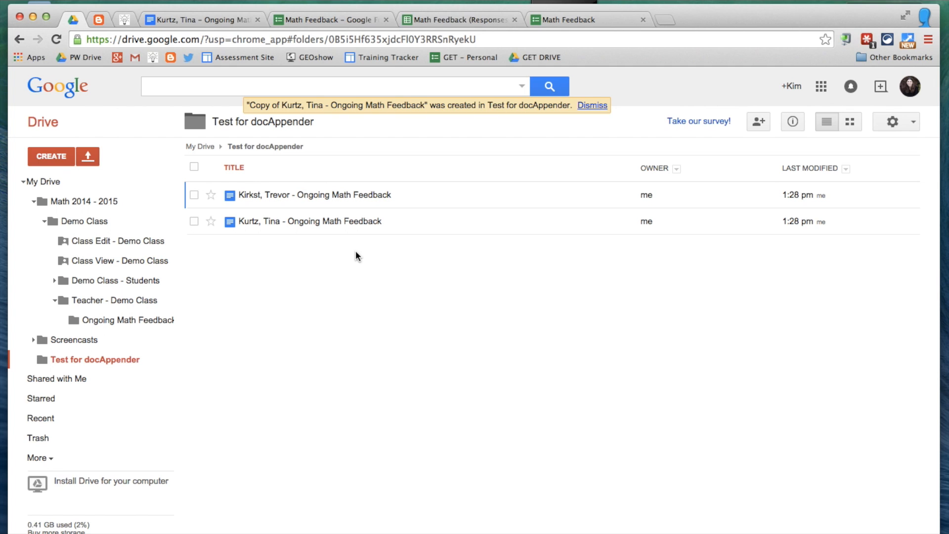
click(459, 20)
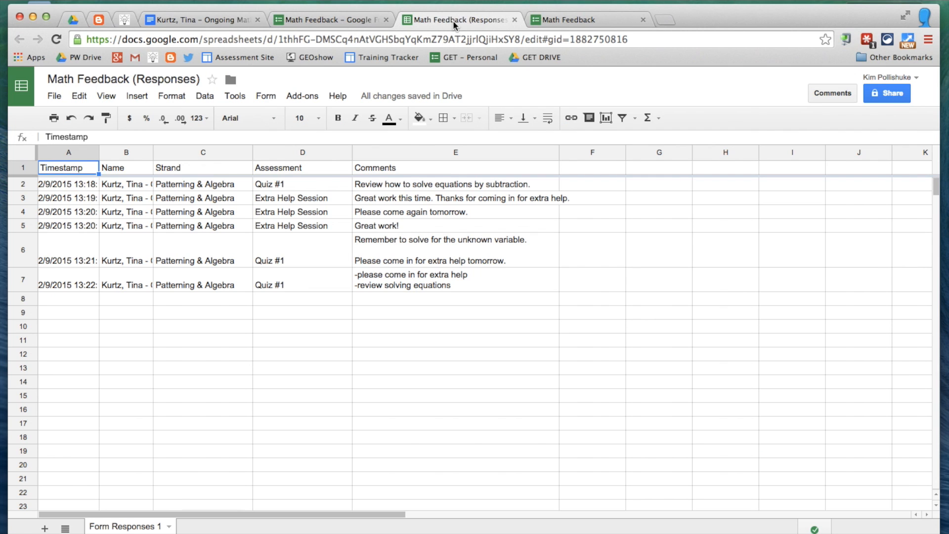
mouse_move(248, 344)
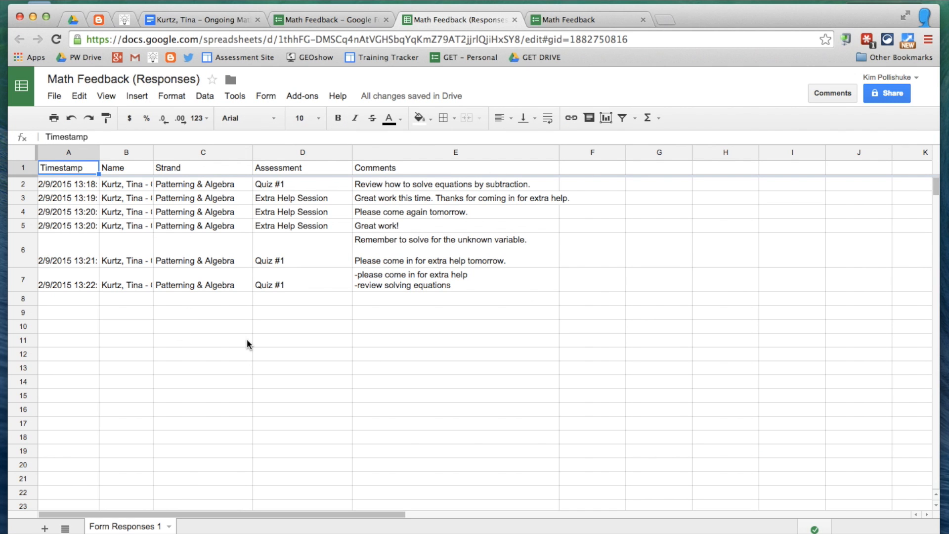
mouse_move(276, 260)
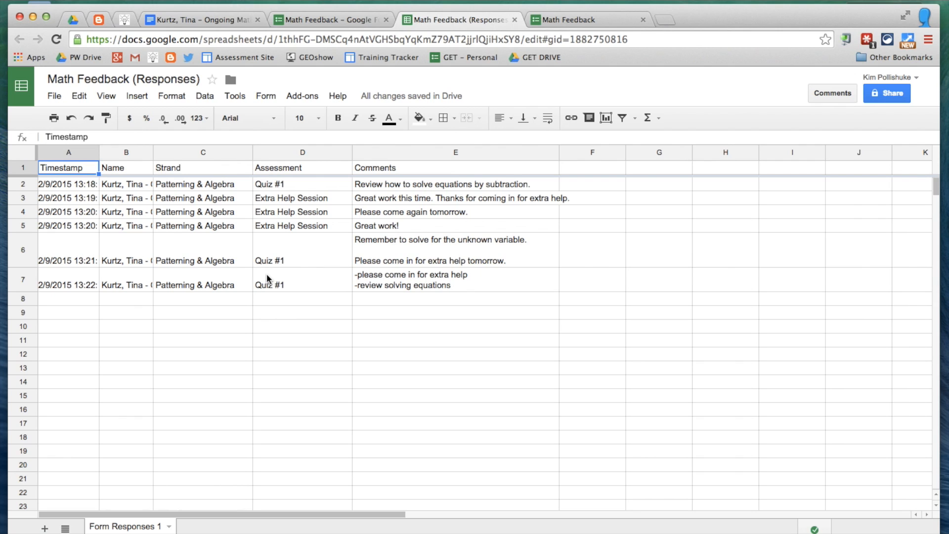
mouse_move(382, 331)
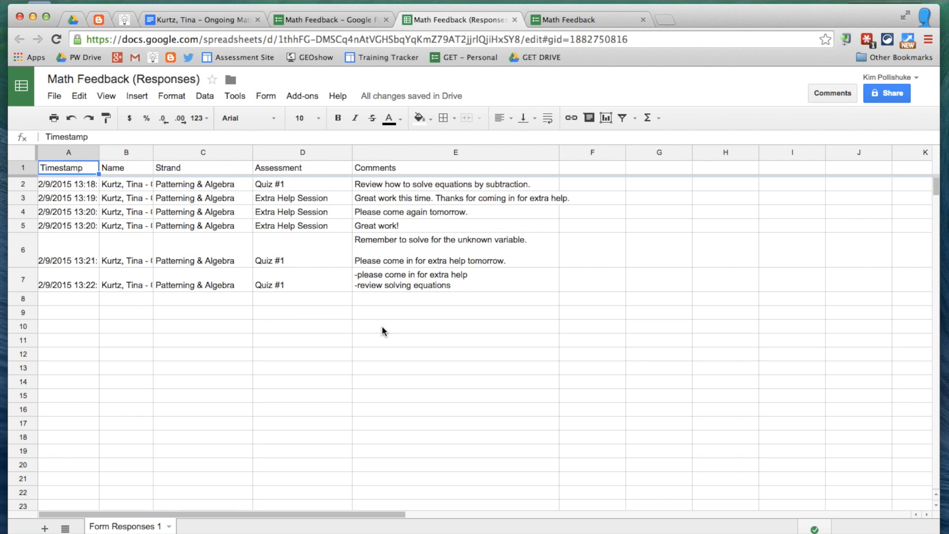
click(200, 20)
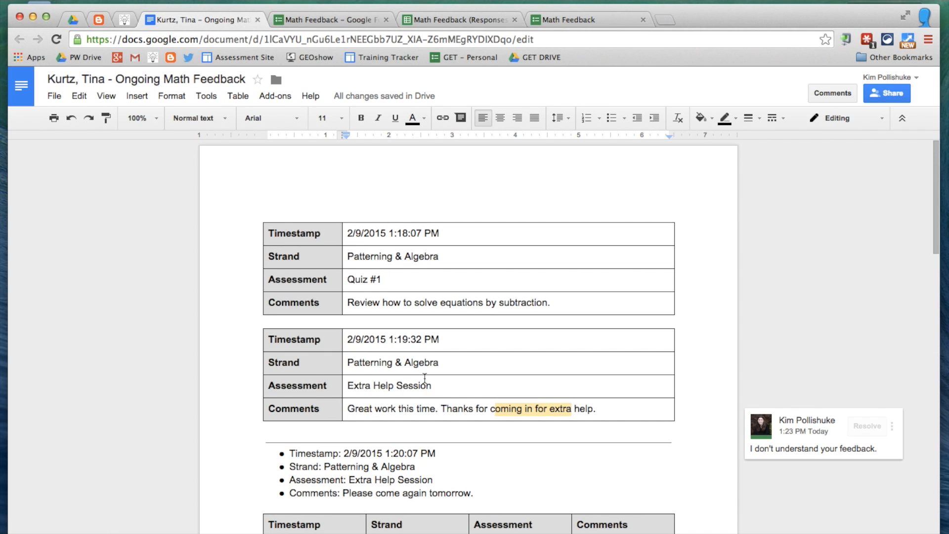
scroll(down, 3)
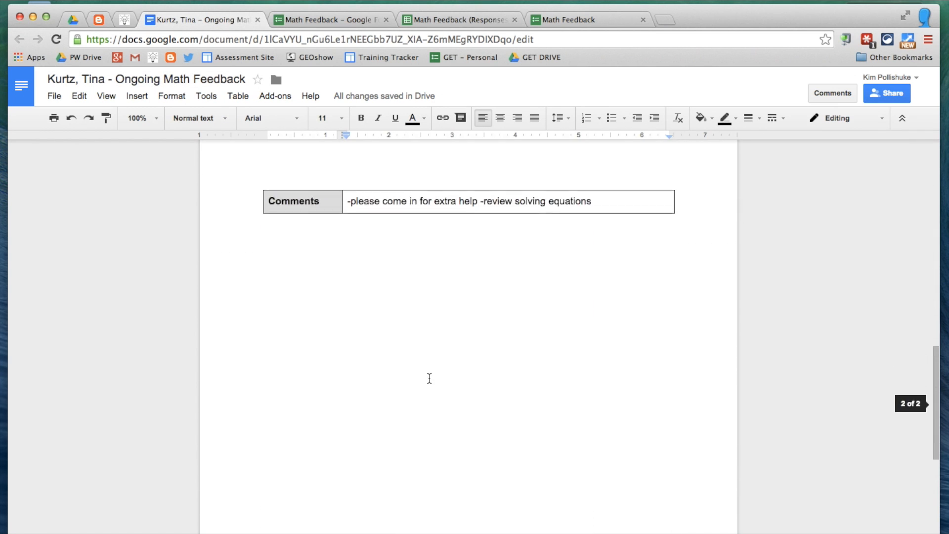
scroll(up, 3)
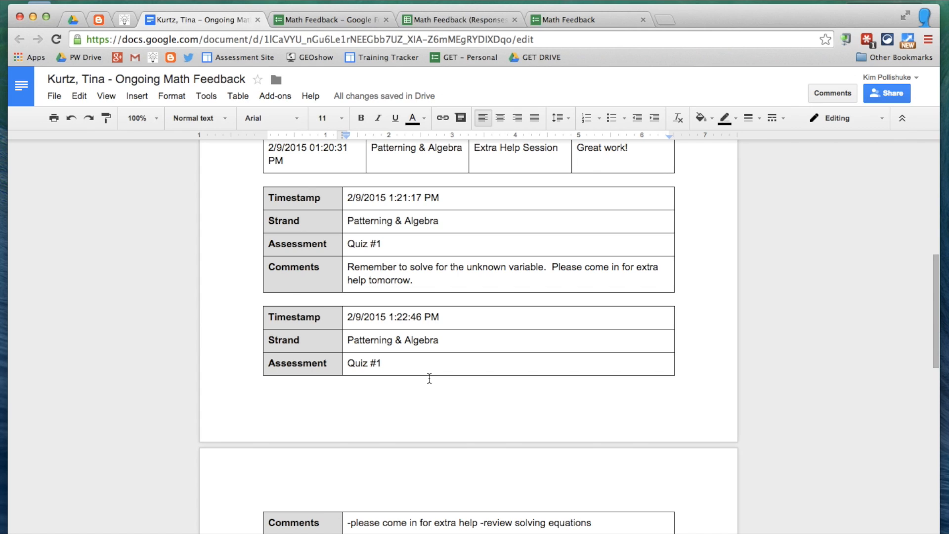